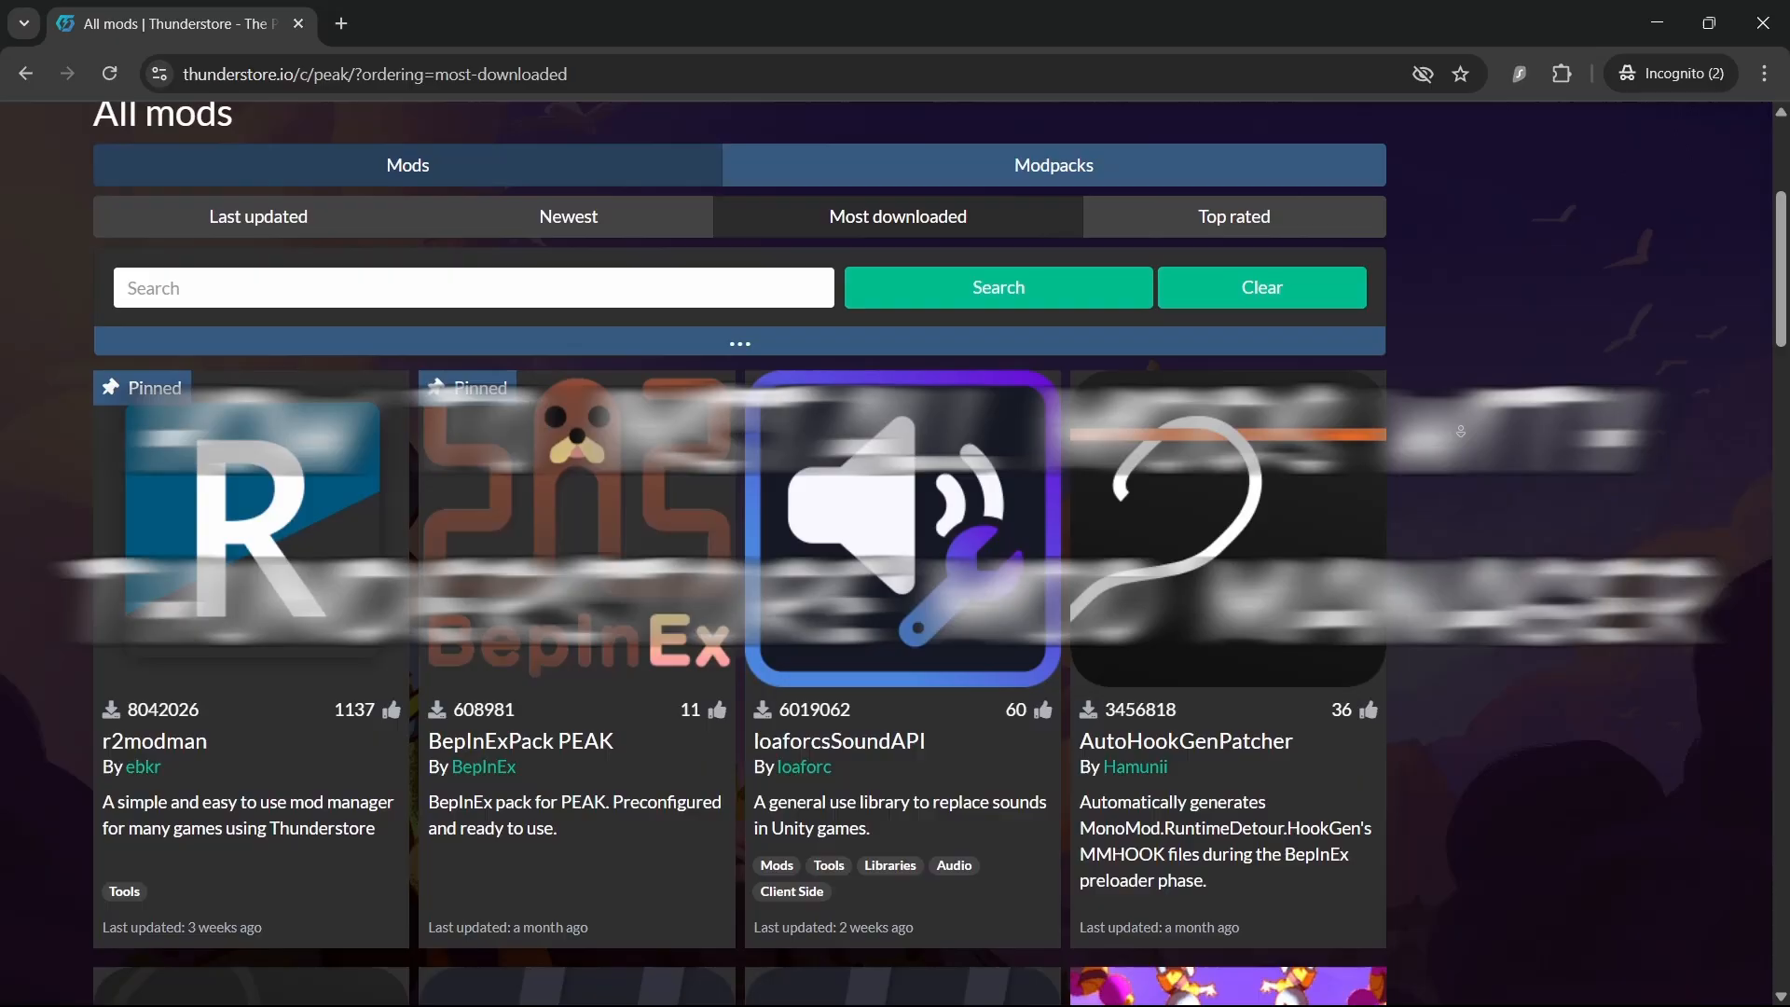
Browse the PEAK mods page and highlight the Piggyback mod's description
scroll(down, 3)
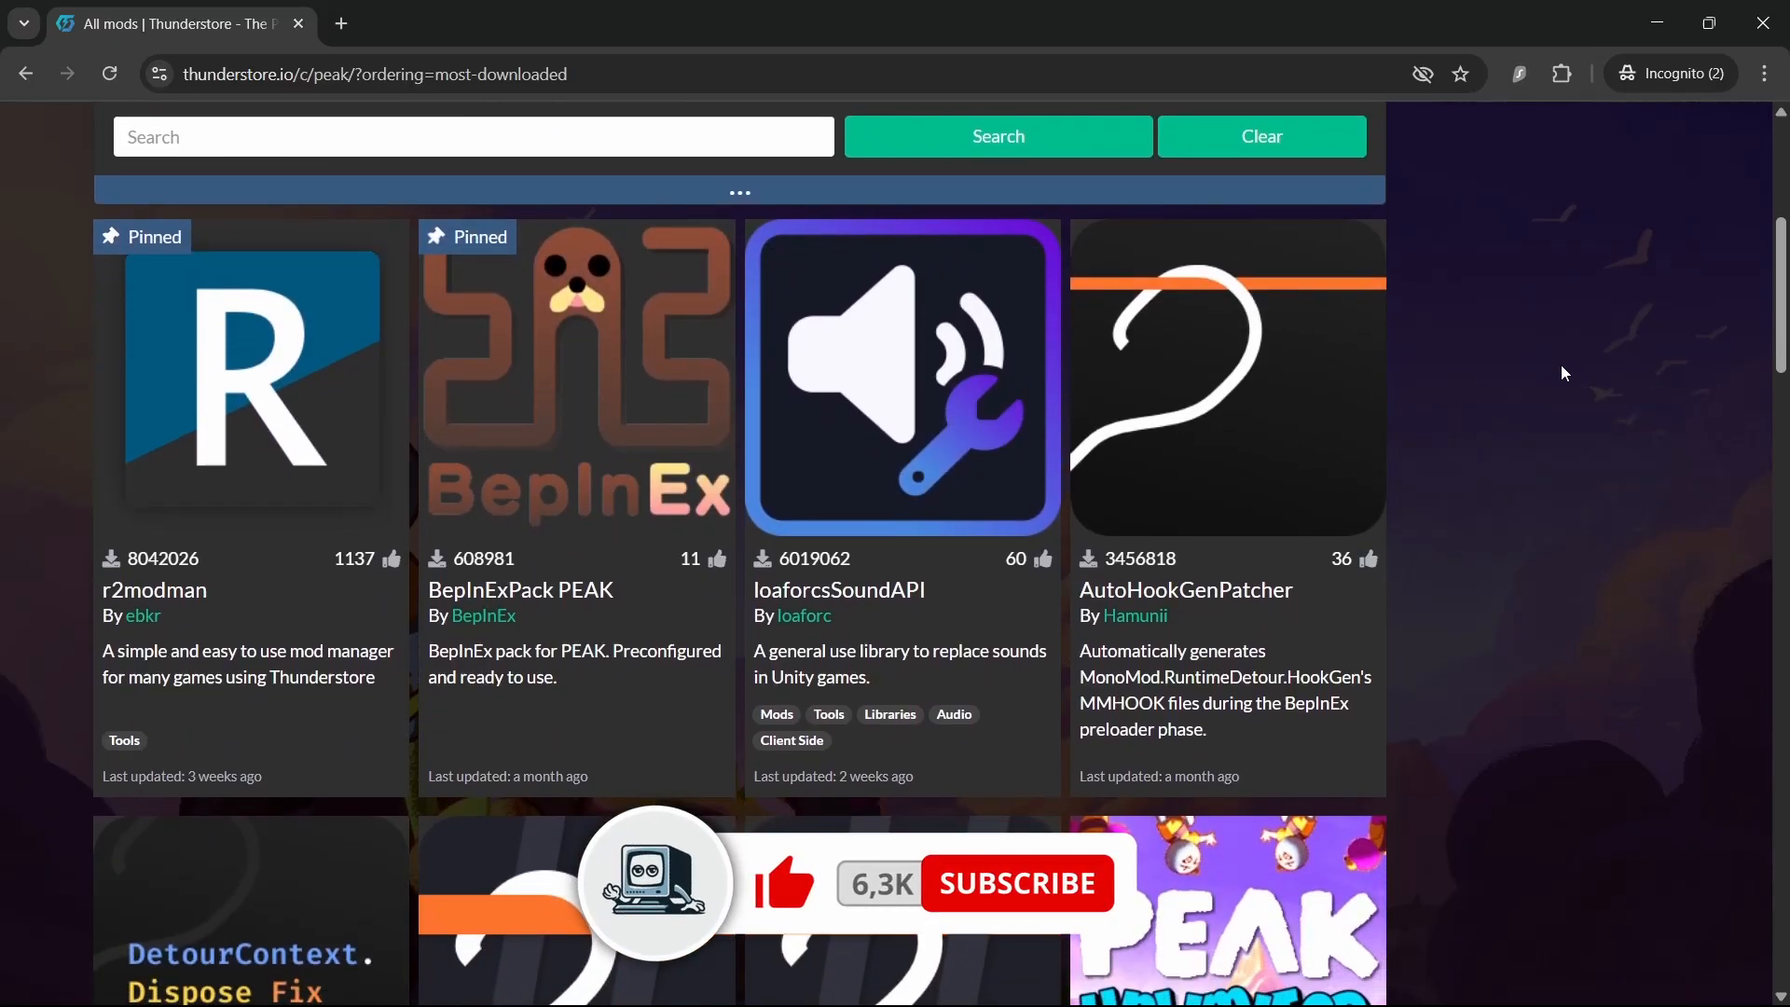
scroll(up, 3)
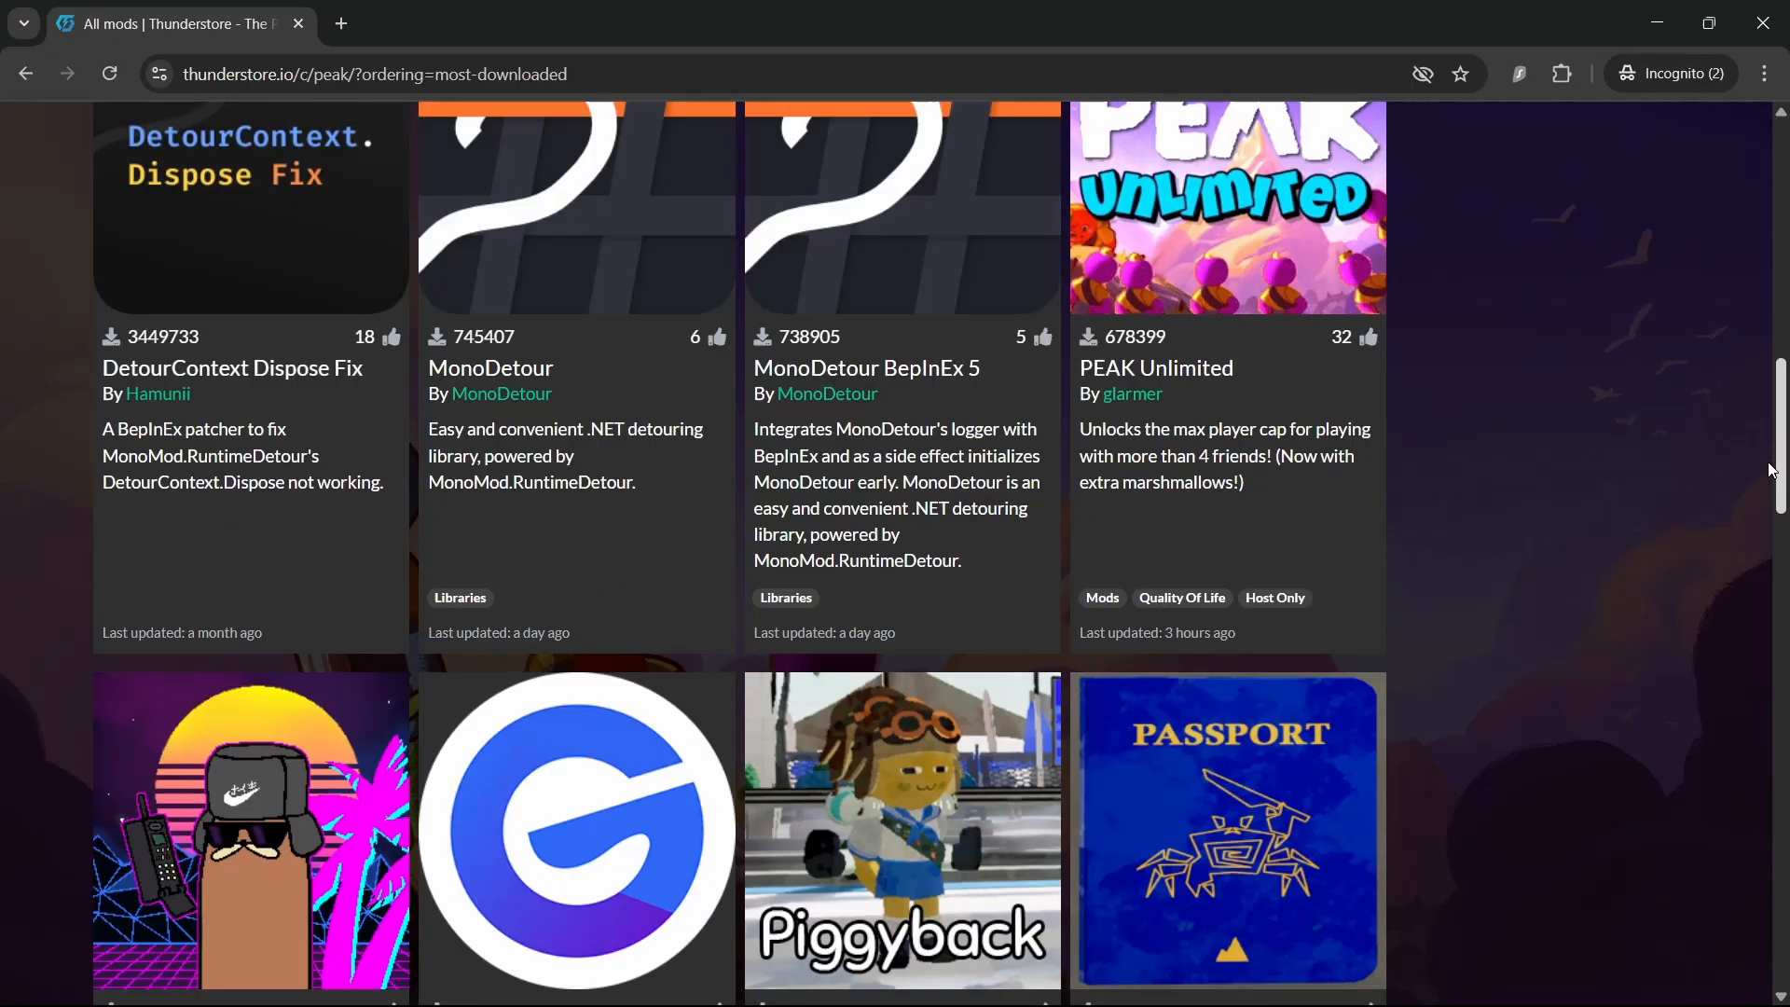
scroll(down, 3)
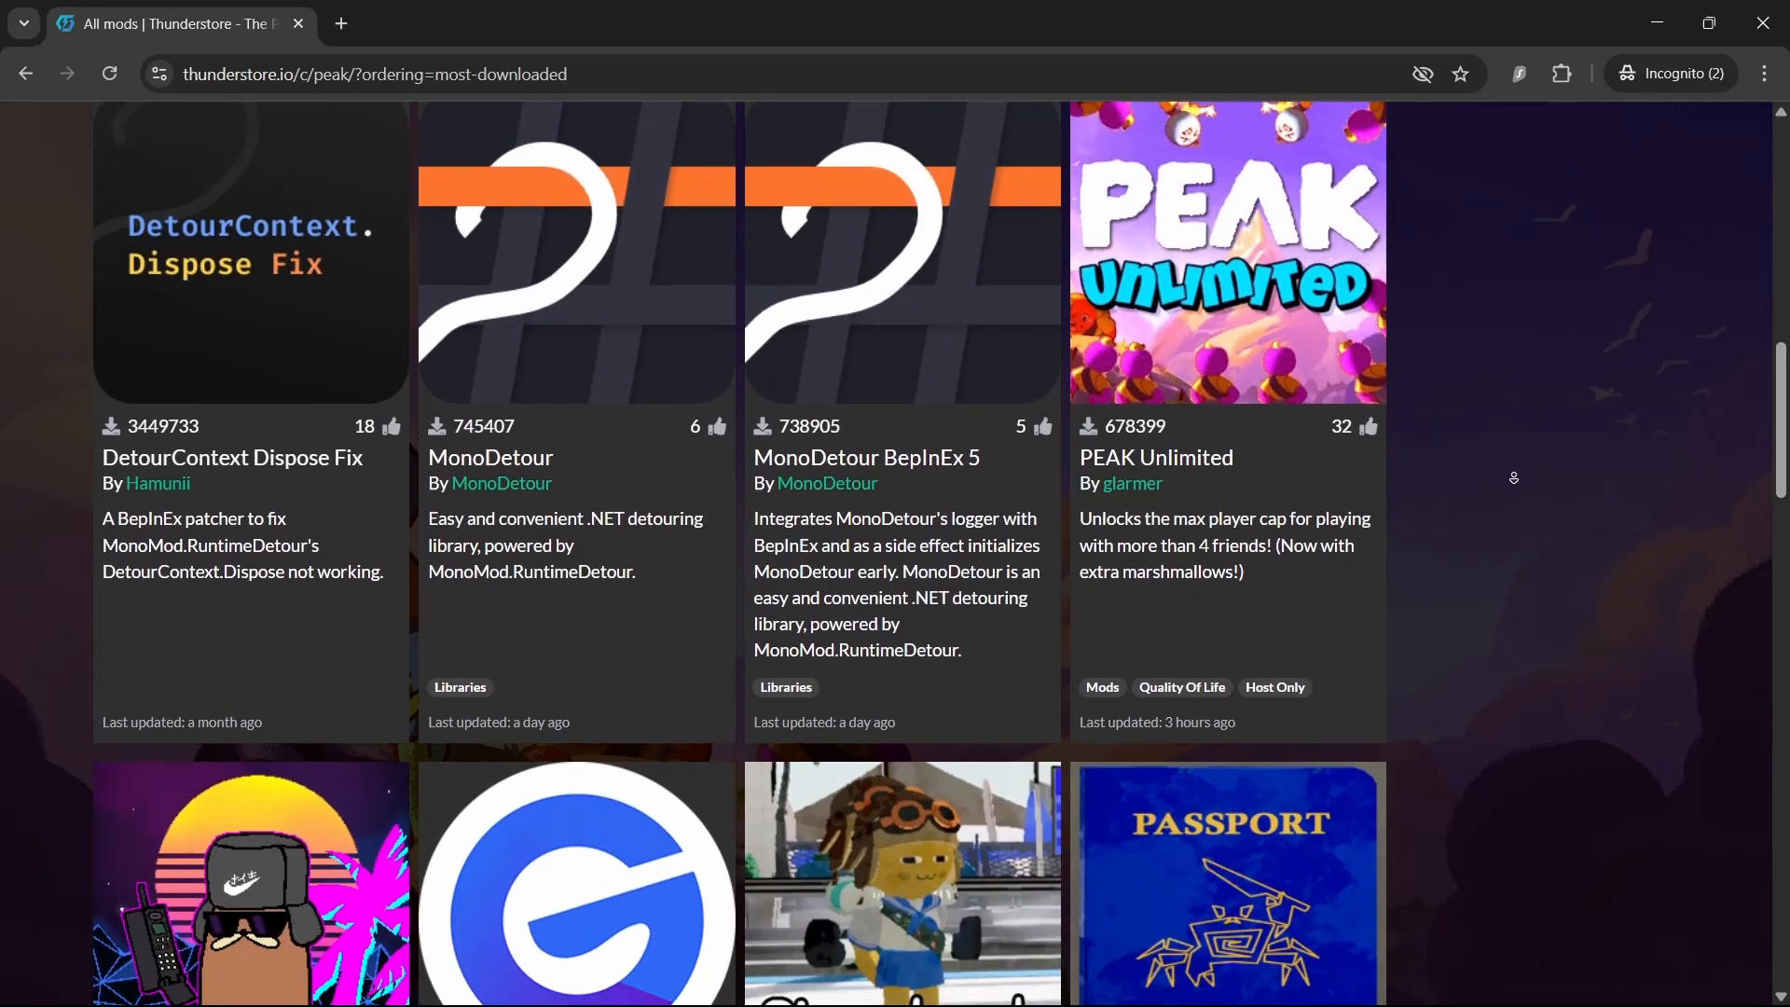
scroll(down, 3)
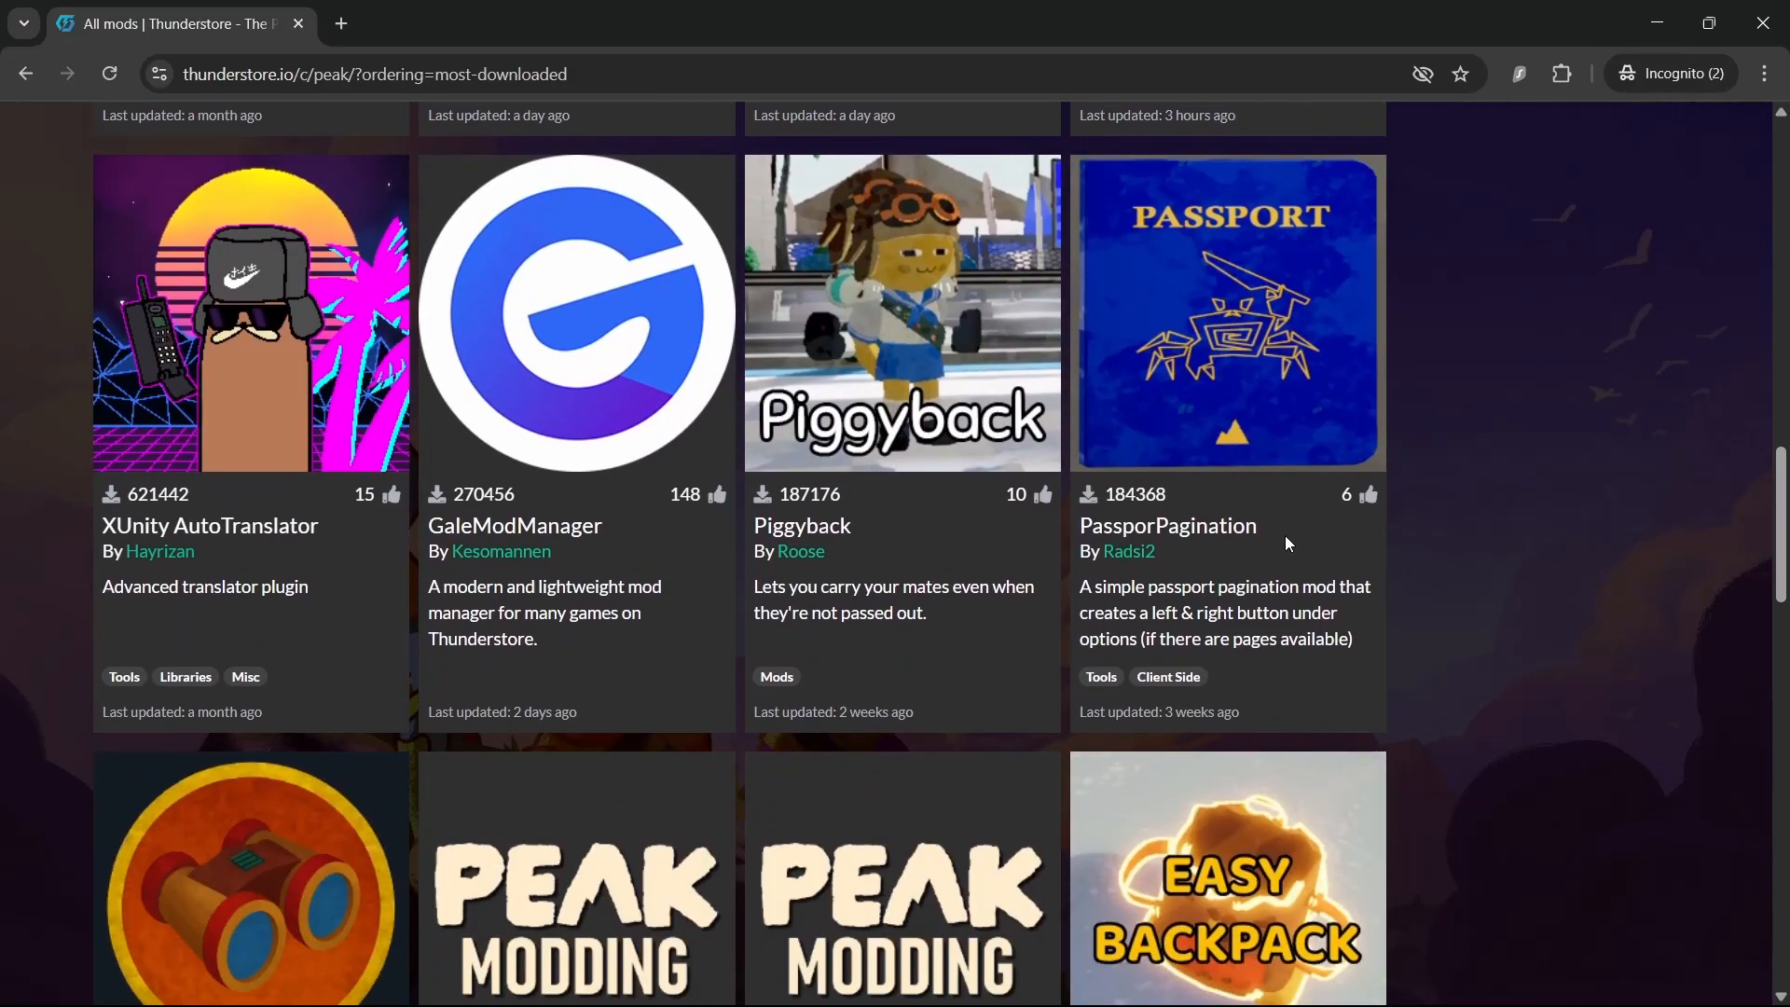
drag(753, 585, 929, 614)
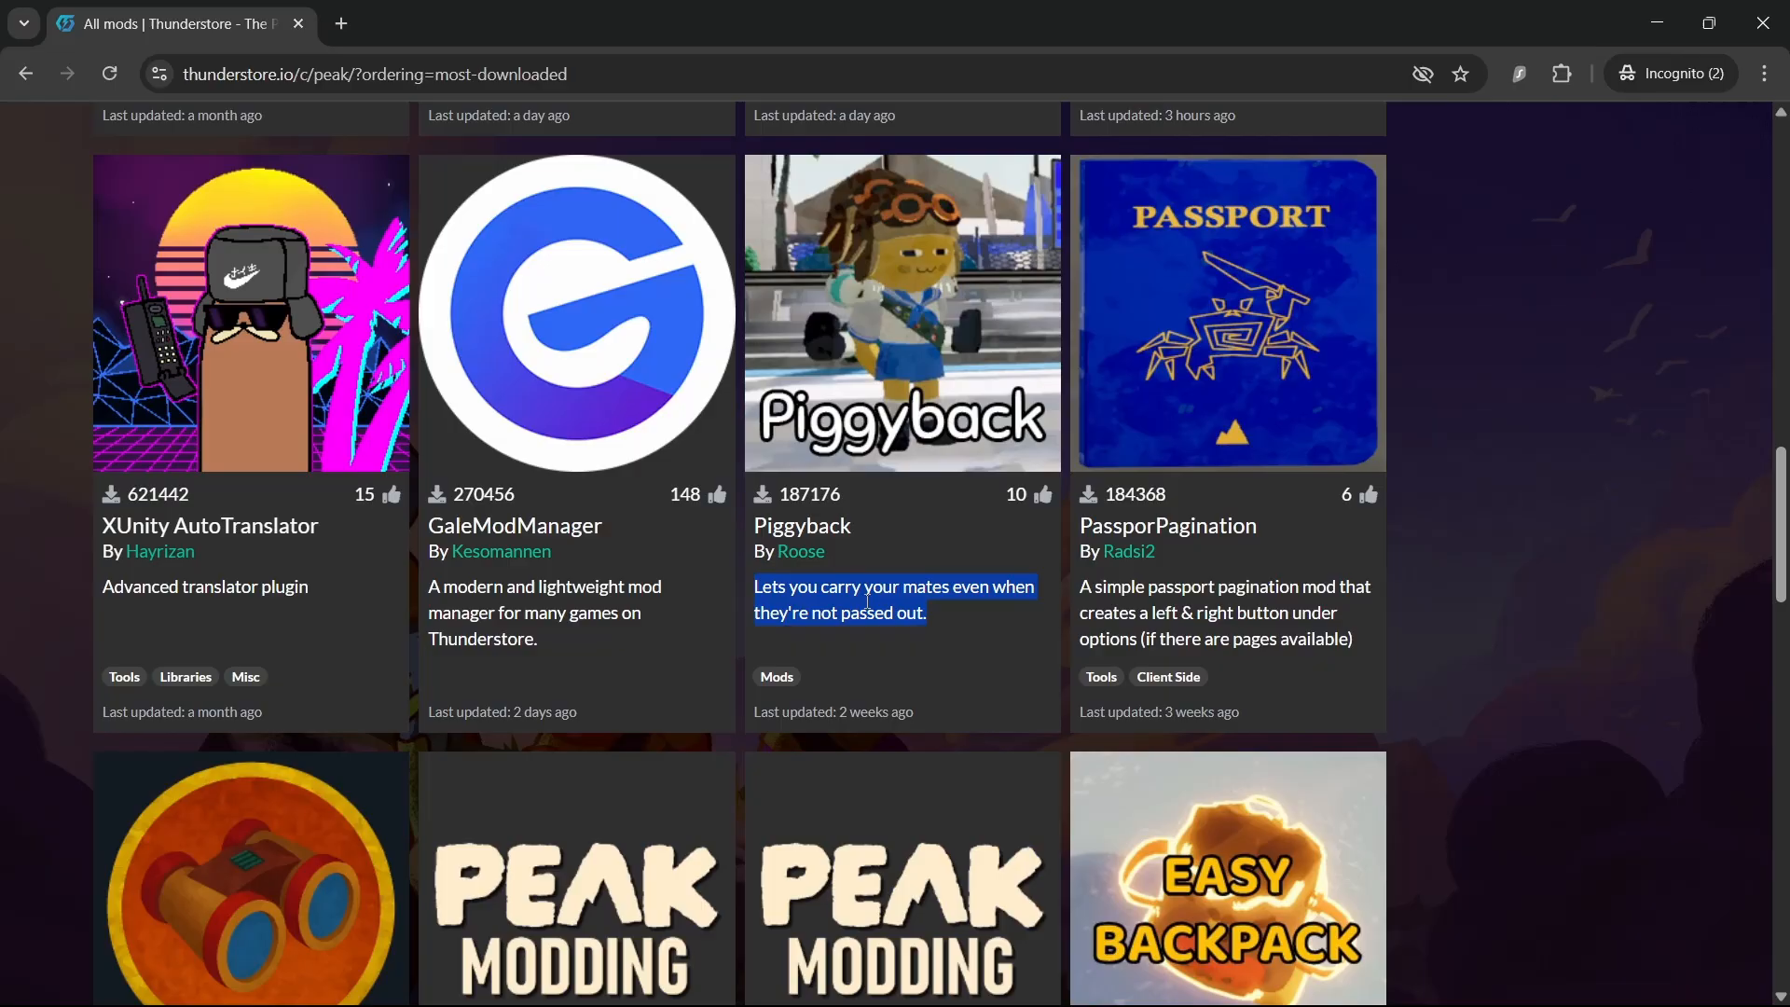
scroll(down, 3)
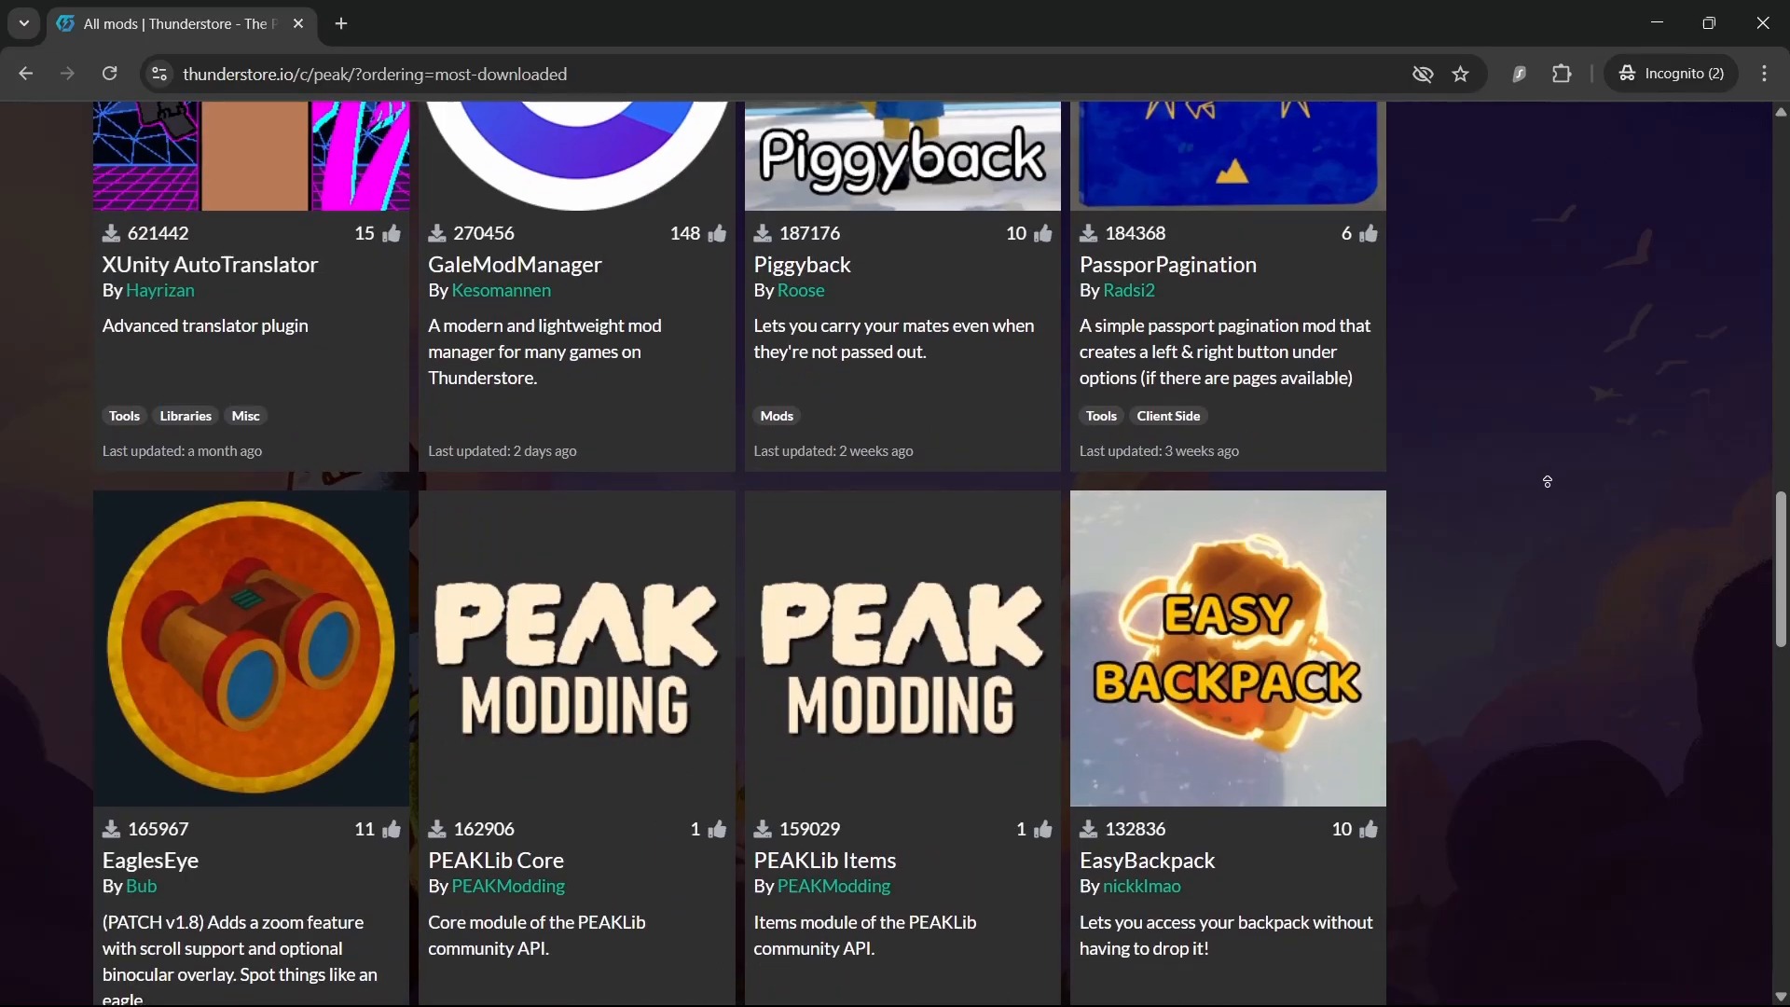
scroll(down, 3)
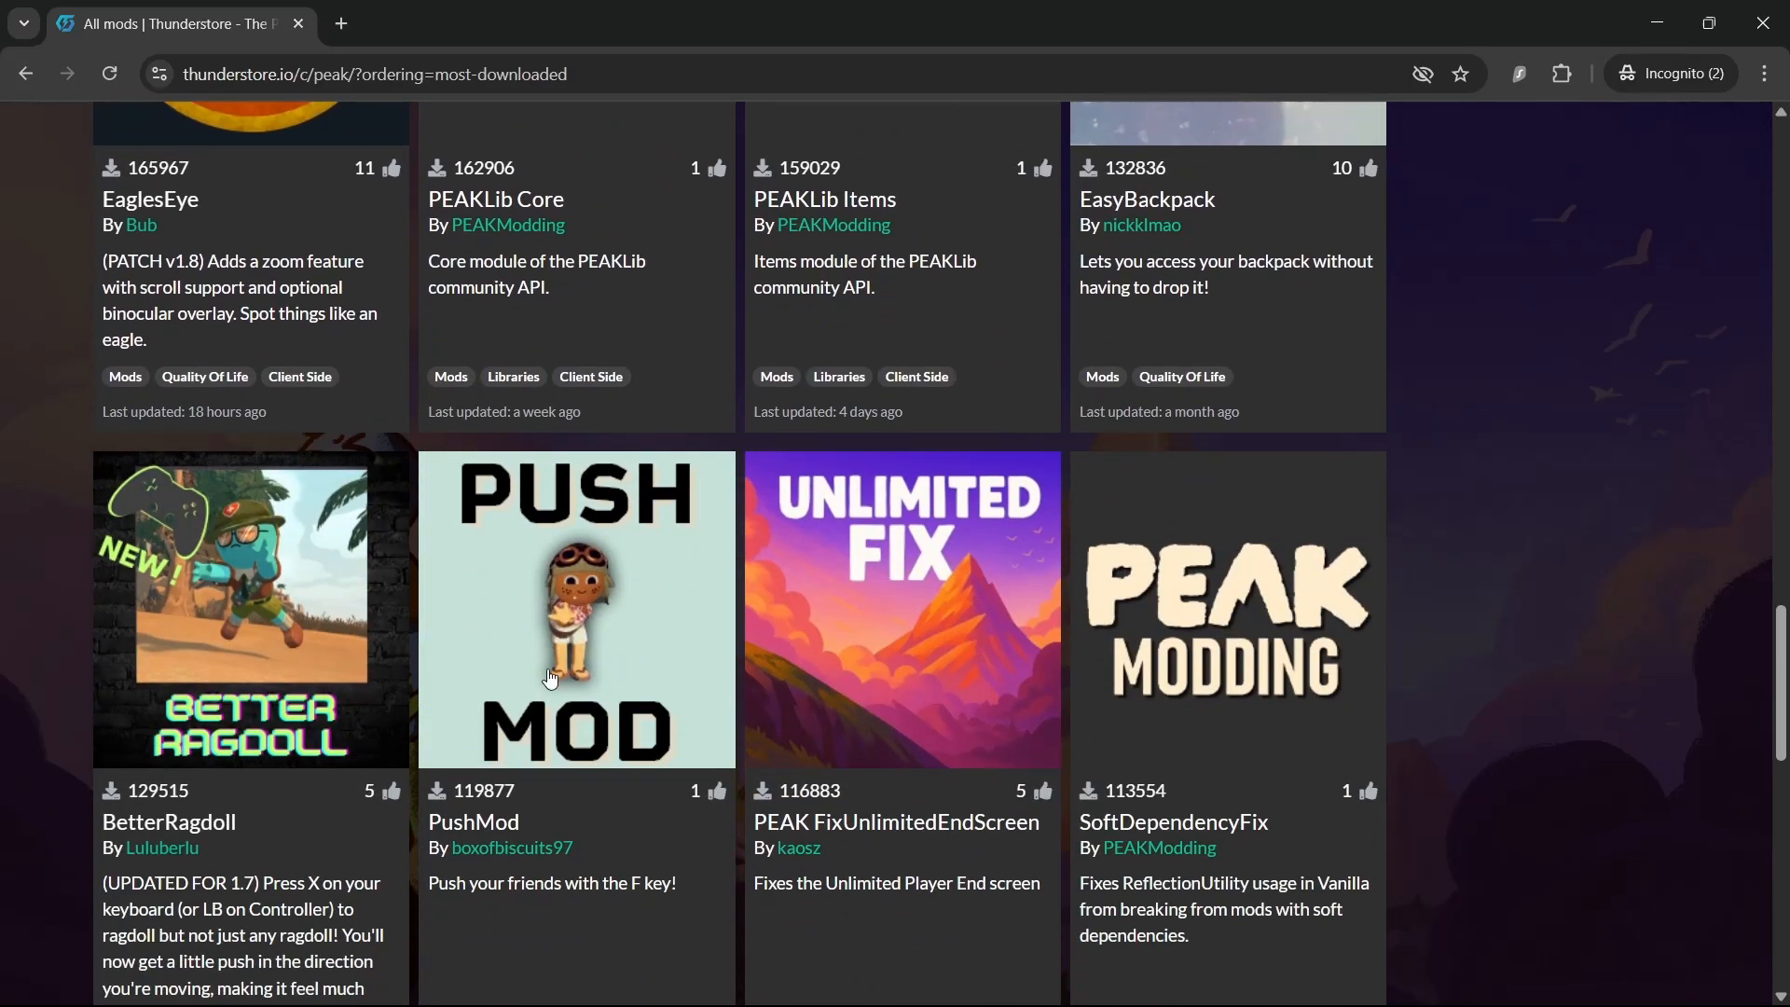
mouse_move(539, 700)
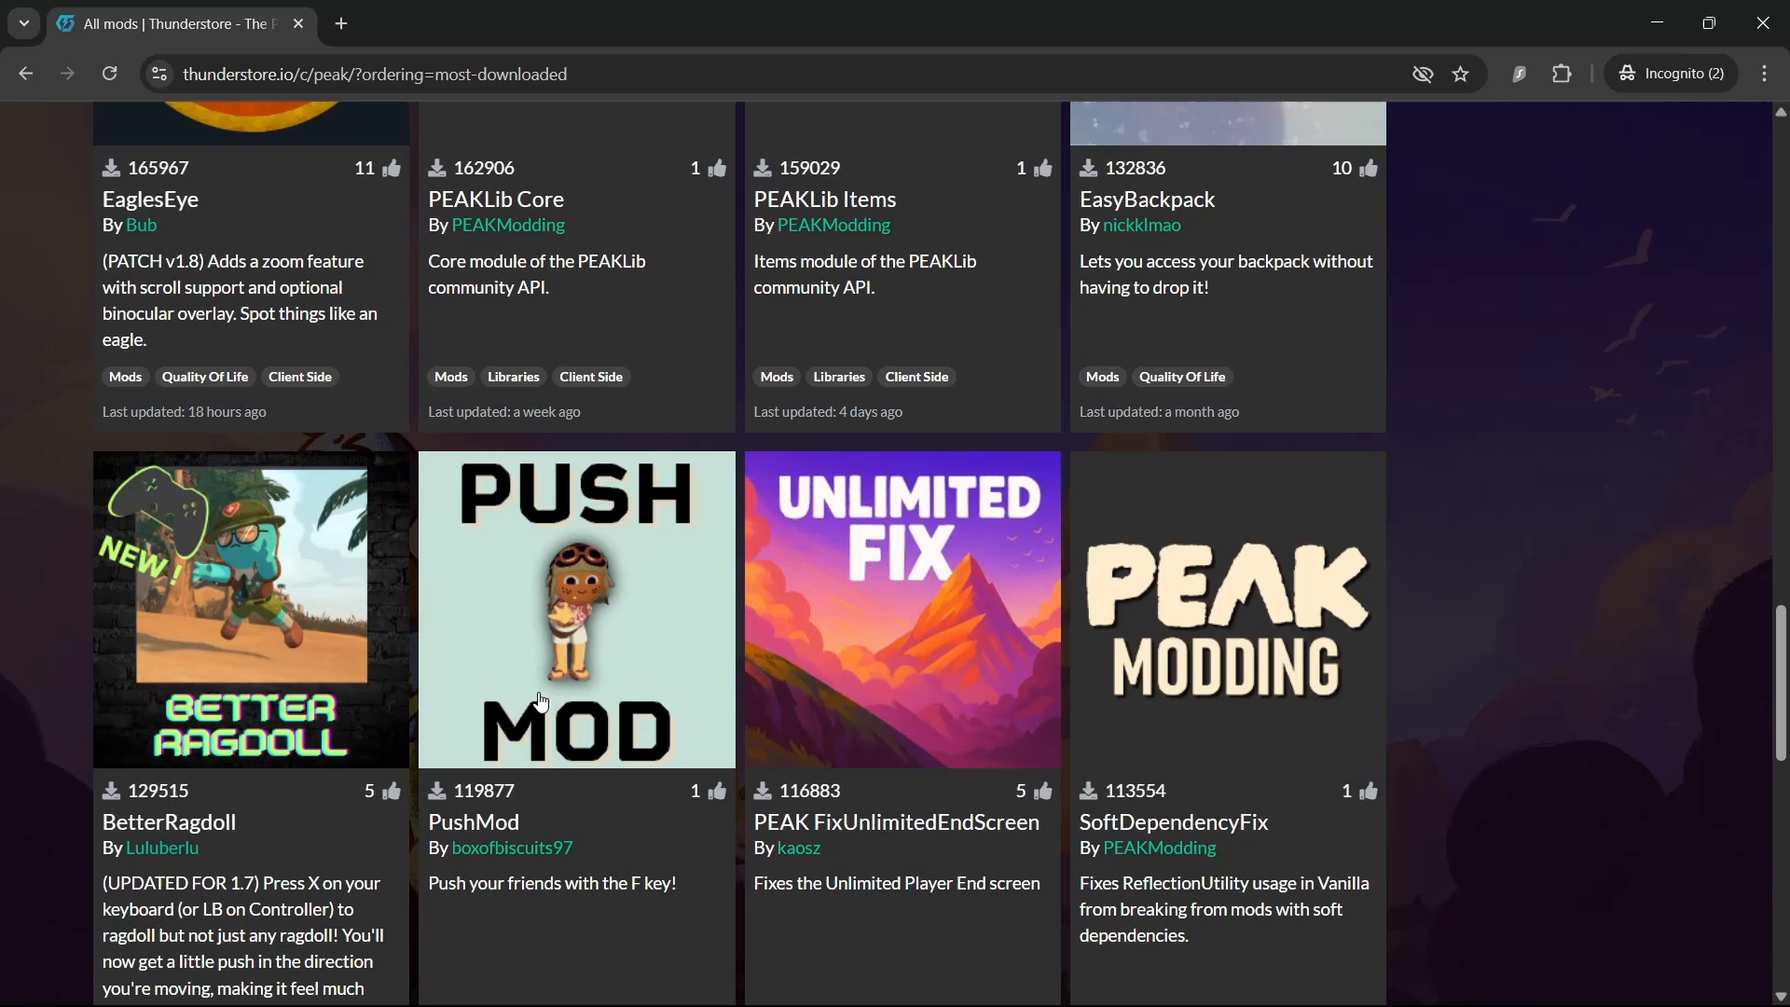
mouse_move(1596, 509)
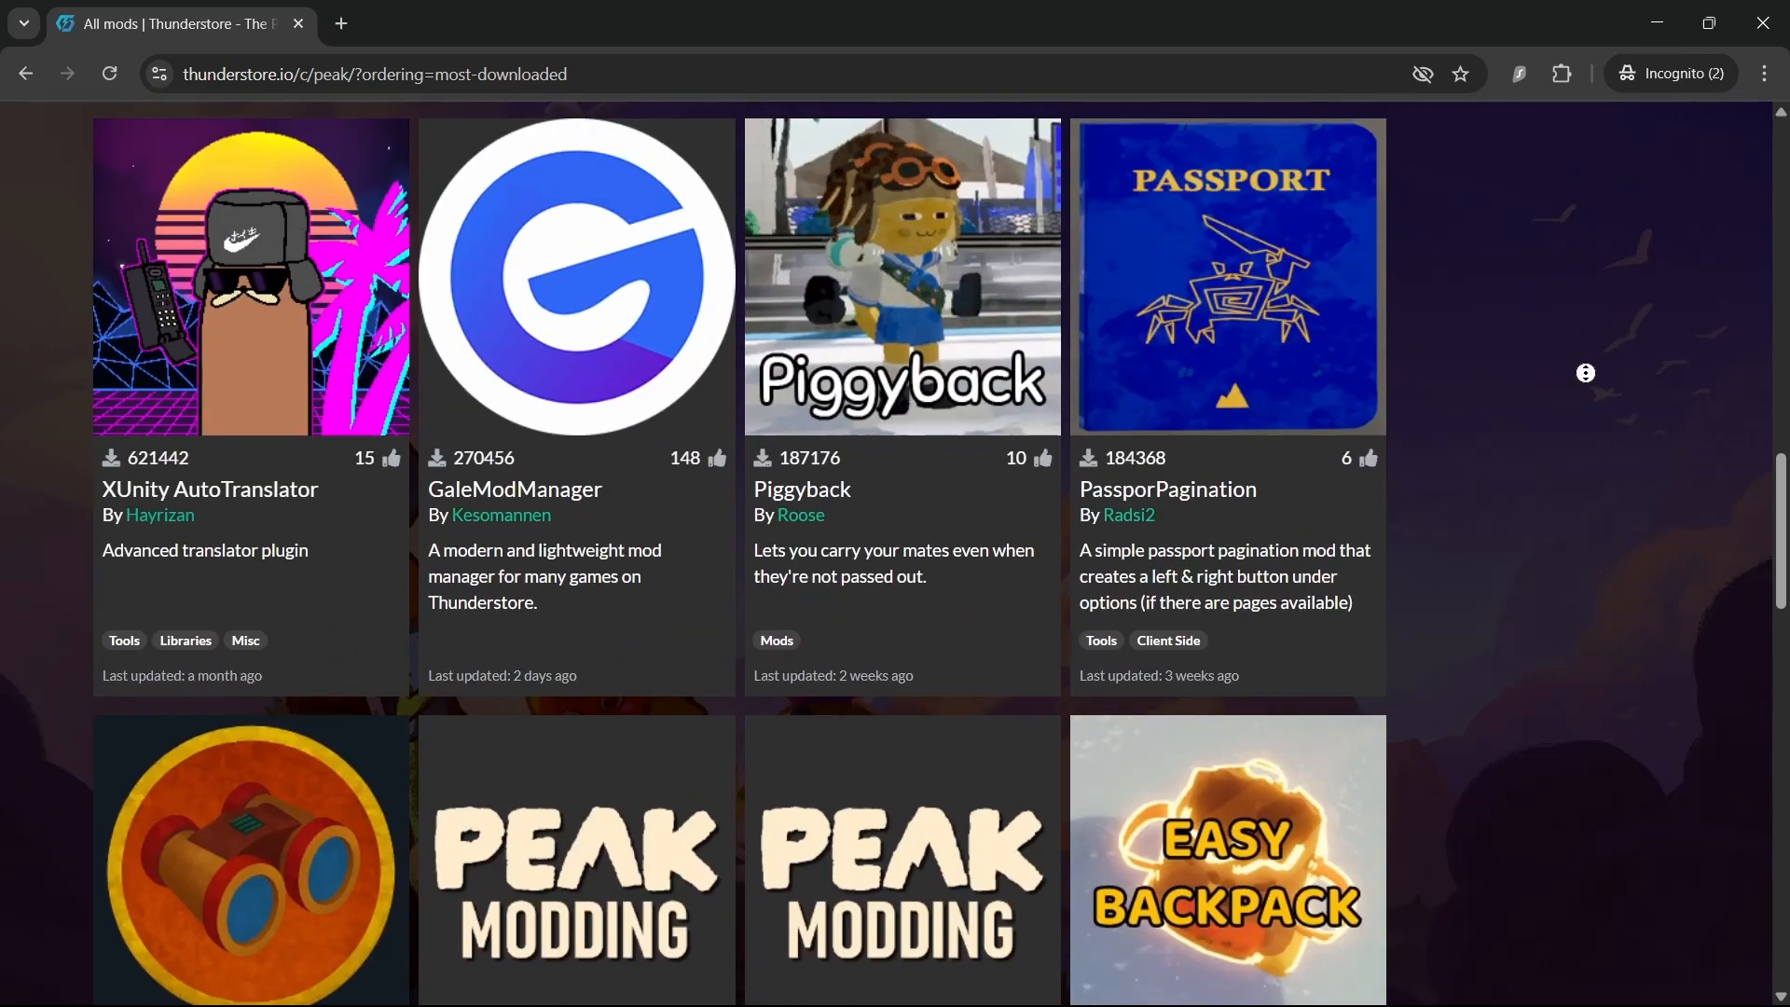
Scroll back to the top and get the Thunderstore desktop app from its banner
scroll(down, 3)
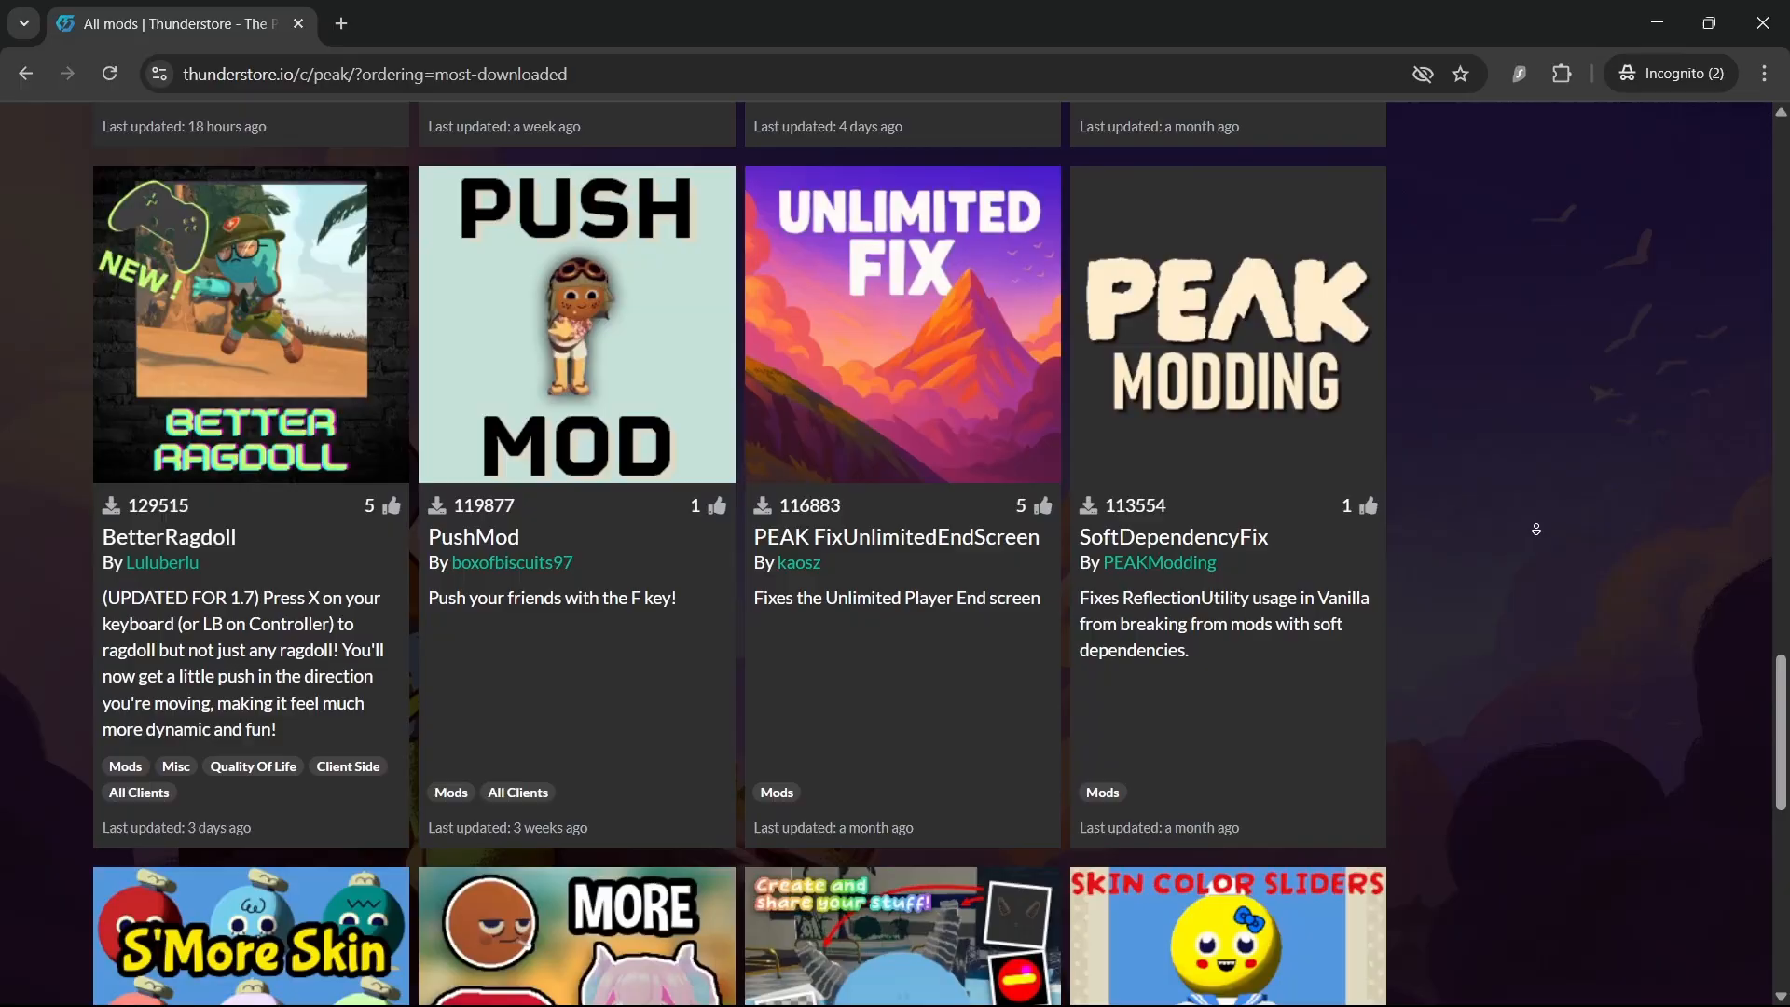
scroll(down, 3)
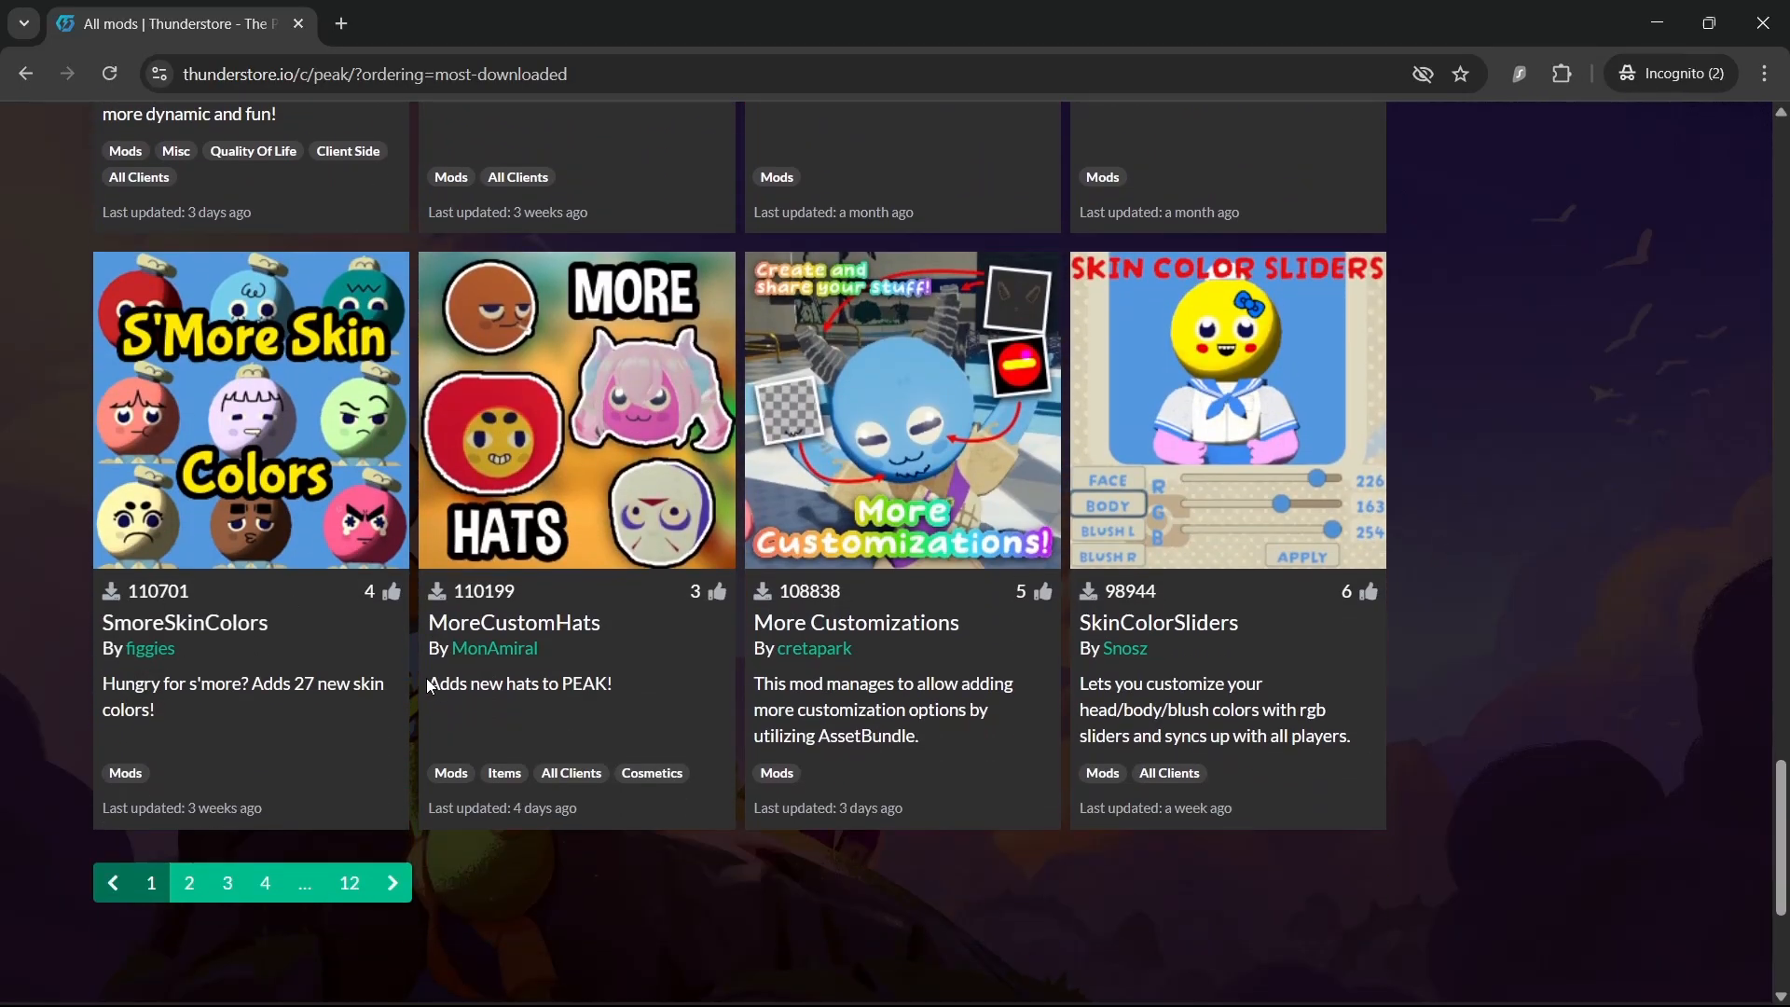
mouse_move(441, 901)
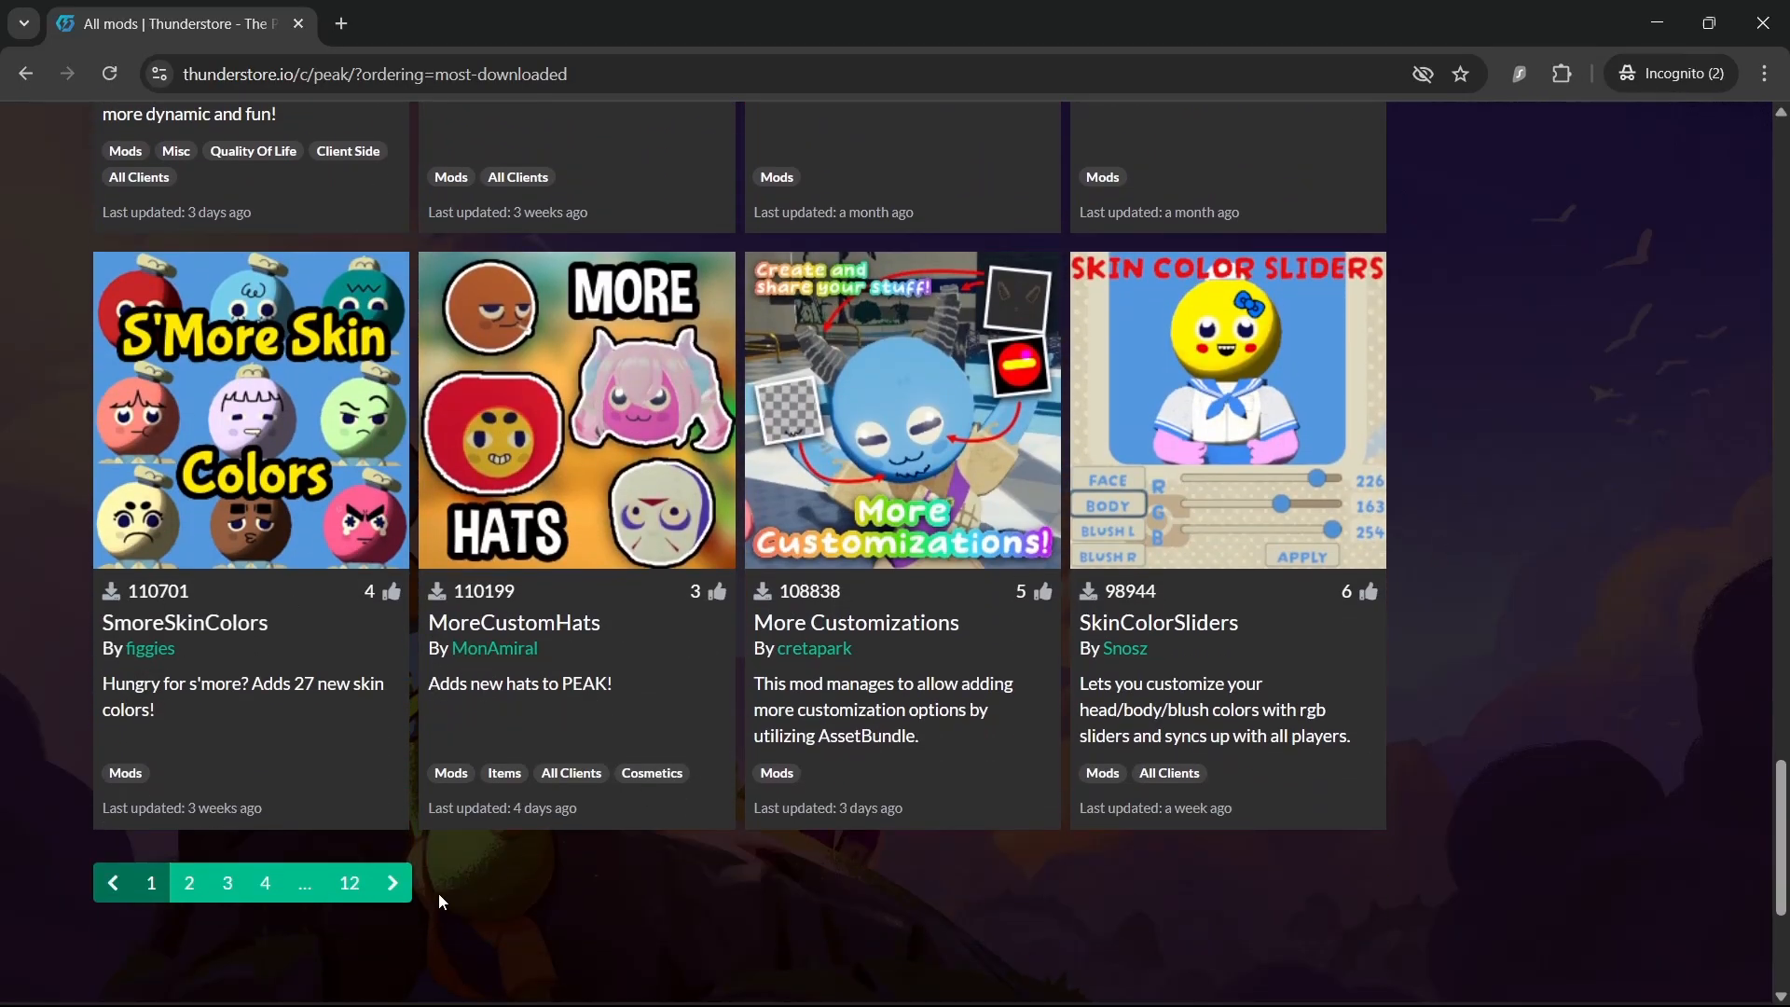
mouse_move(503, 788)
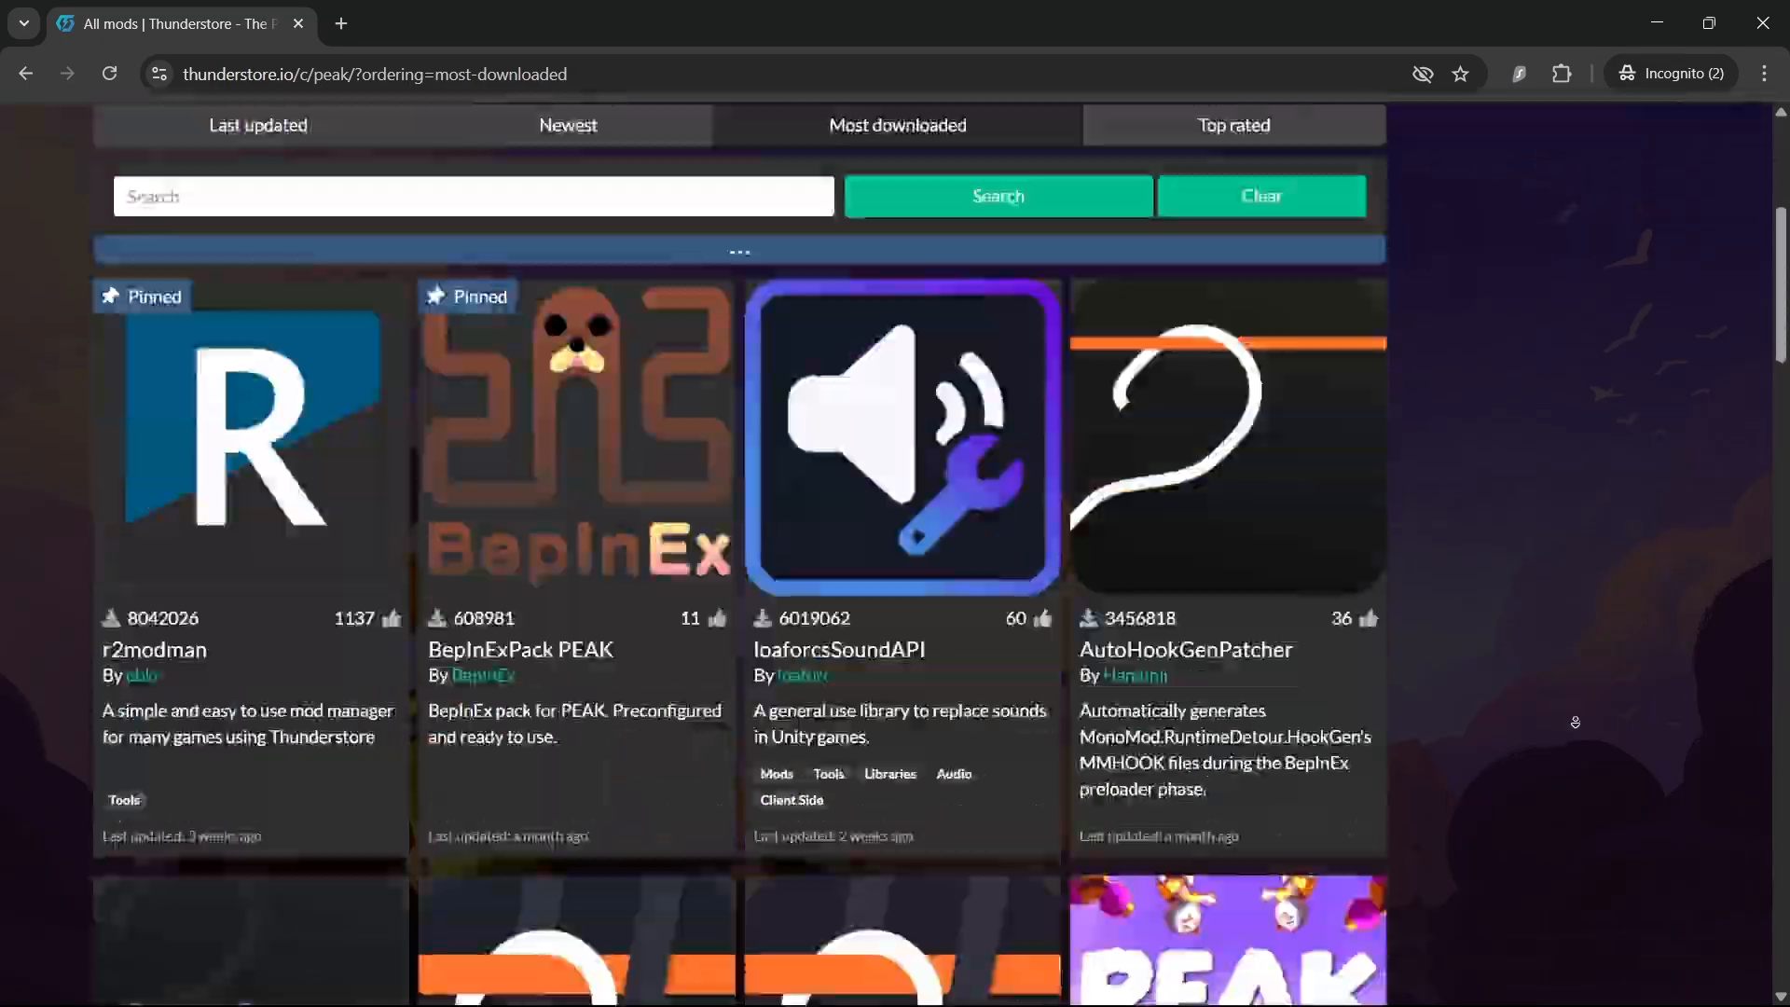
scroll(down, 3)
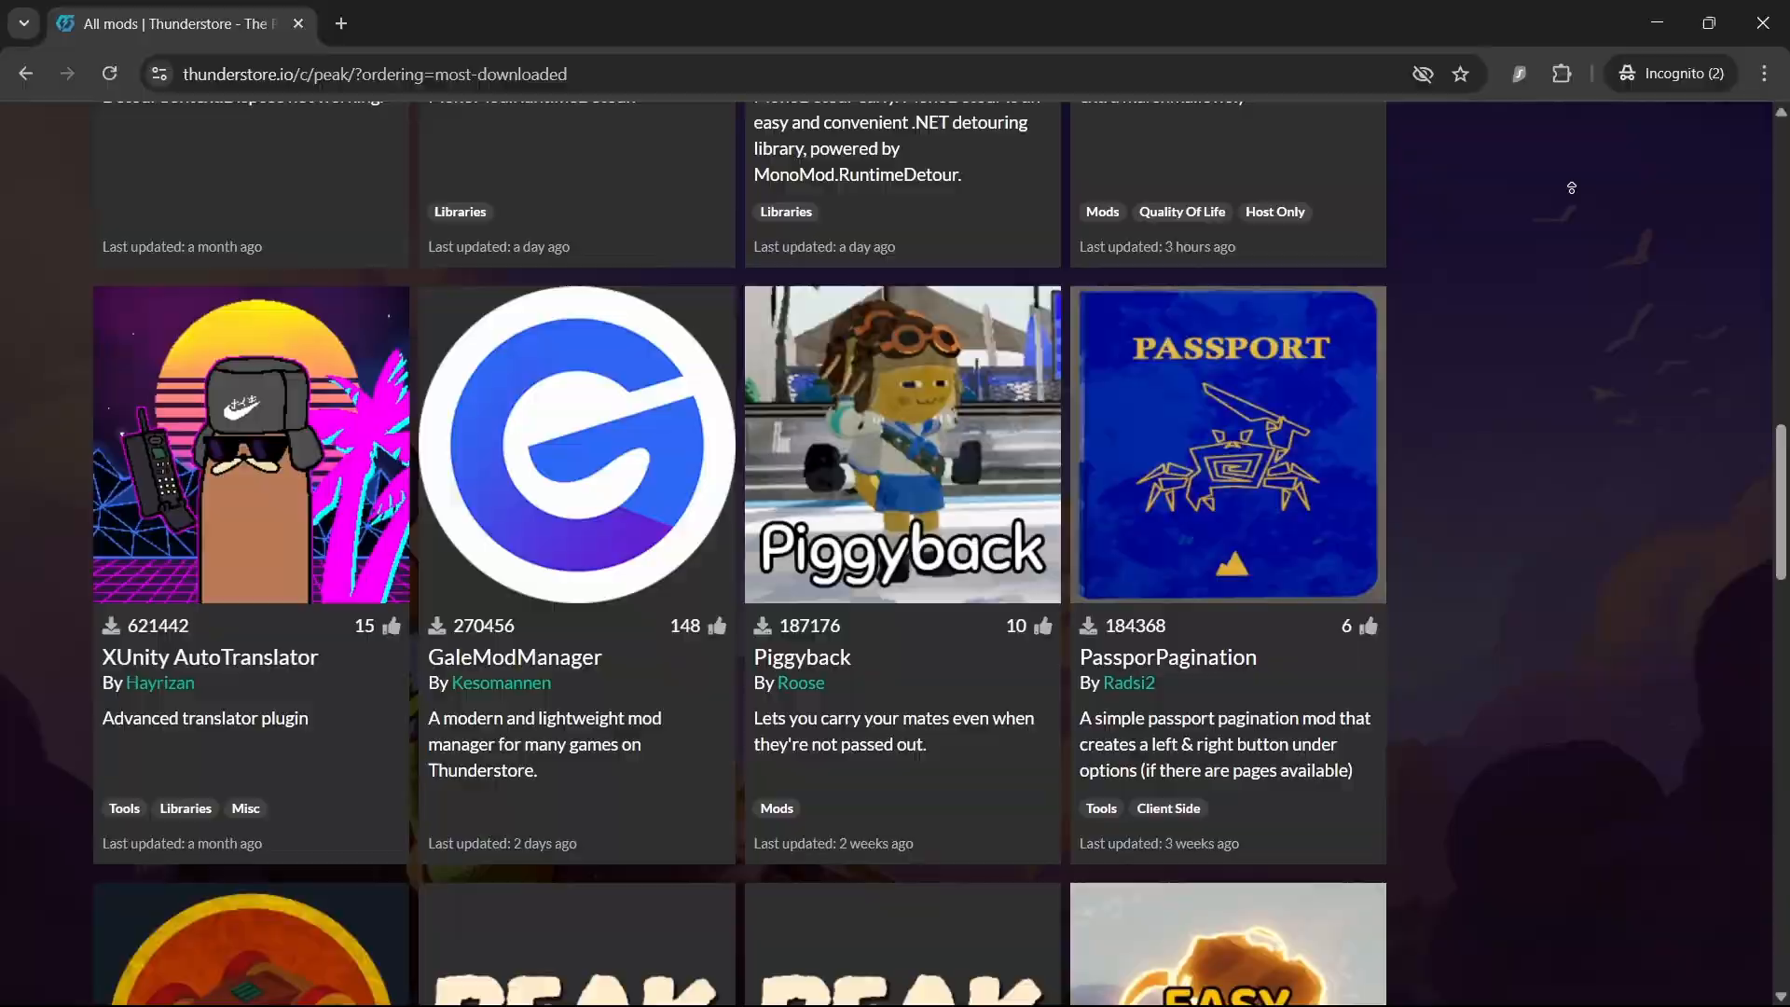
scroll(up, 3)
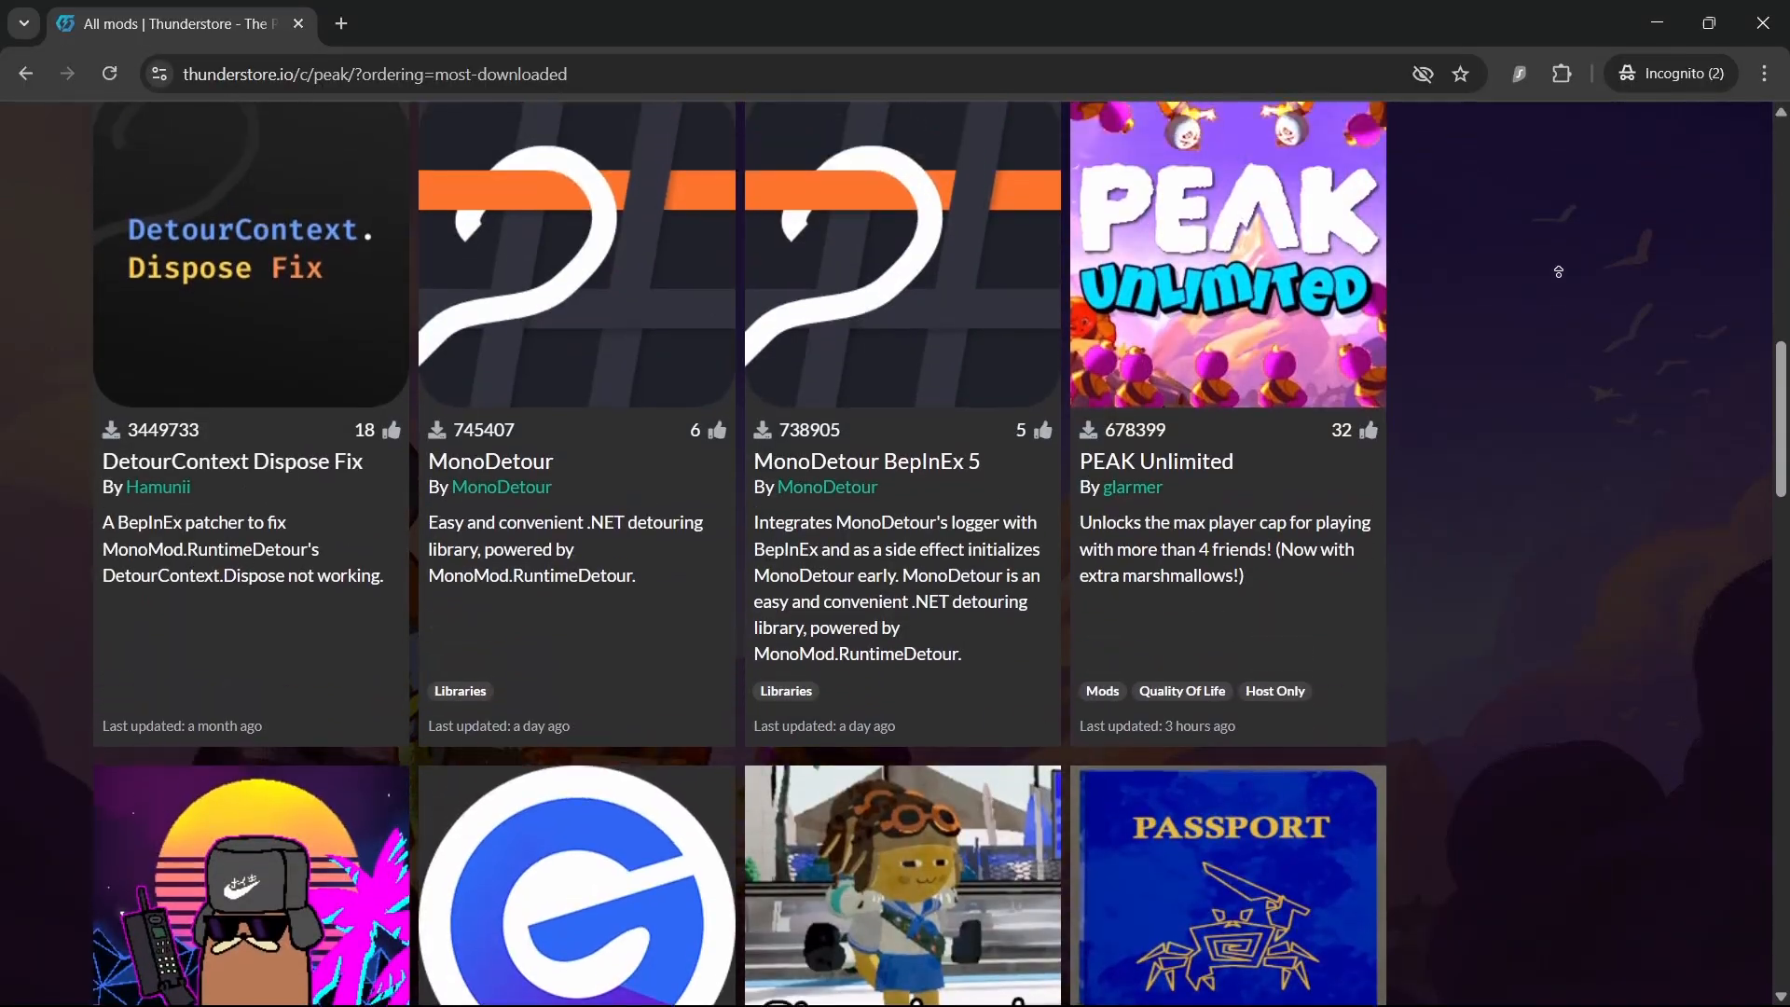
scroll(up, 3)
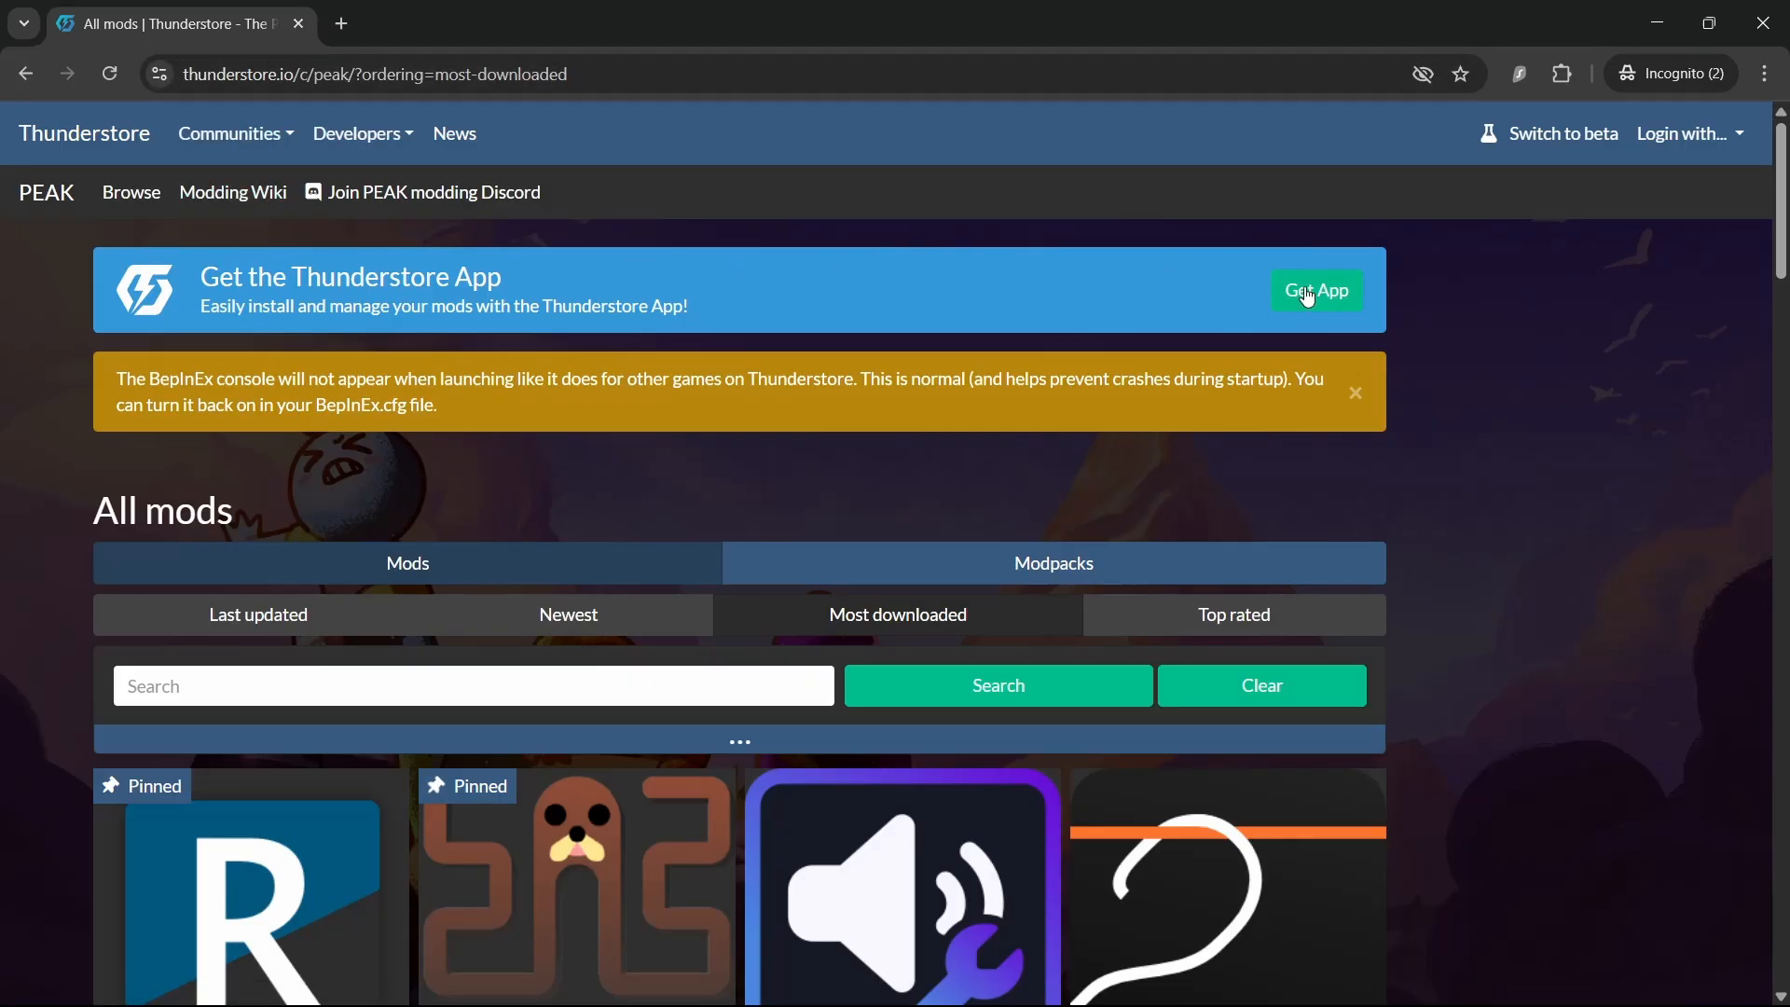
click(1313, 290)
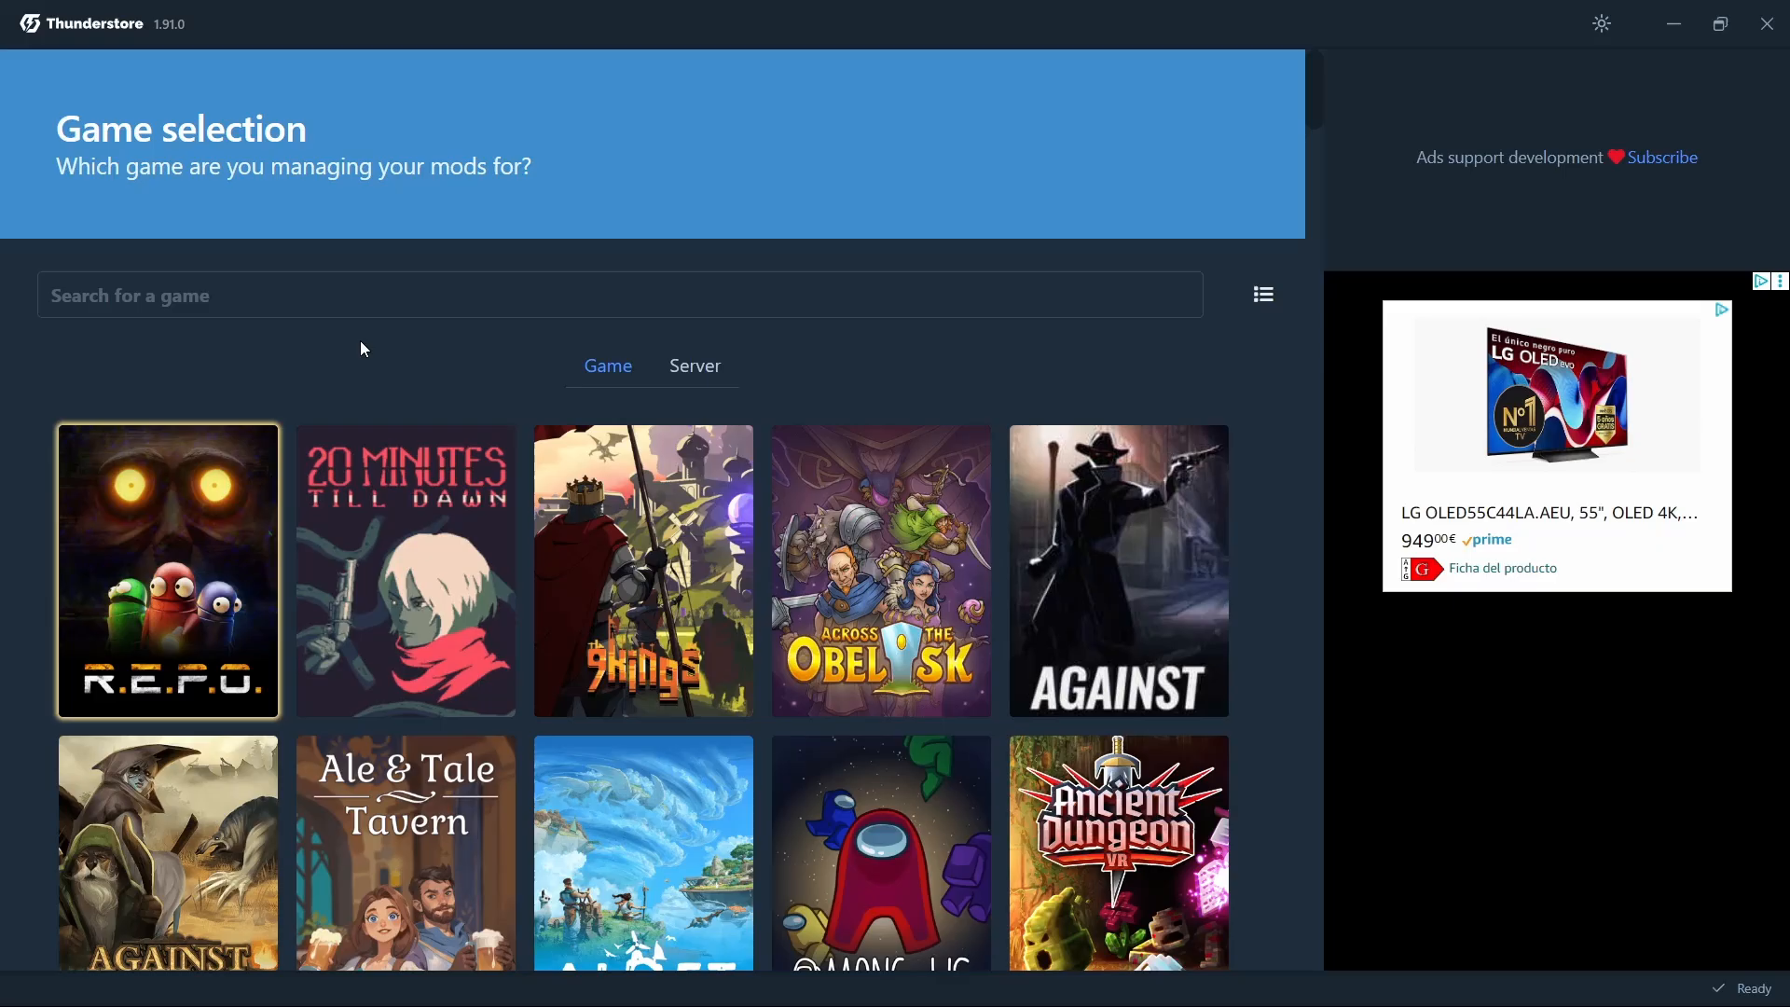
Search the game list for 'Peak' and select PEAK
text(P)
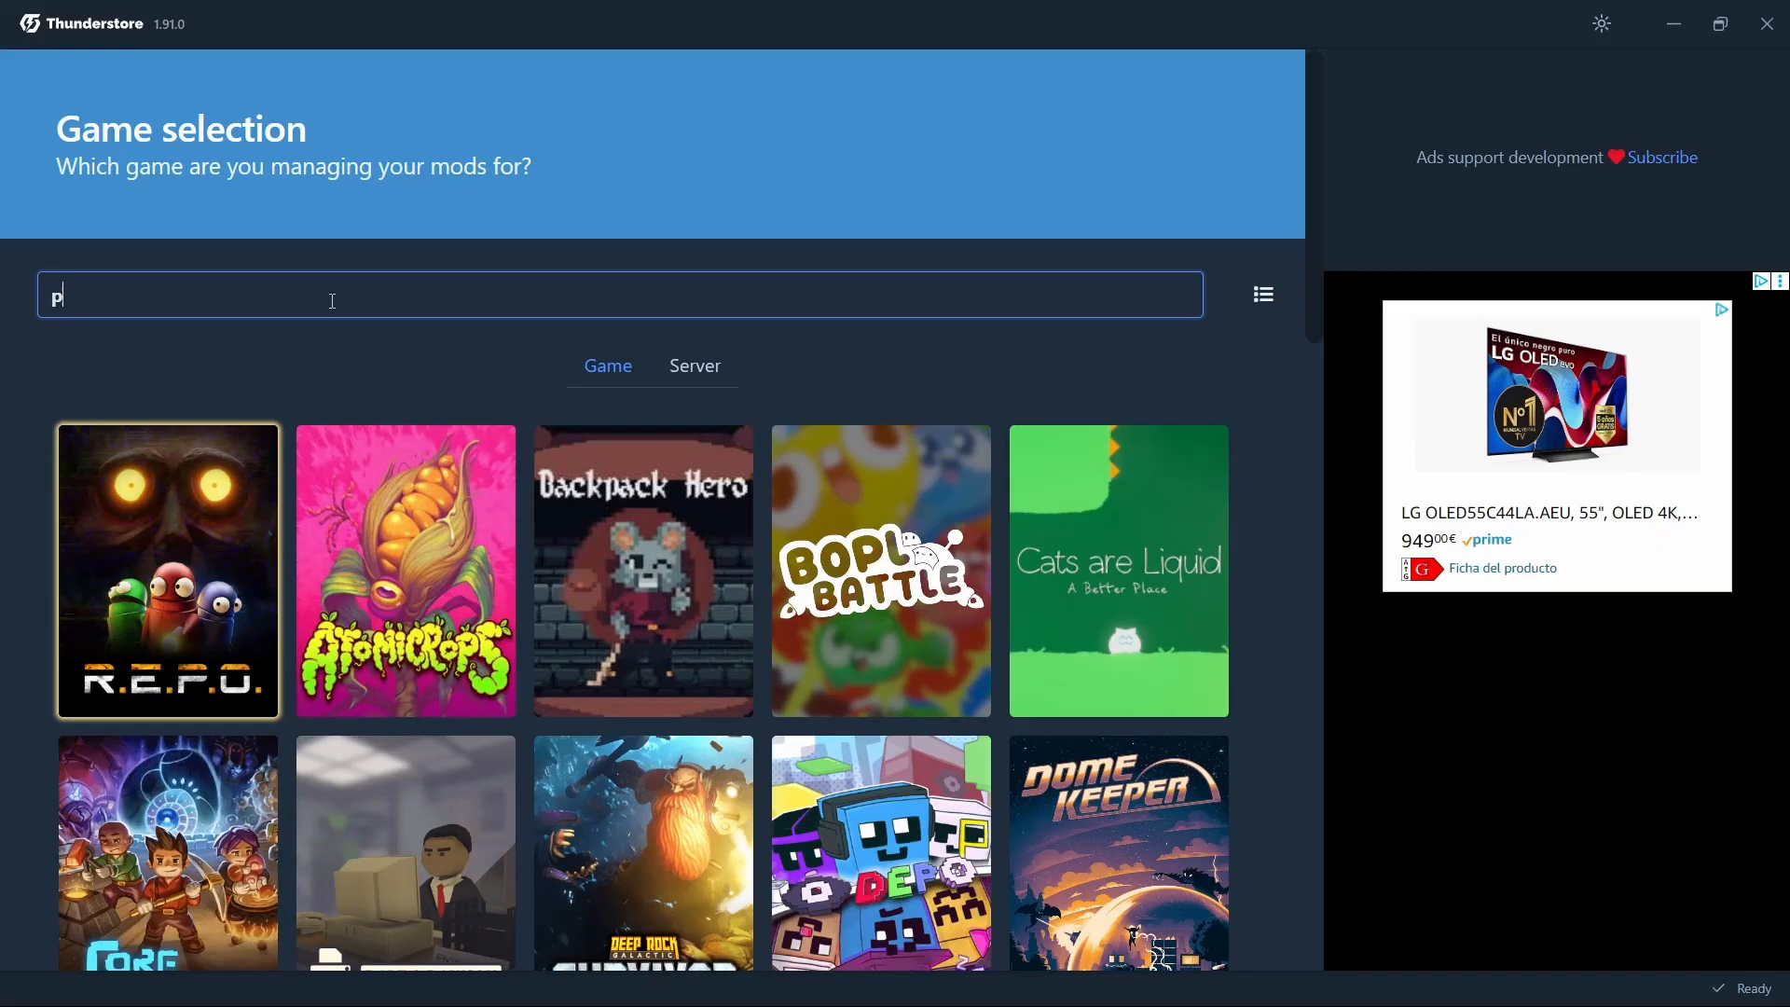
text(eak)
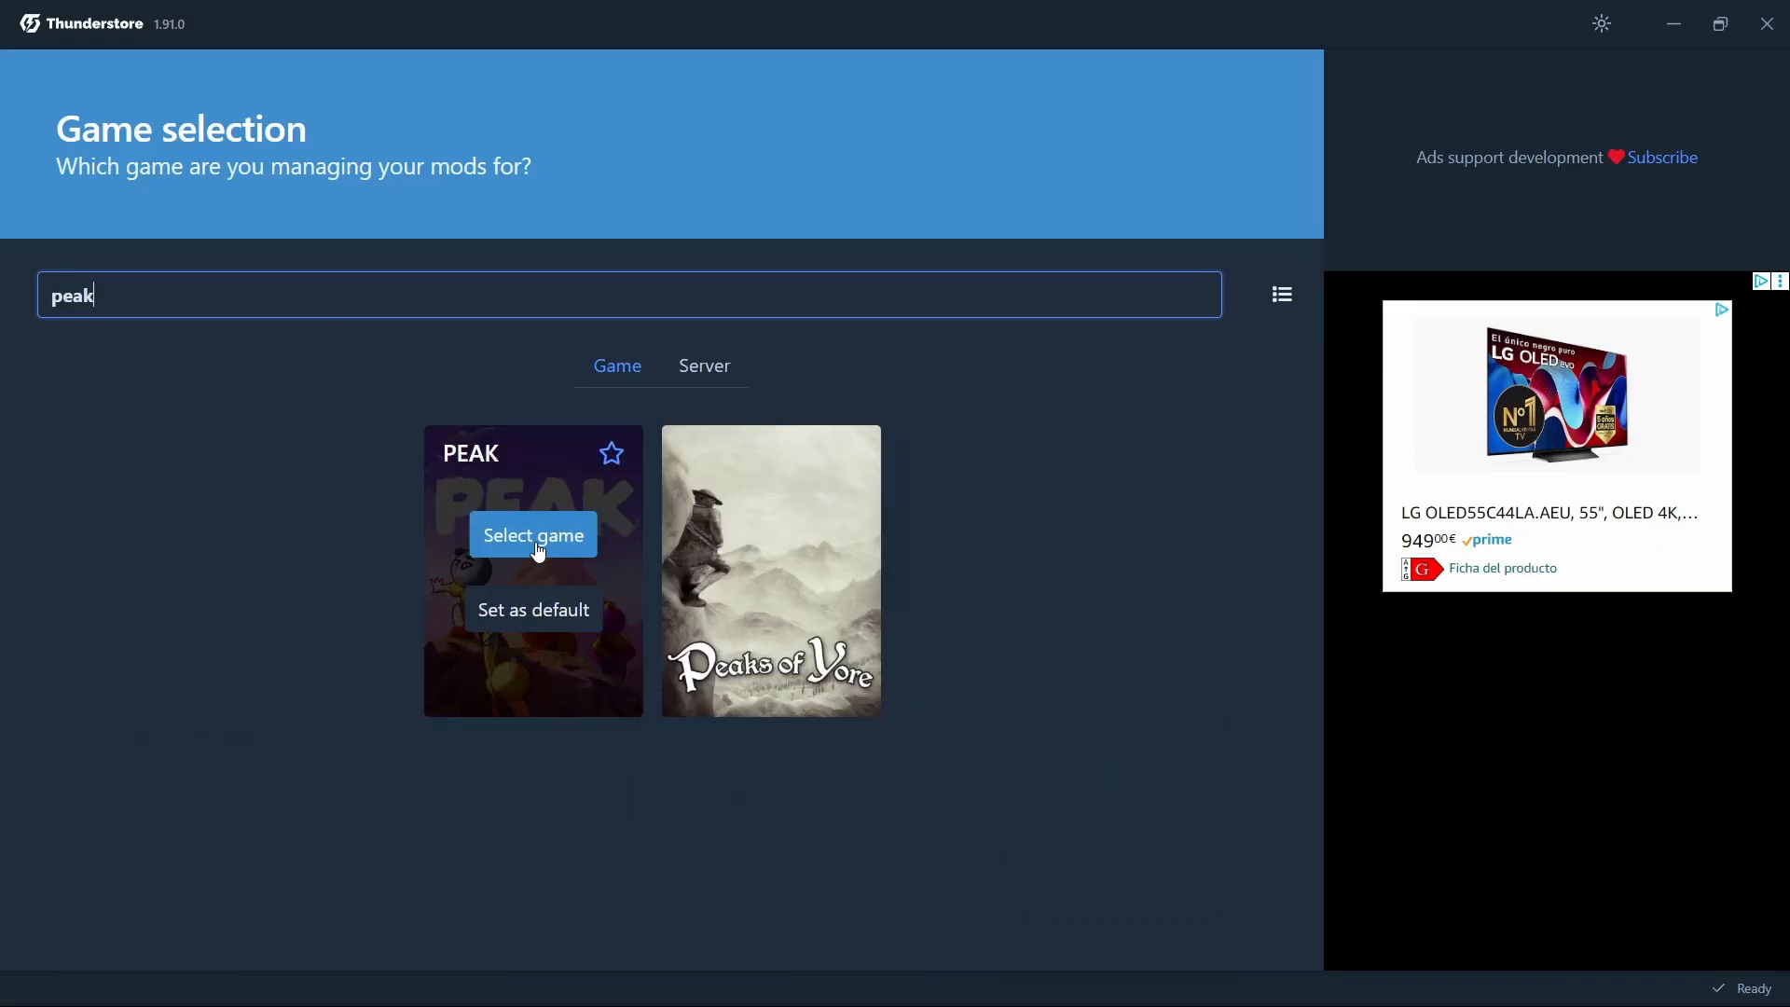
click(532, 534)
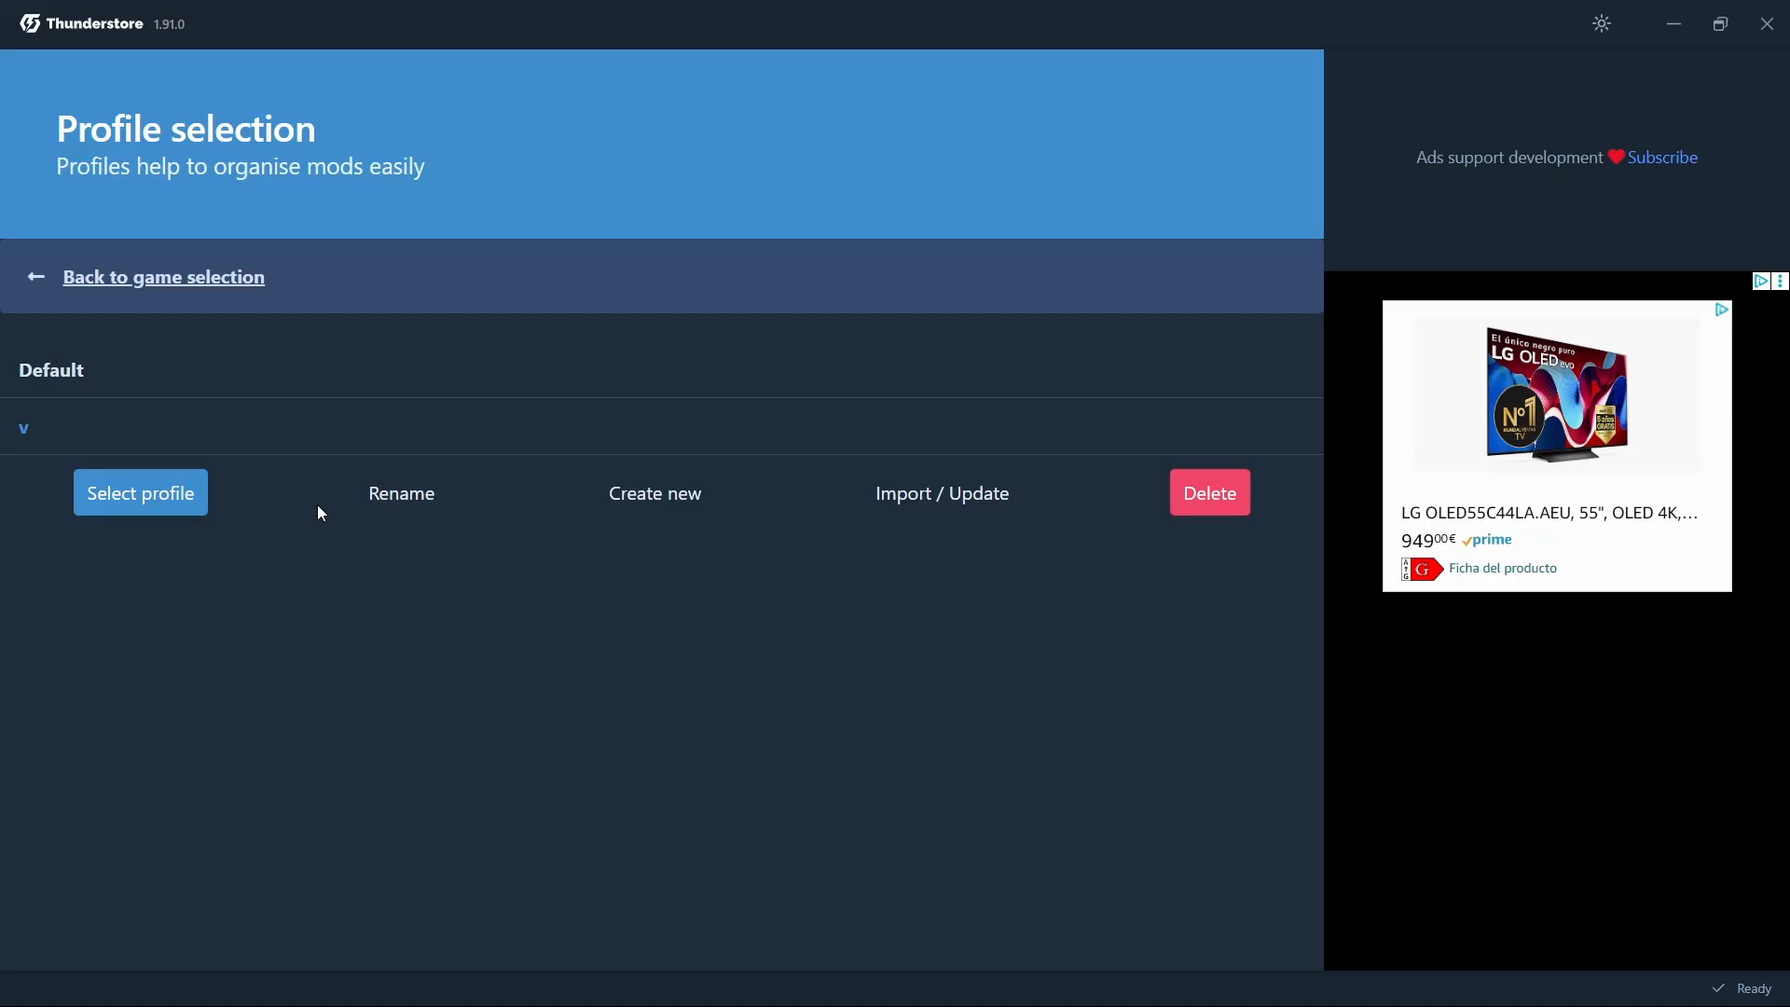
mouse_move(37, 376)
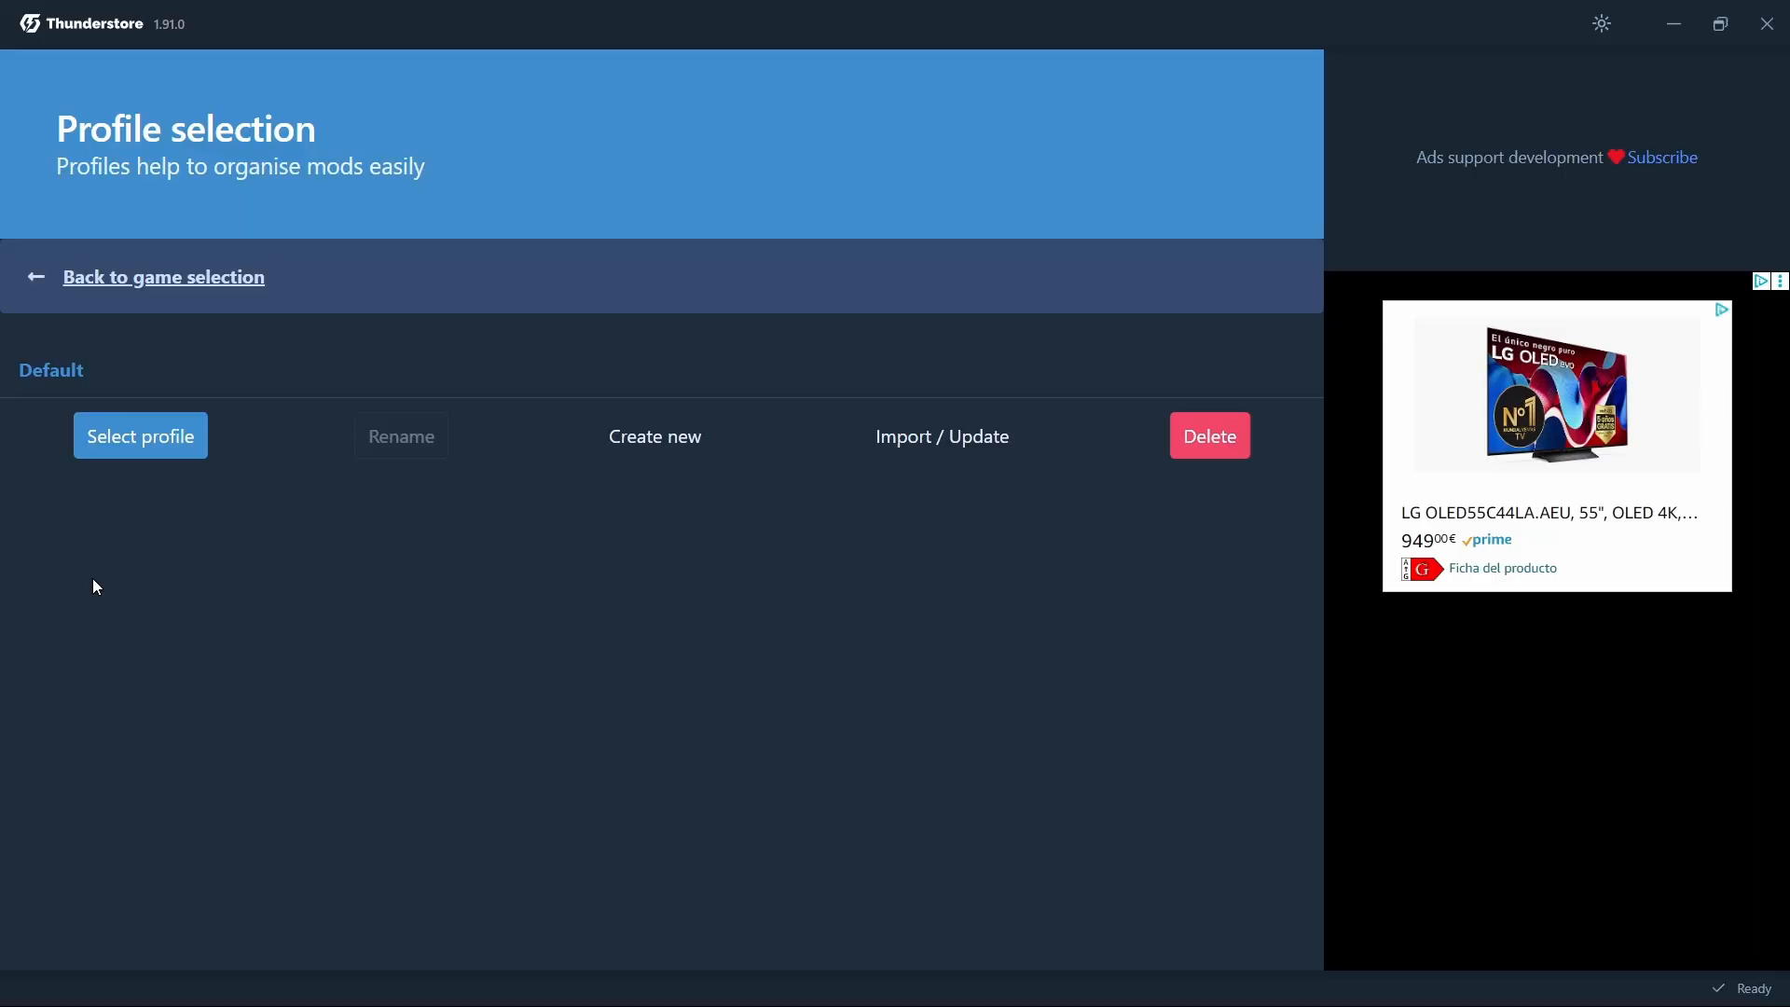
Create a PEAK profile named 'modded' and select it
click(655, 436)
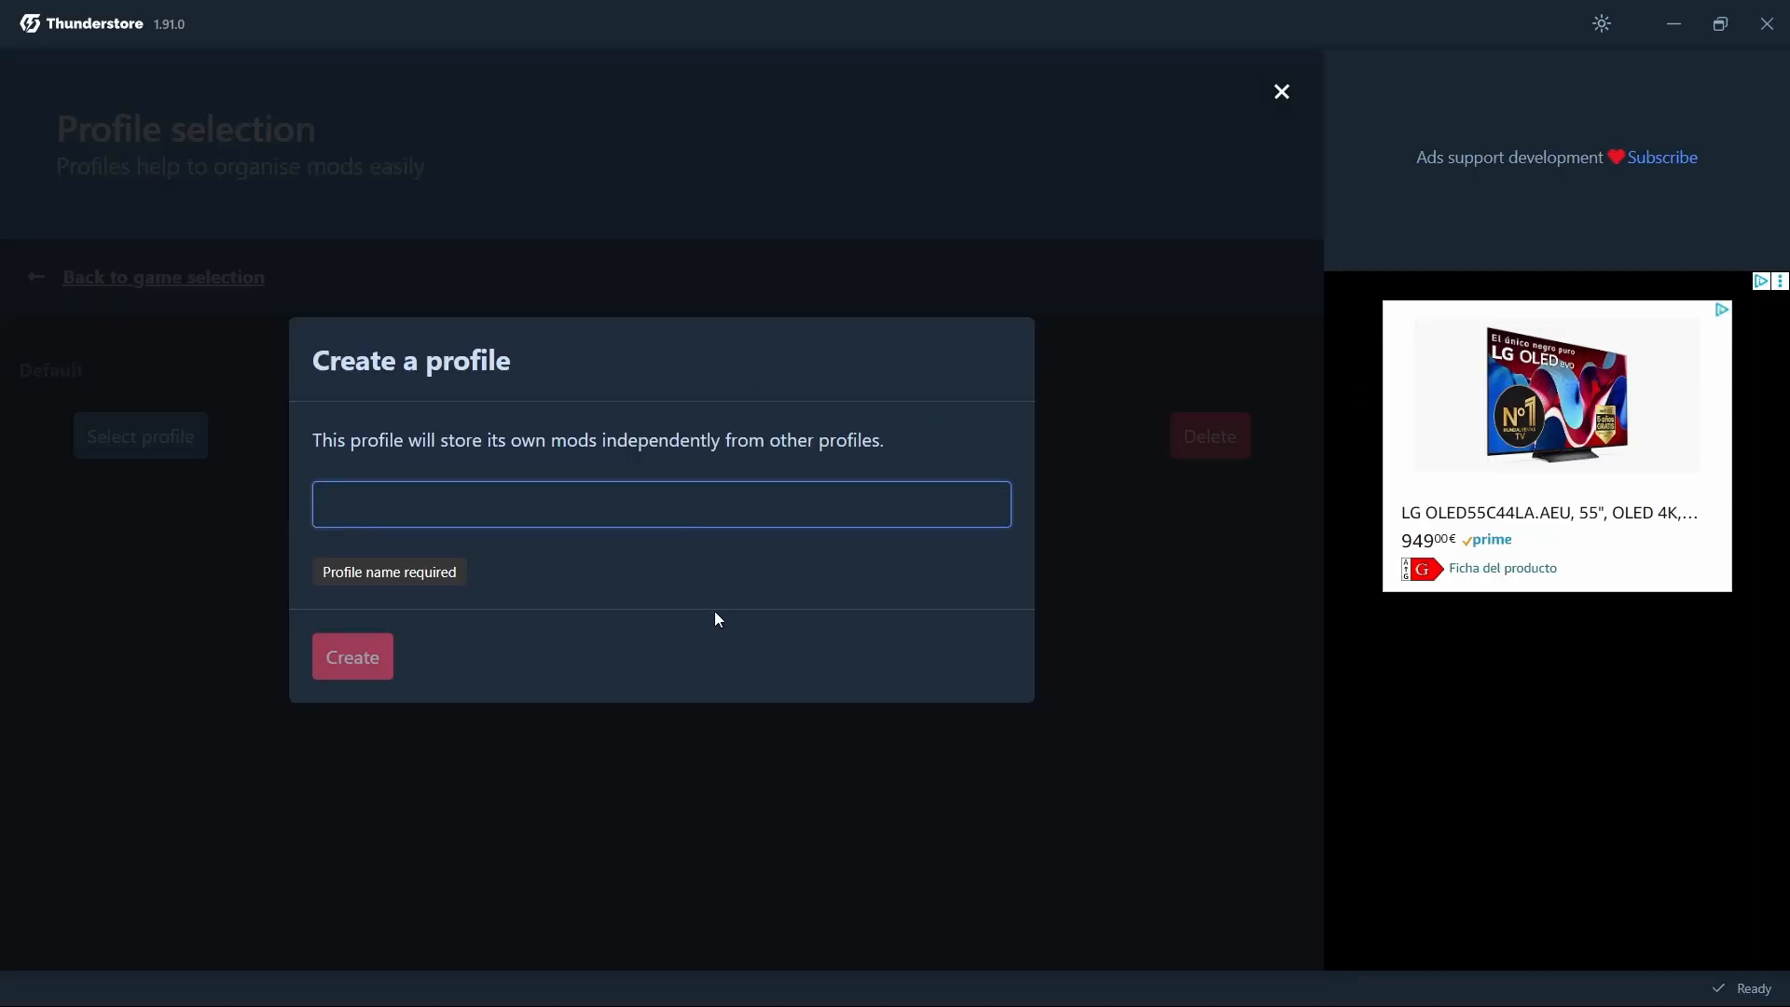
text(modded)
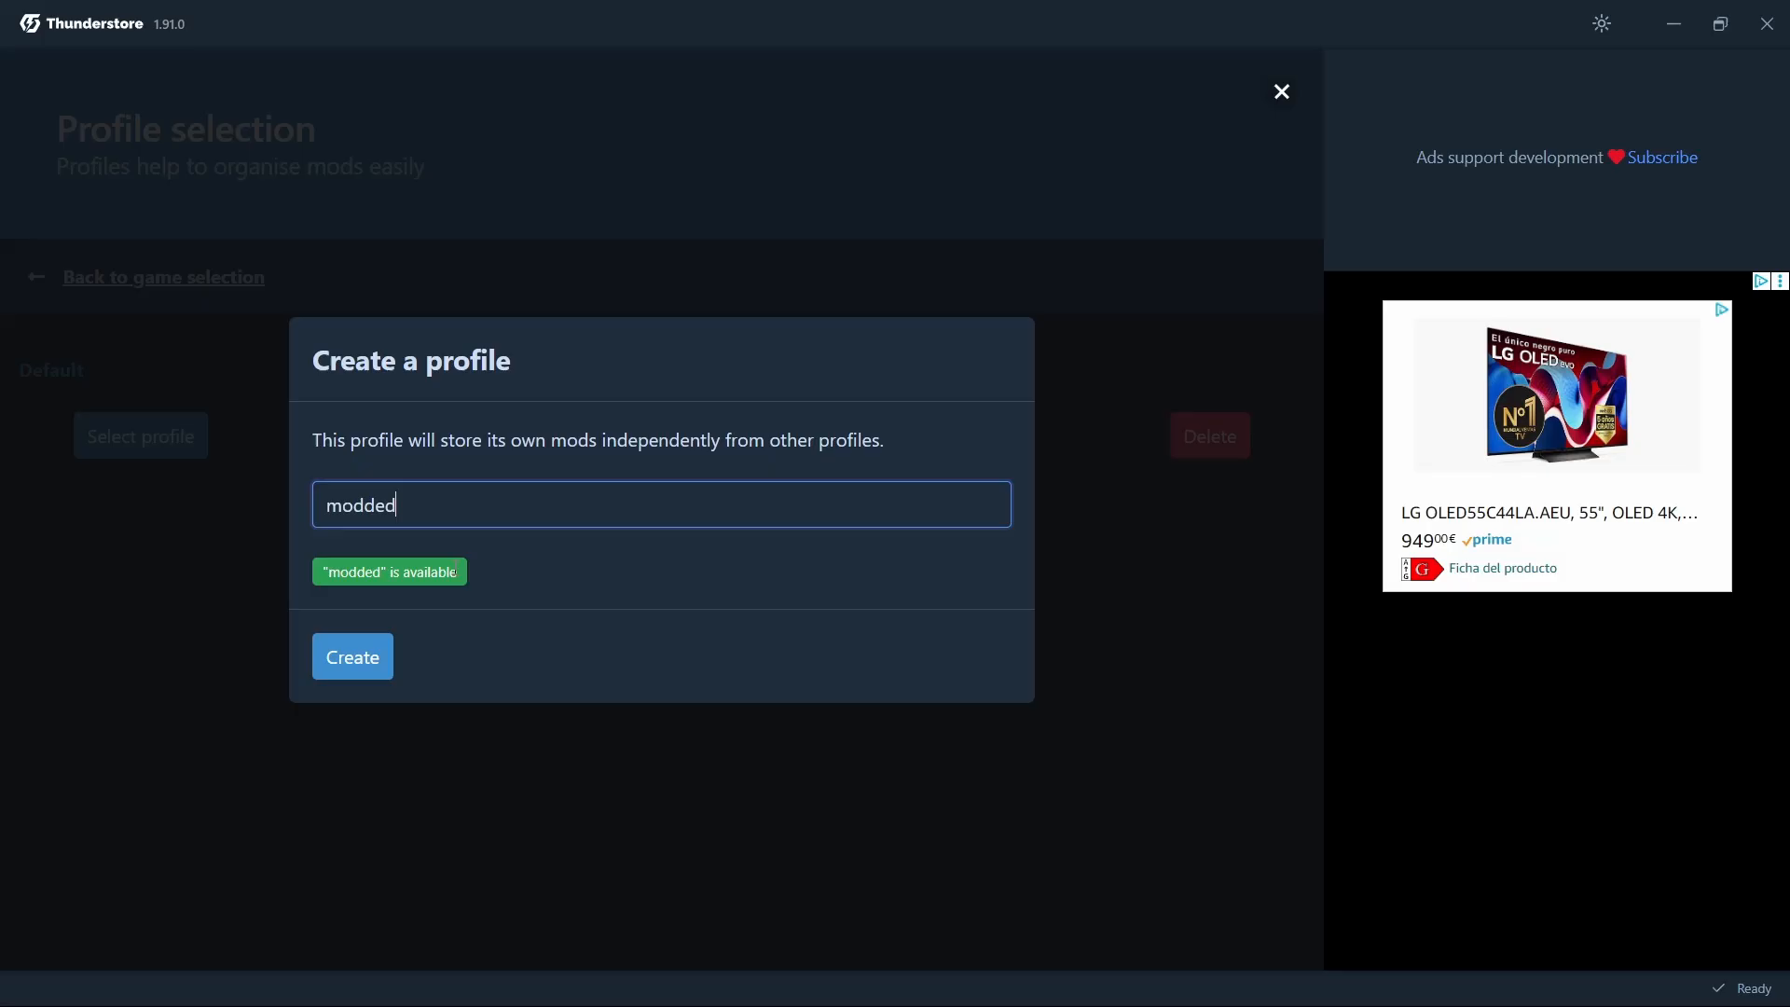
click(351, 656)
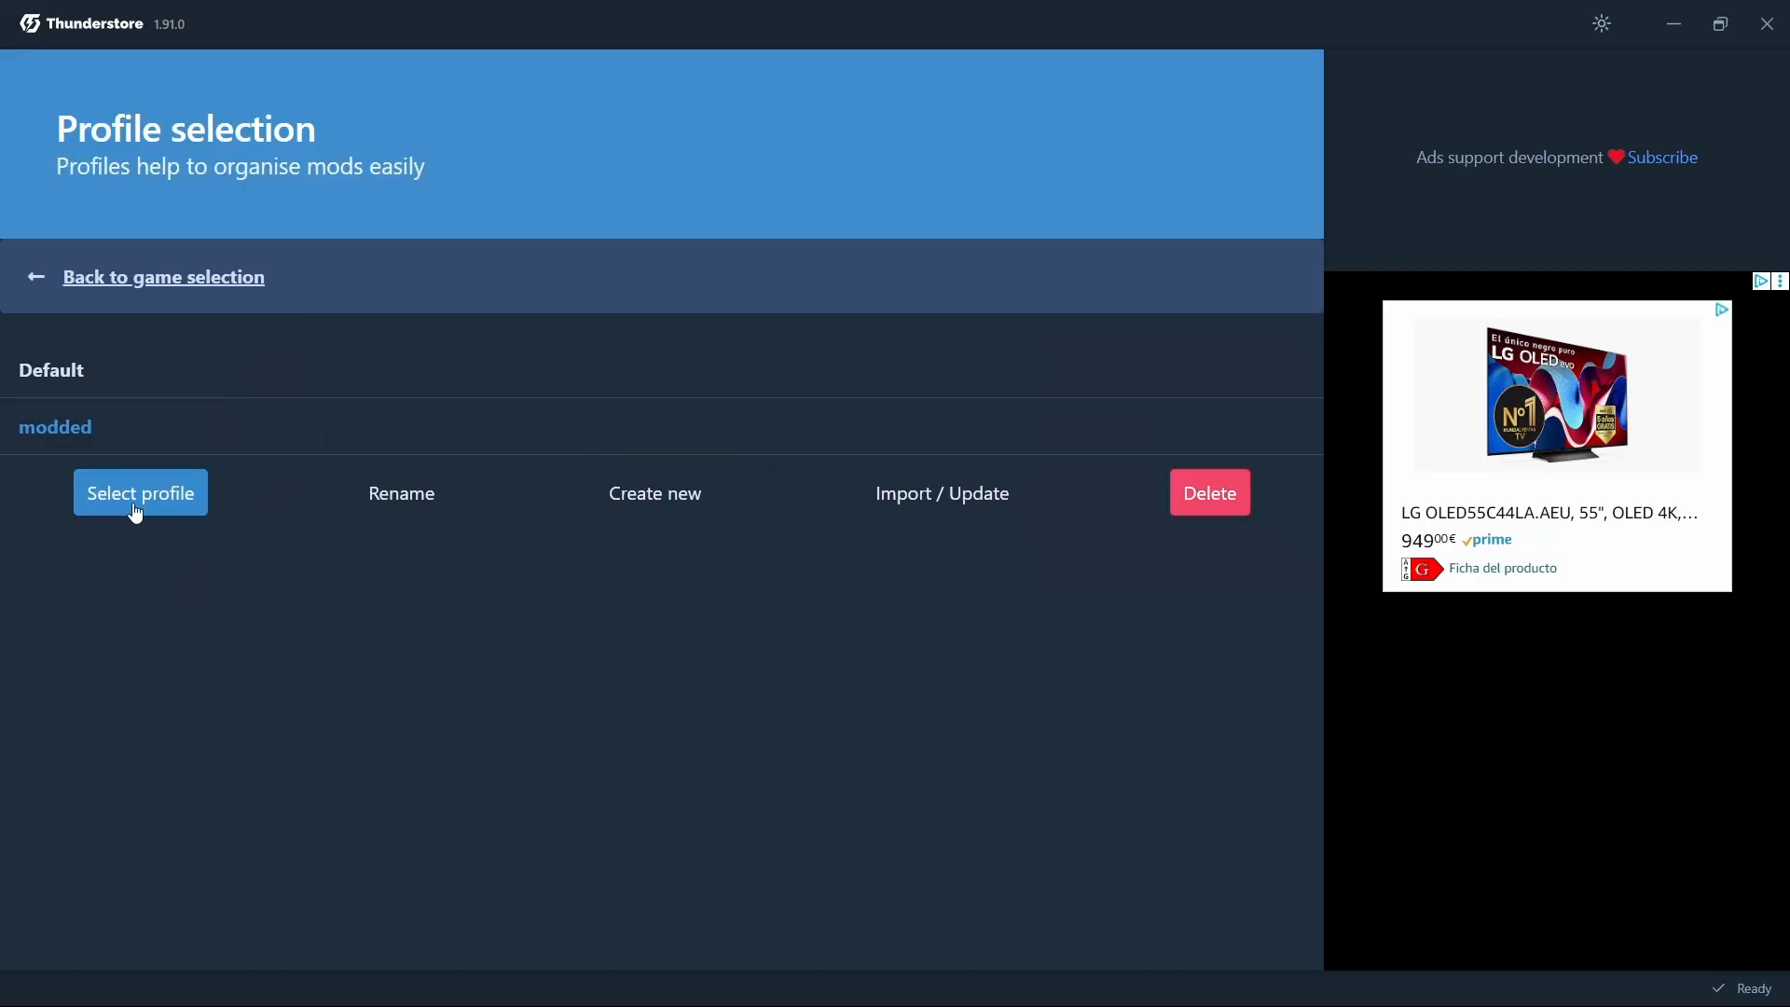
click(139, 493)
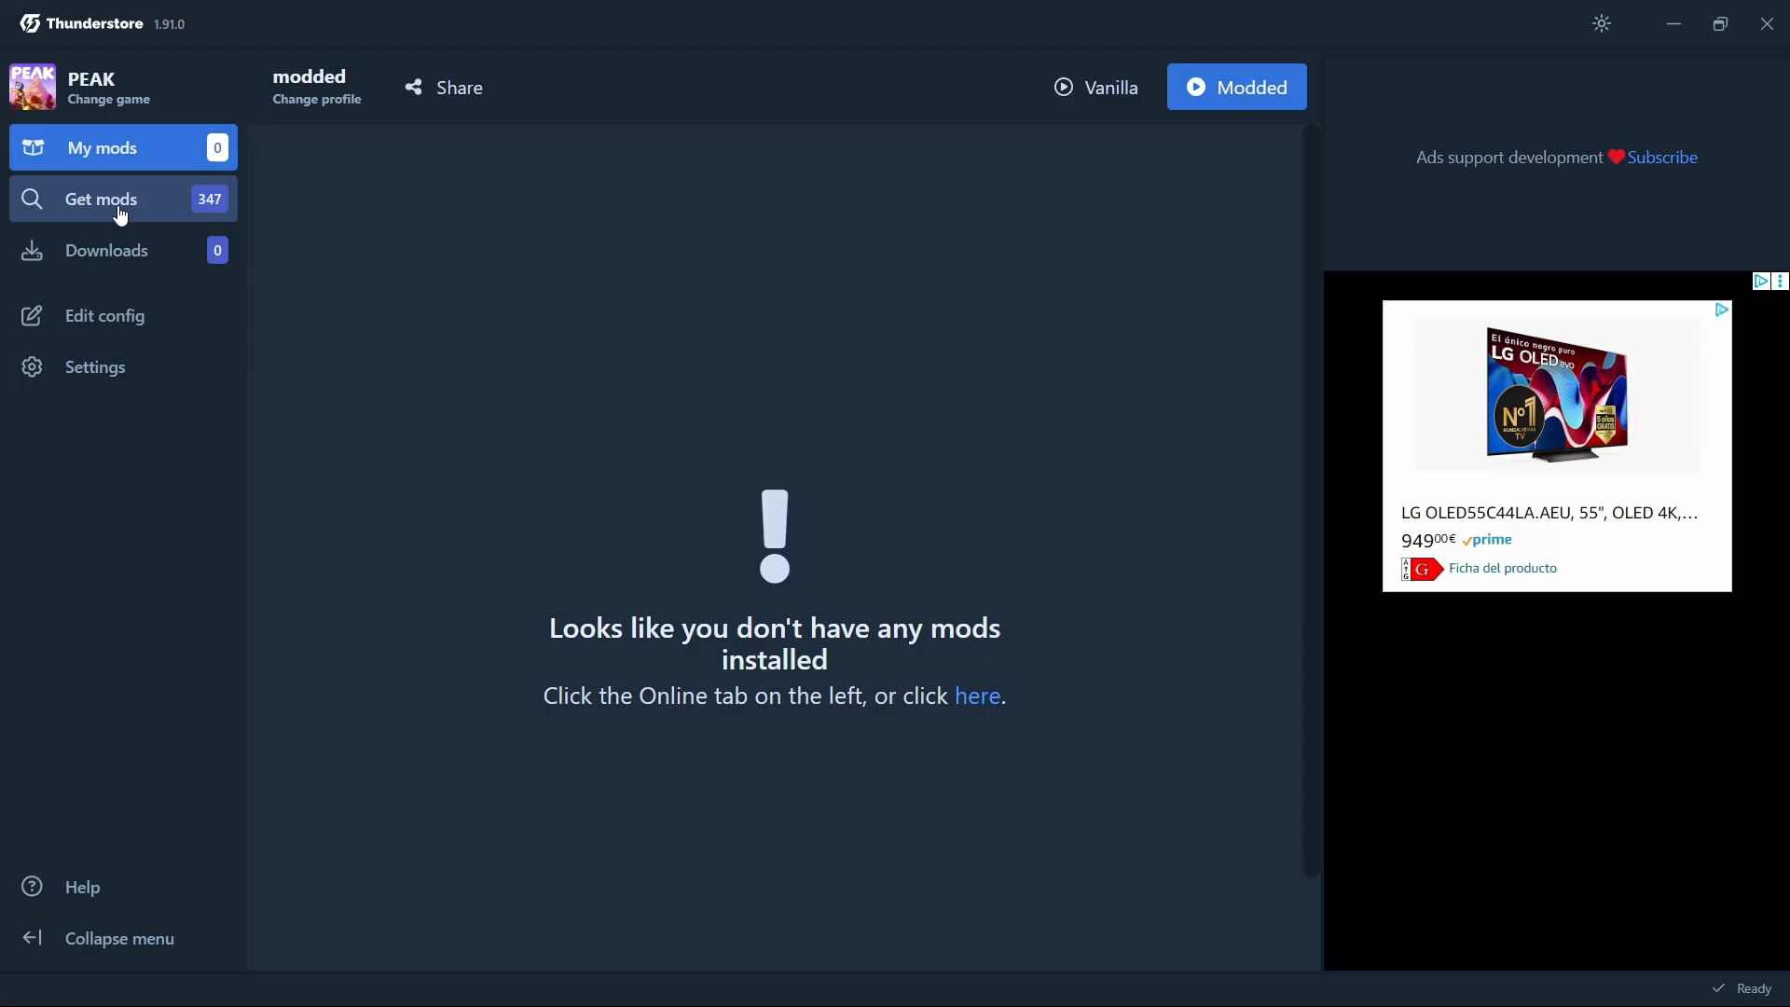
Find Nikolyahs_Cosmetics in Get mods and download its latest version with dependencies
click(101, 199)
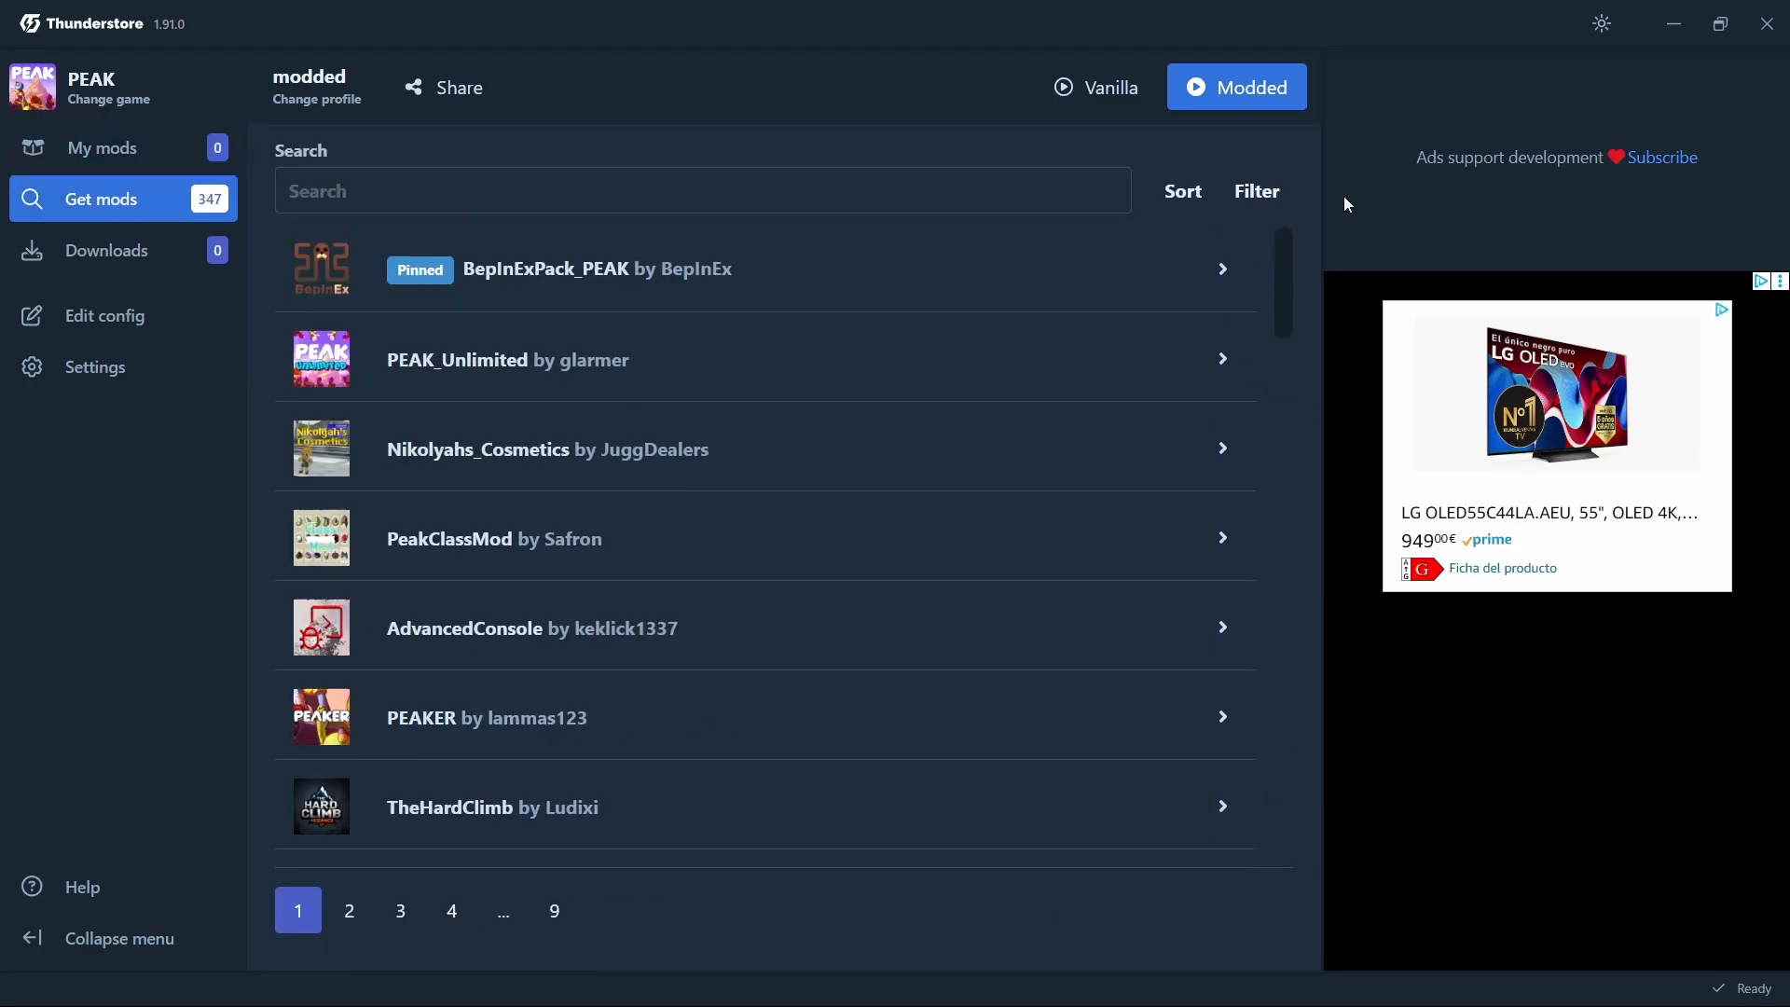
click(701, 189)
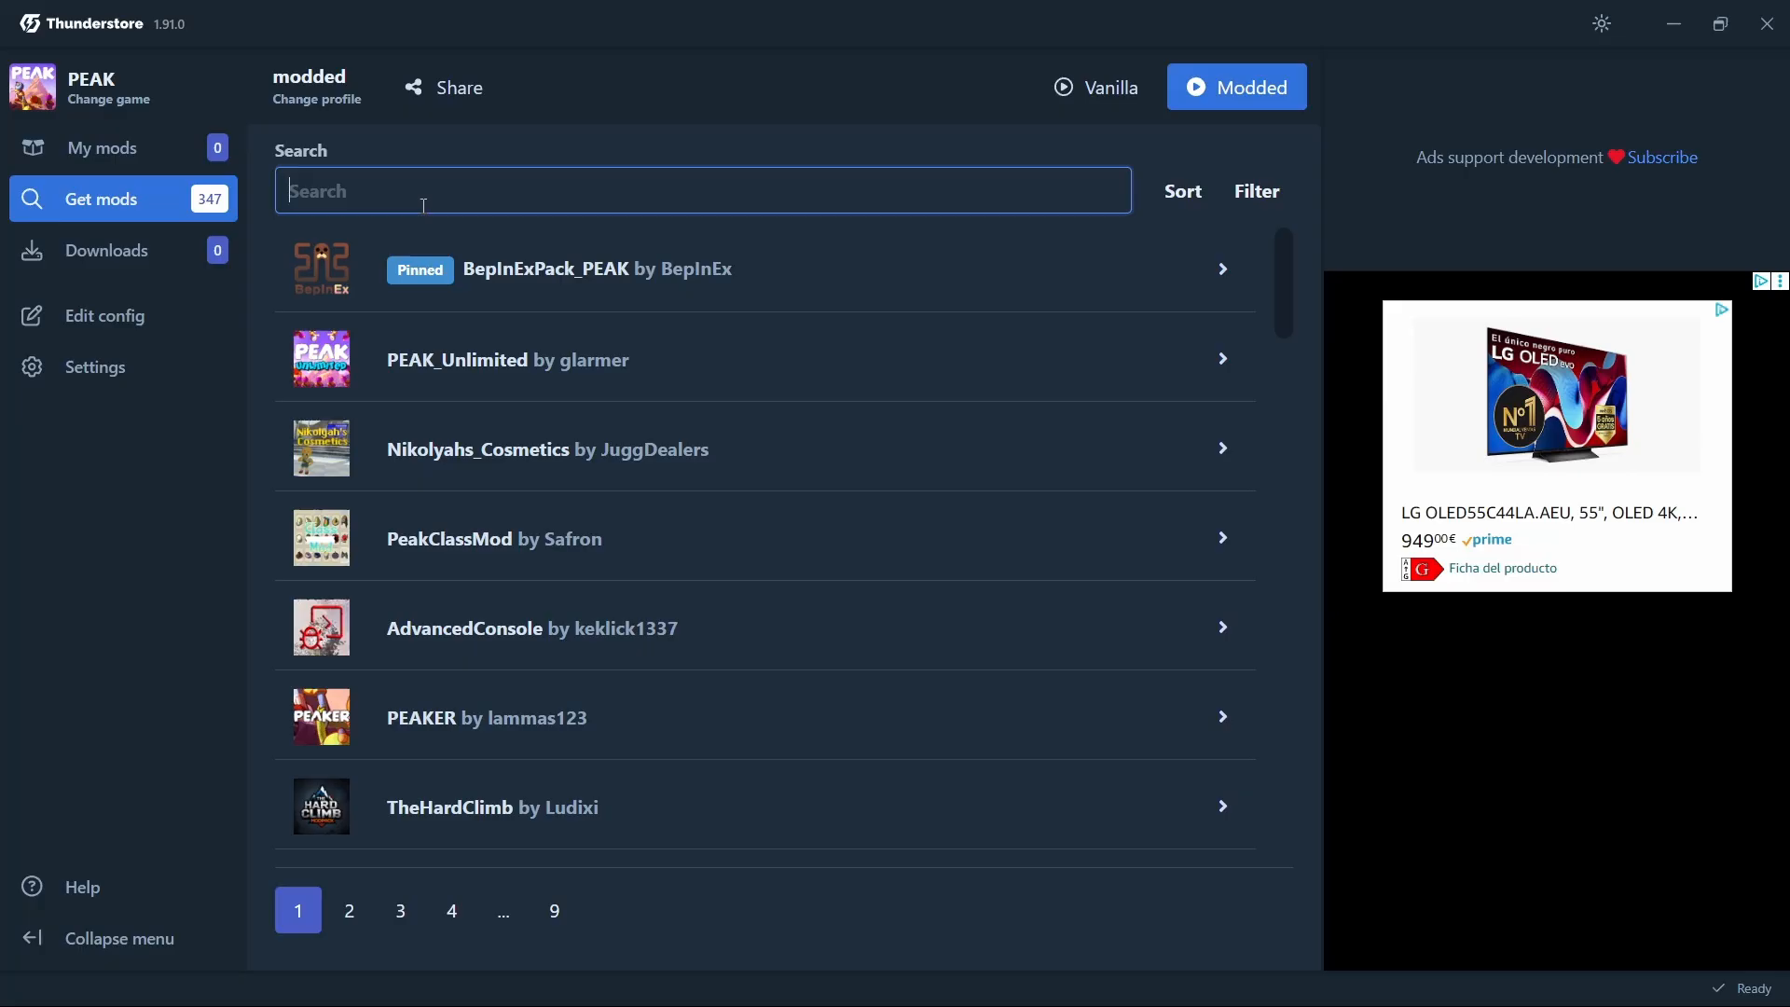
click(1182, 190)
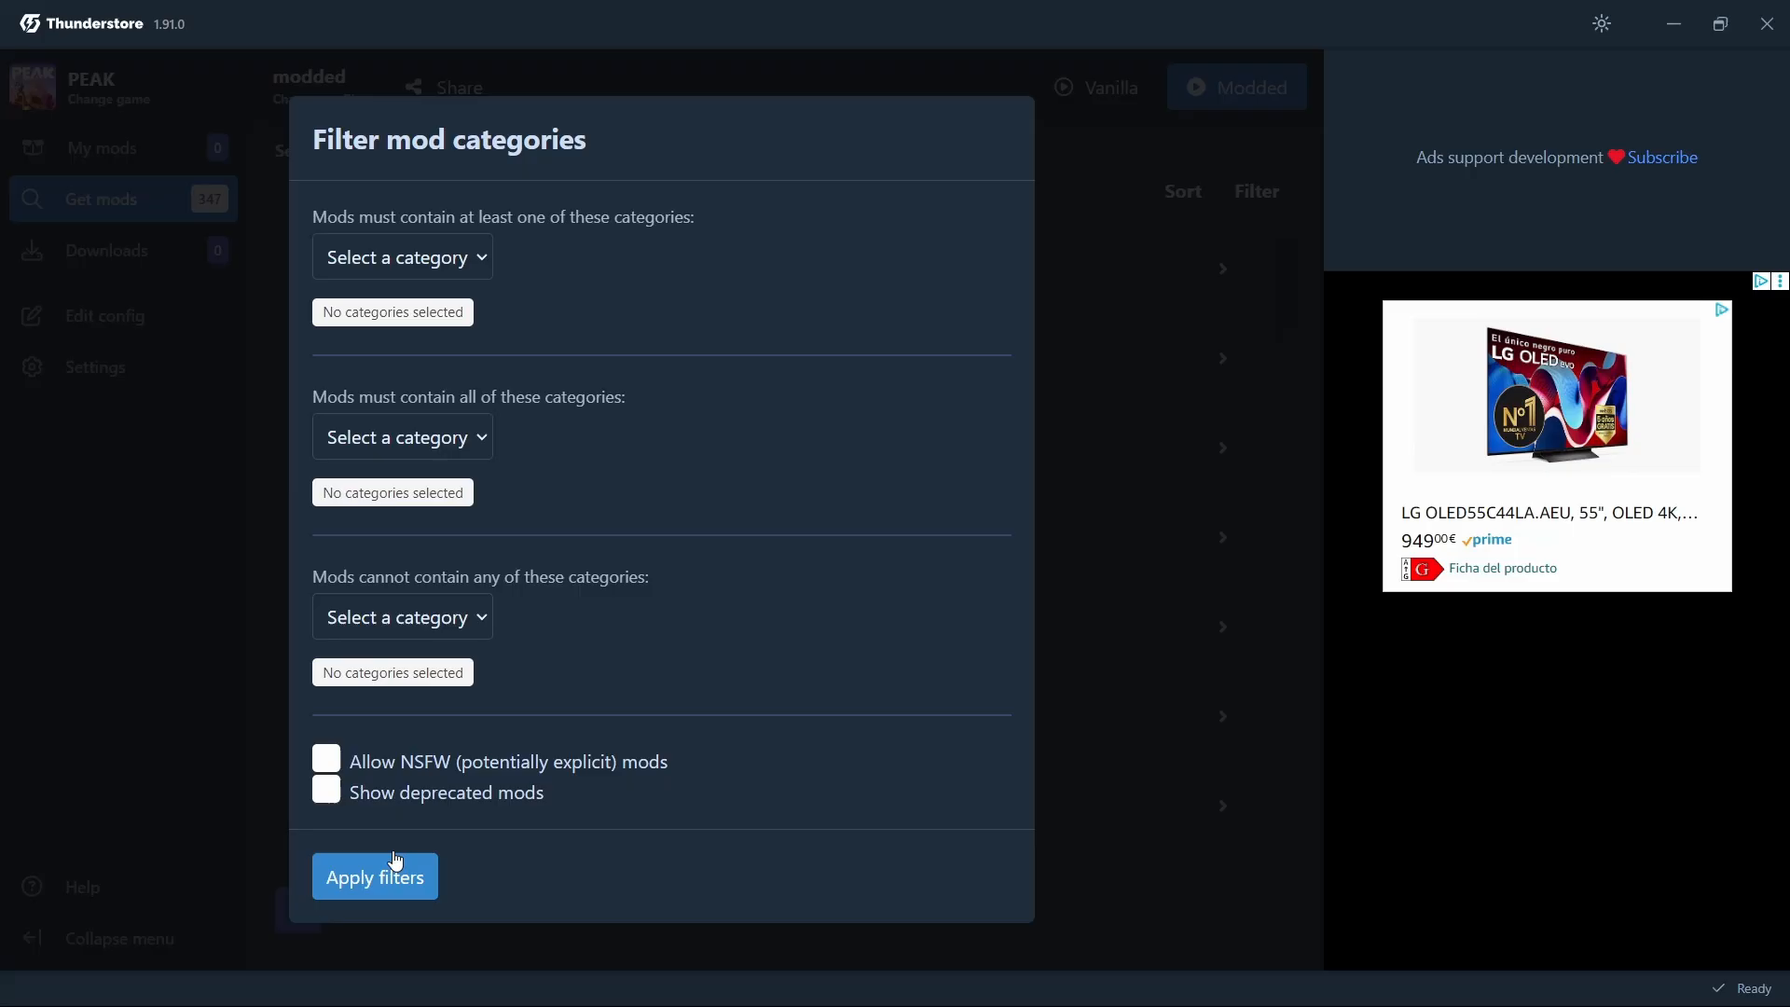
click(375, 876)
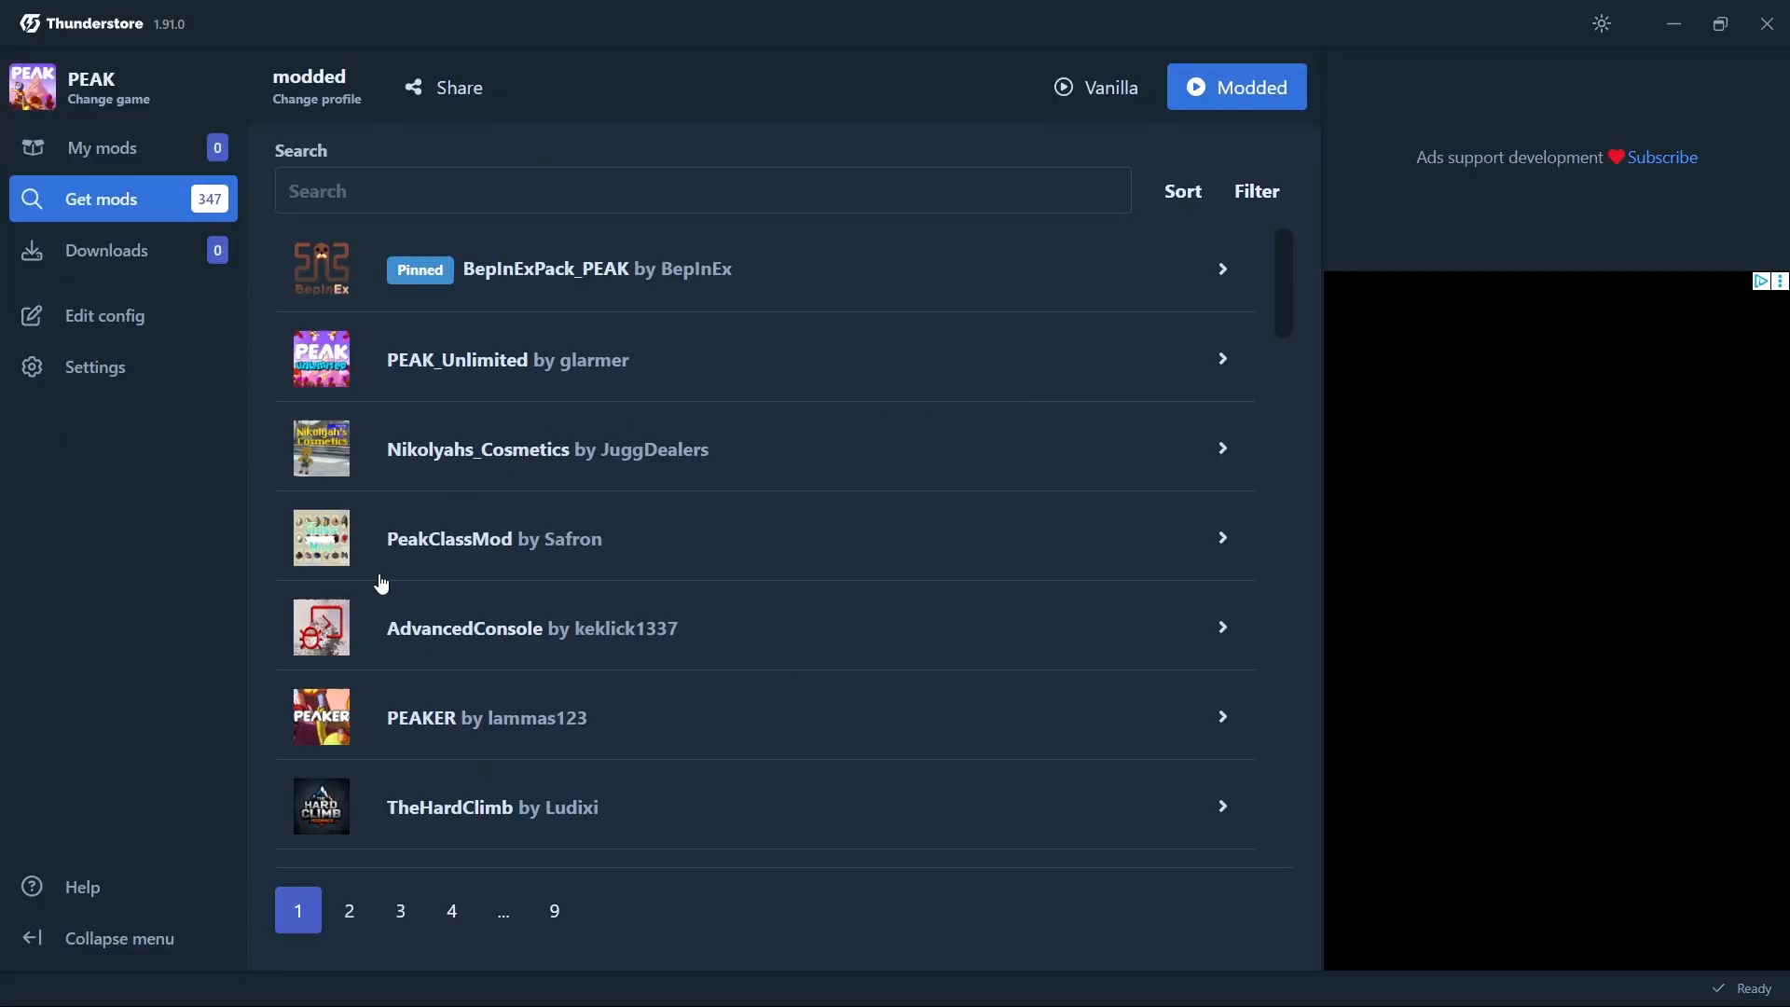
click(765, 448)
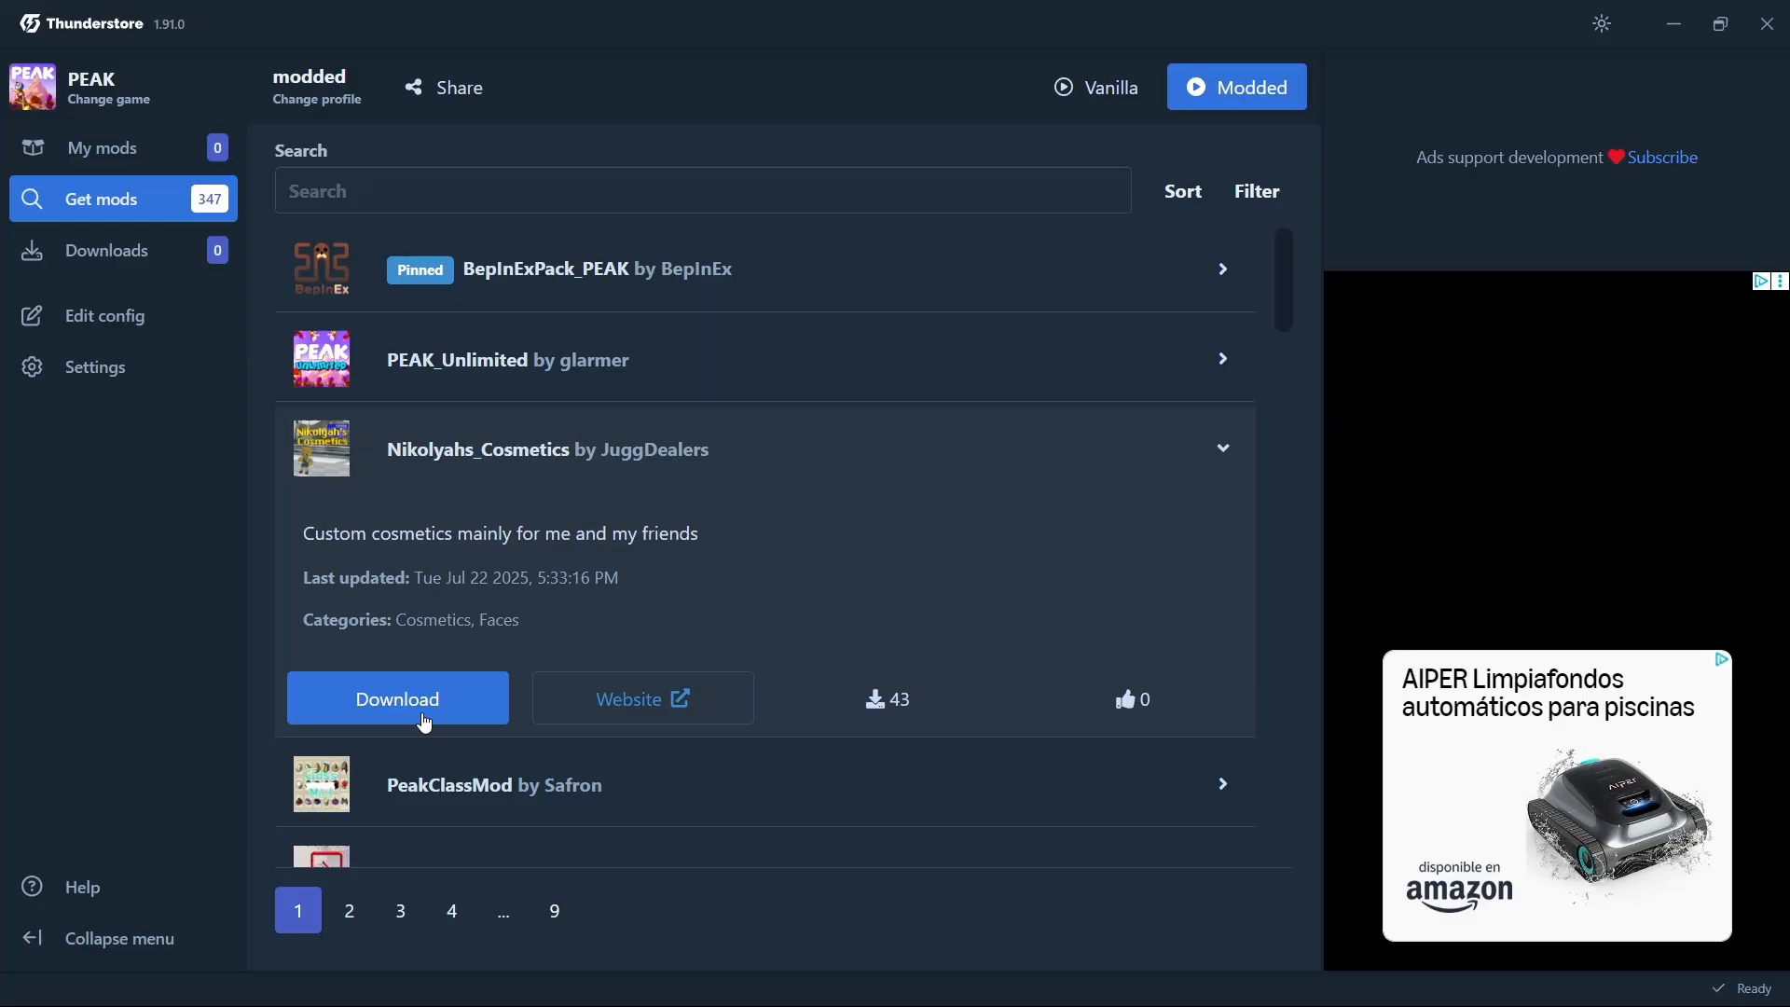
click(396, 697)
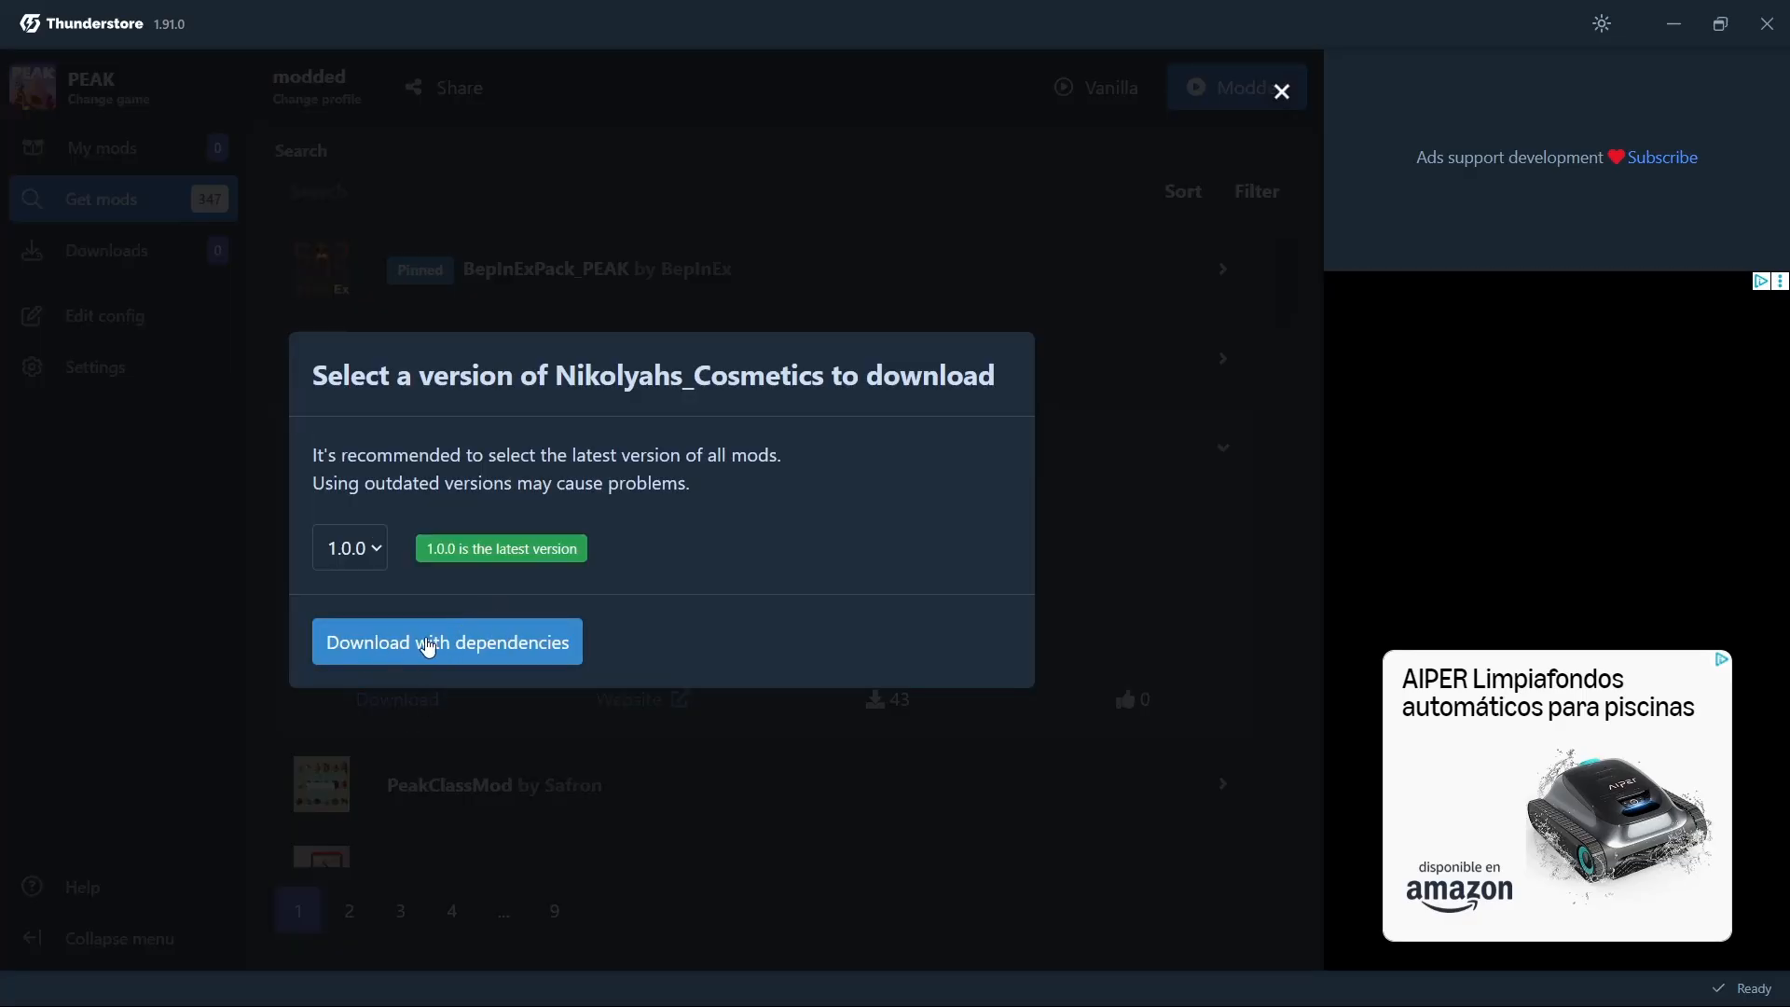
click(446, 642)
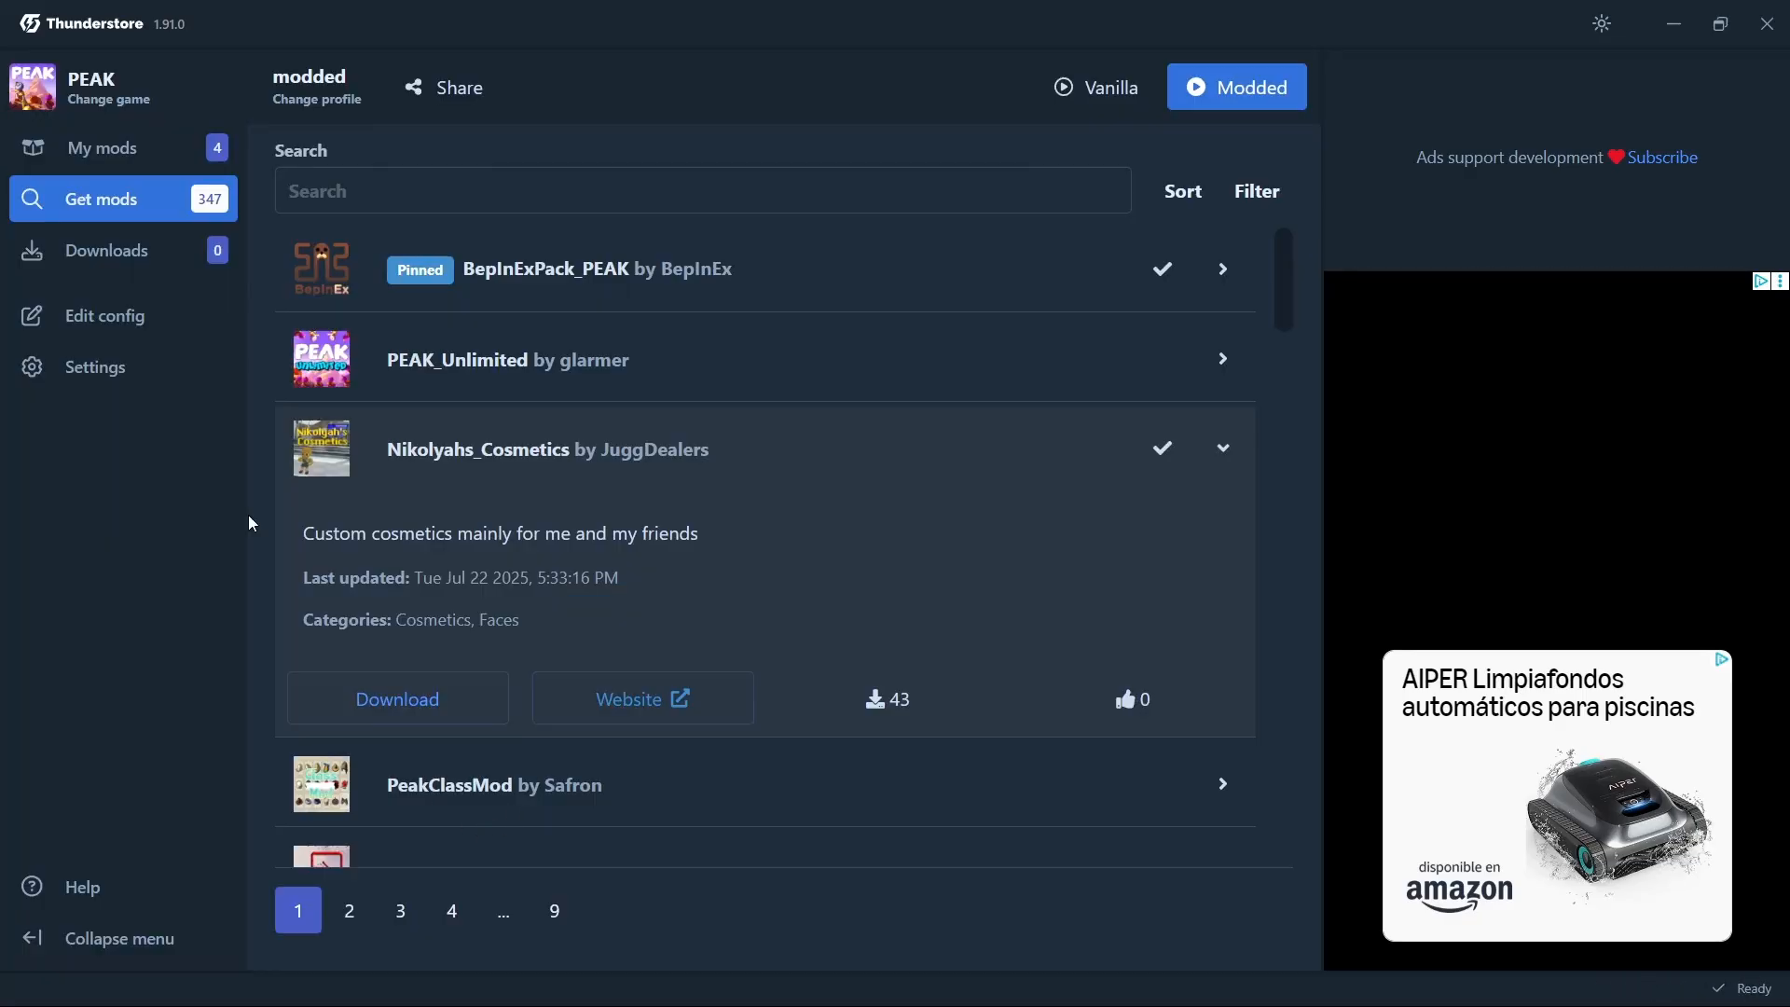
View the four installed mods, briefly checking Get mods before returning to My mods
click(103, 147)
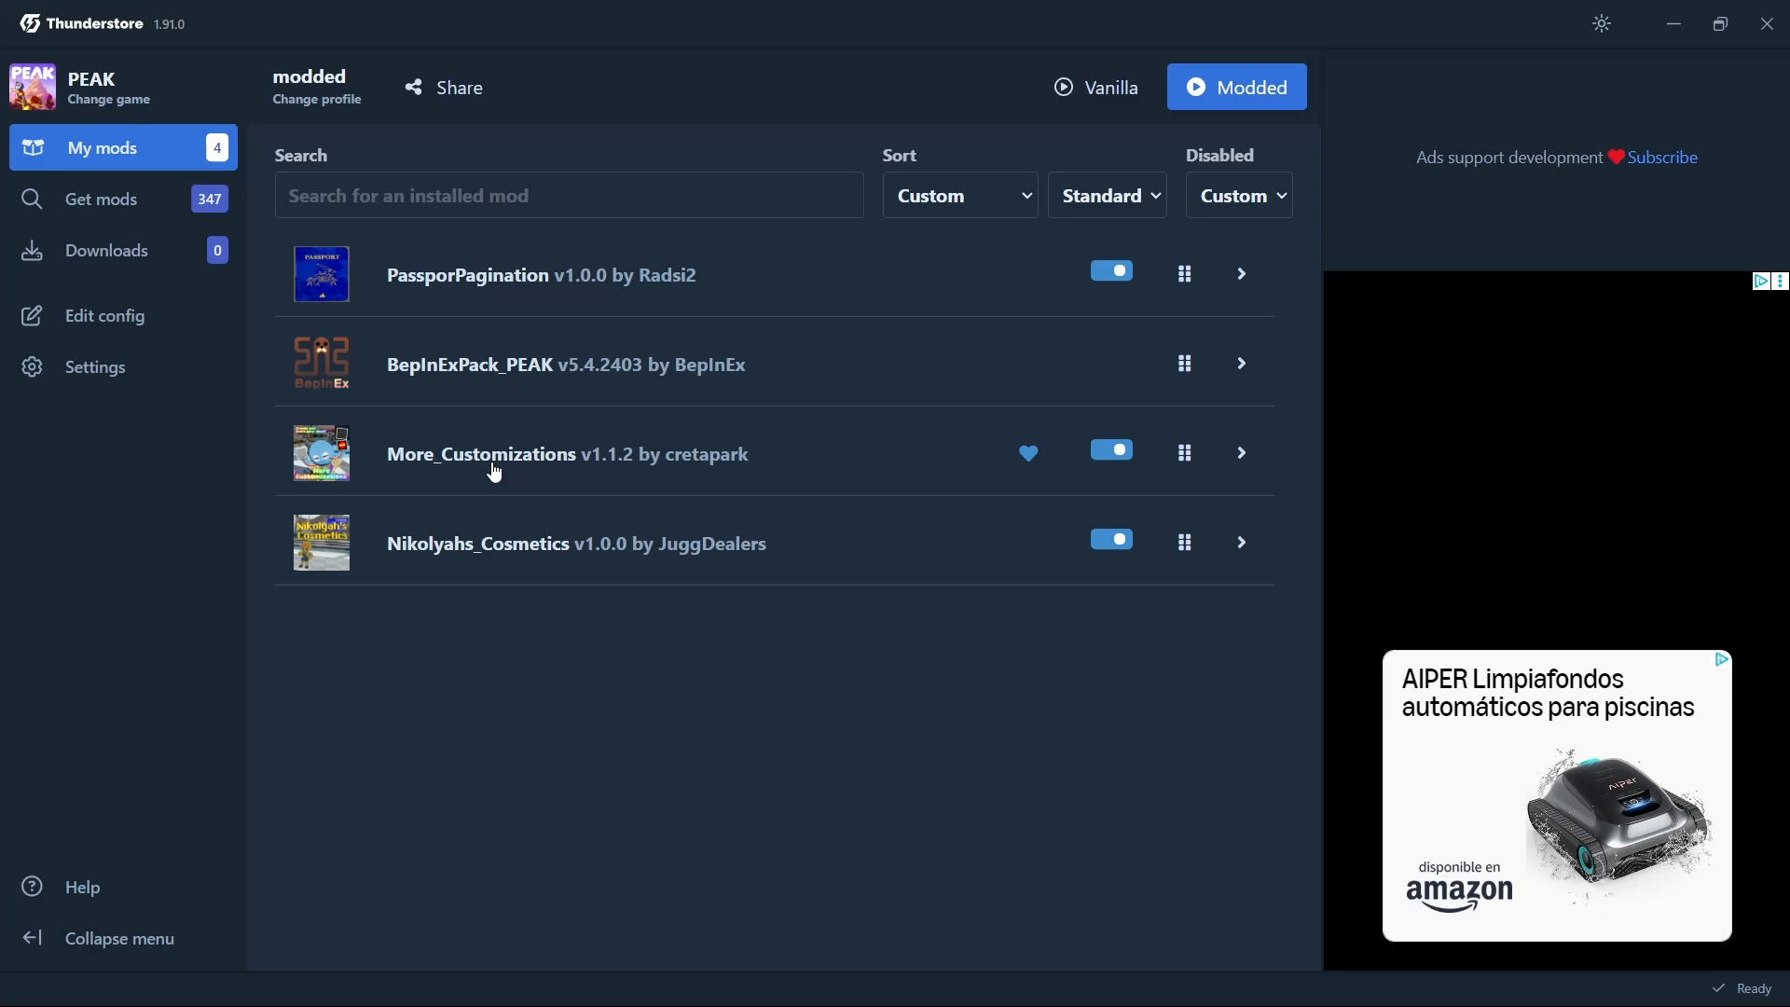
mouse_move(299, 276)
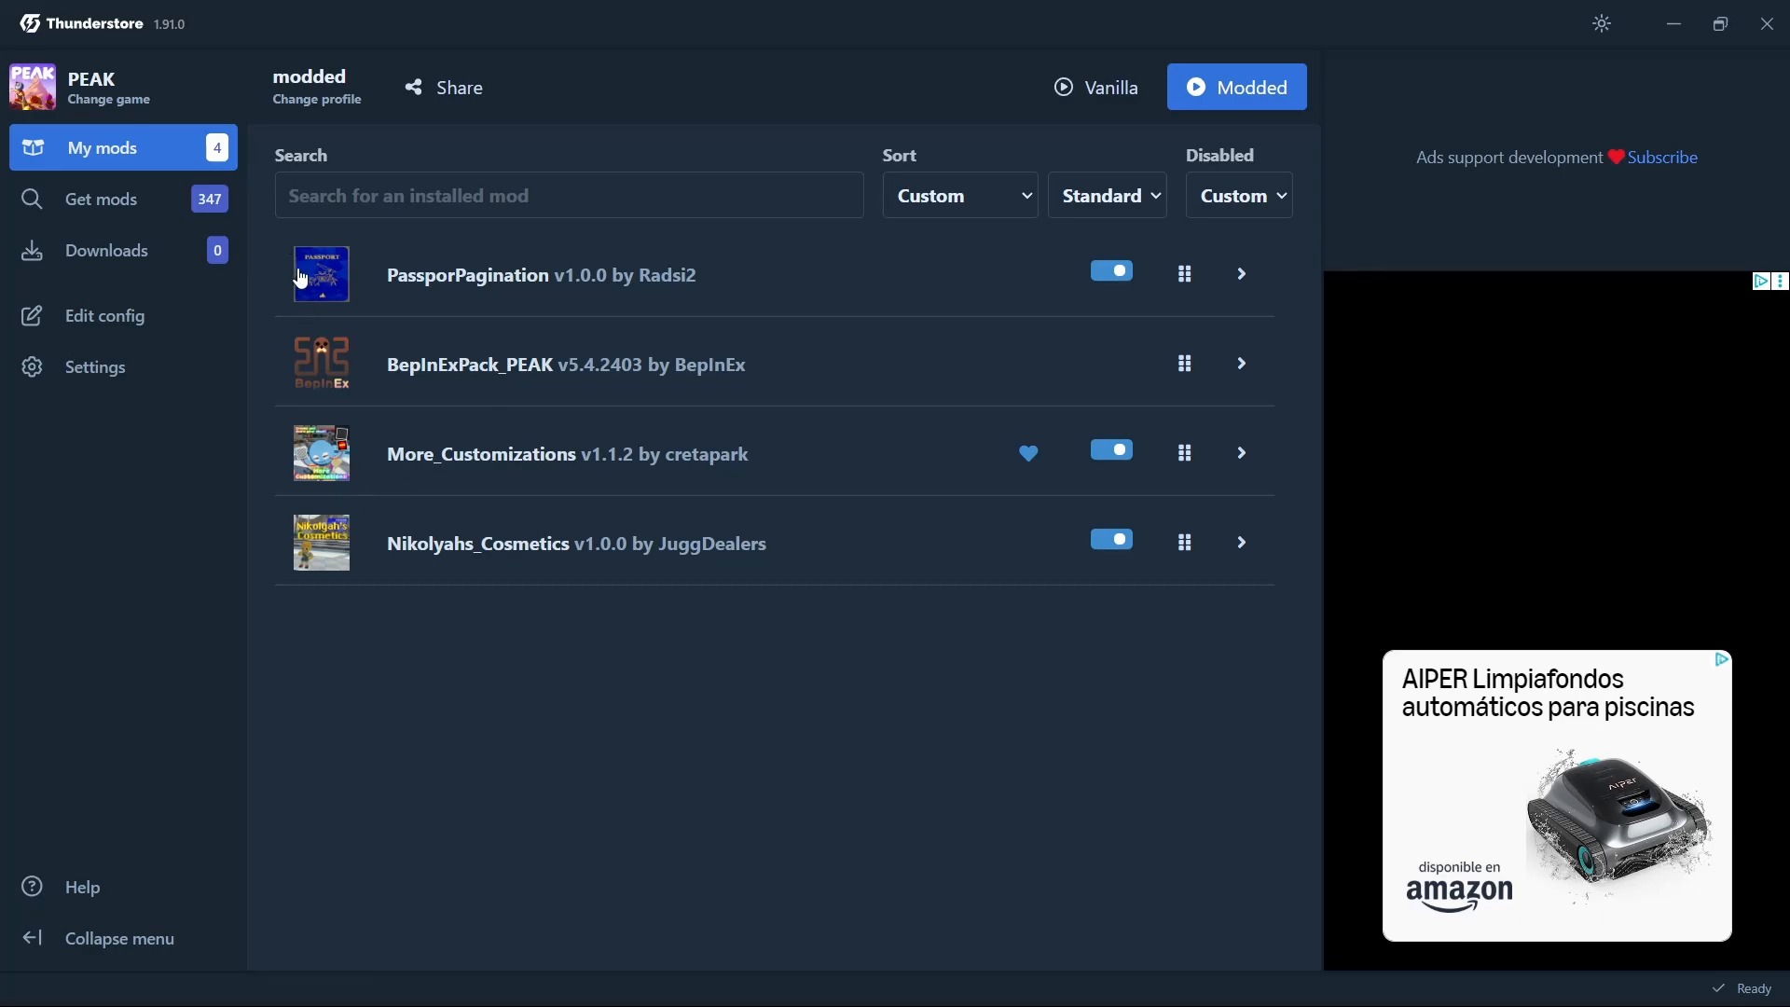
mouse_move(317, 276)
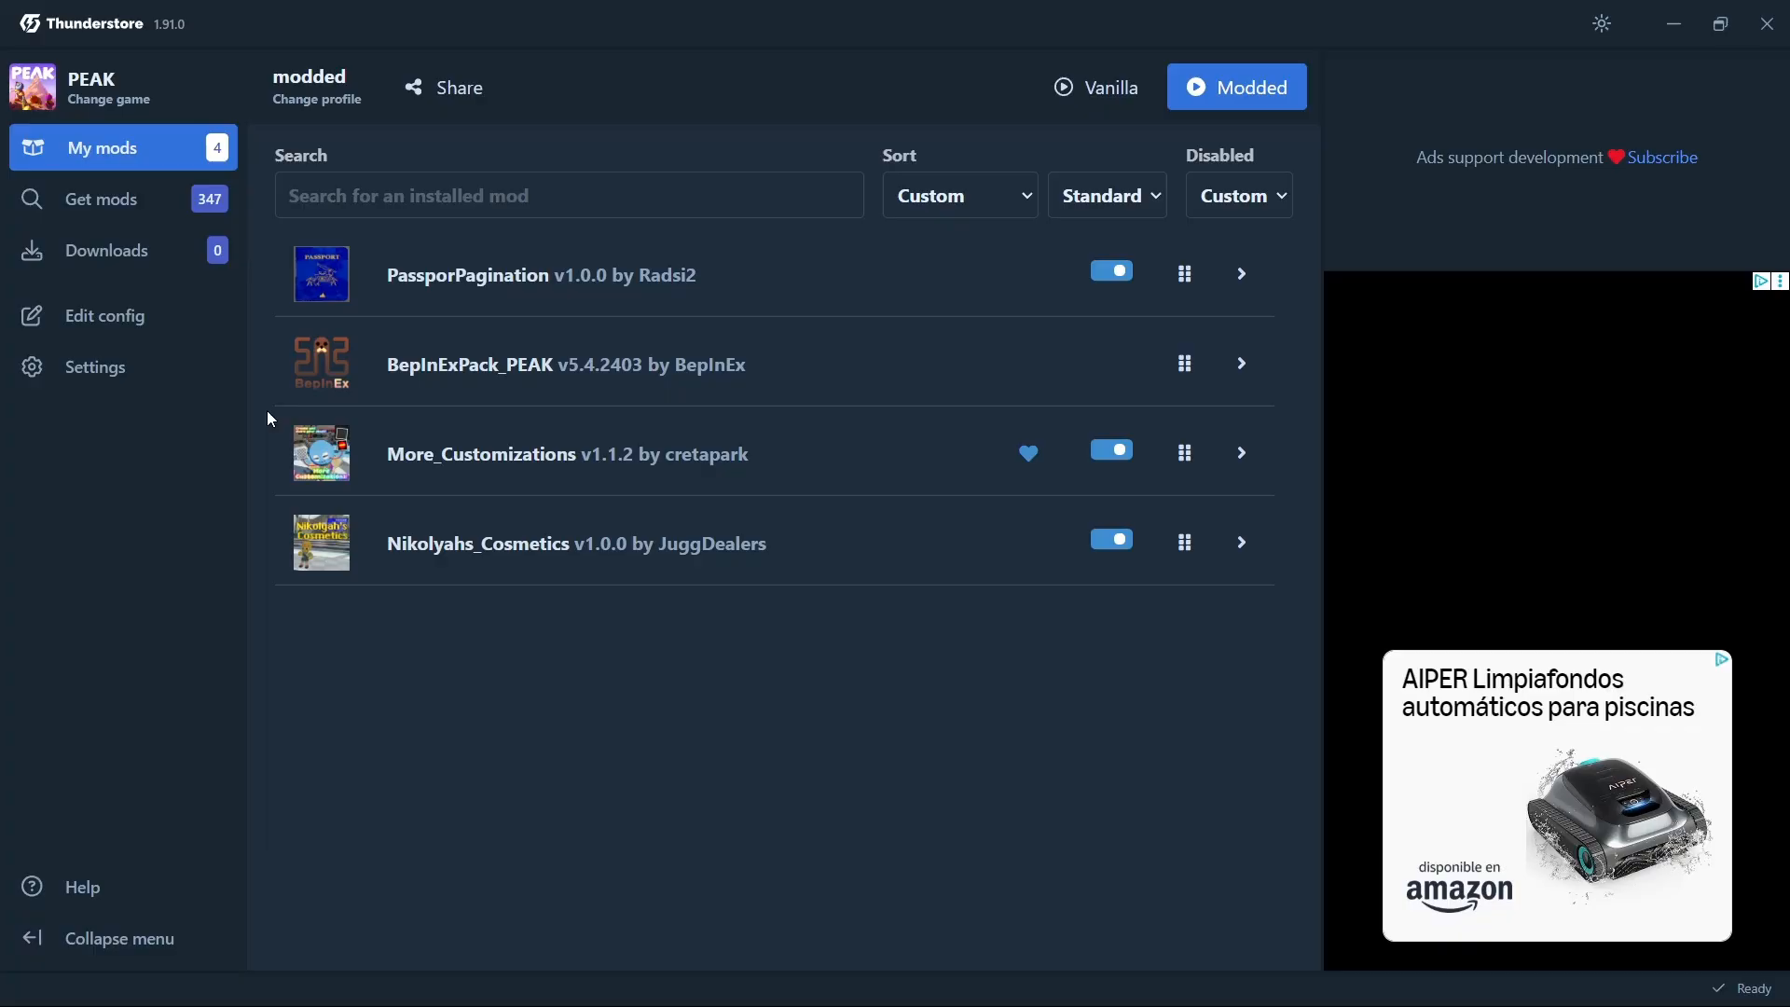
mouse_move(396, 391)
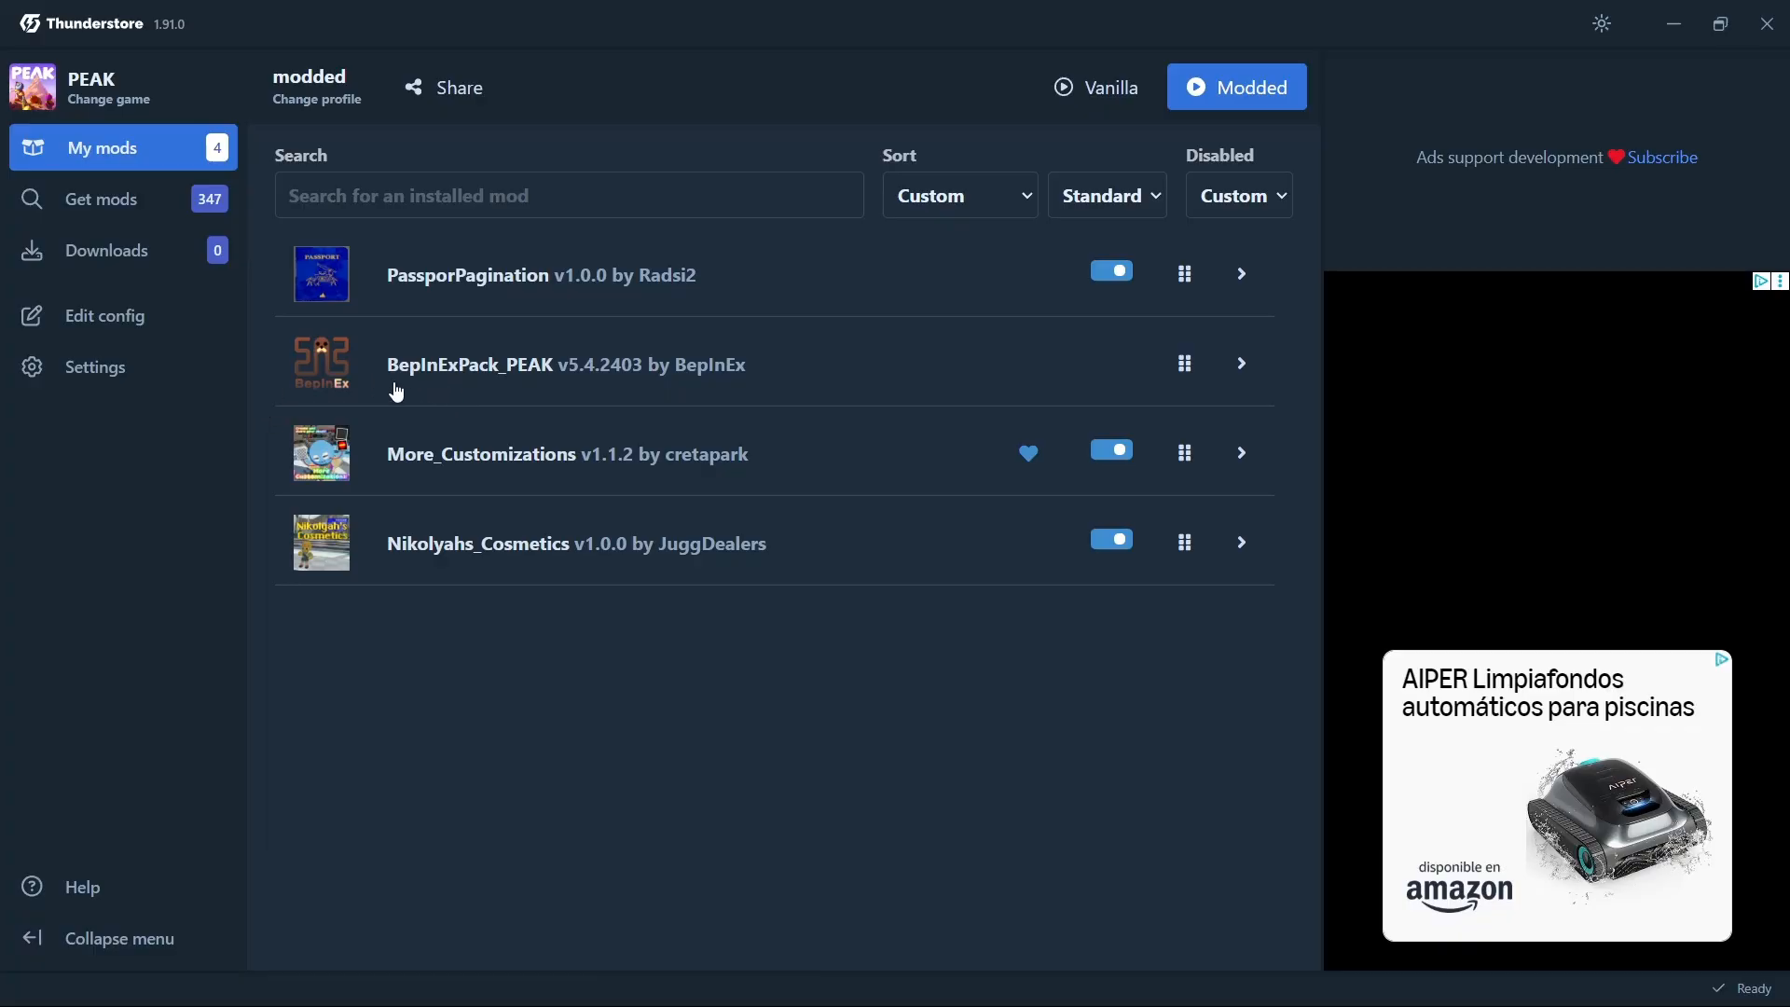
mouse_move(1378, 500)
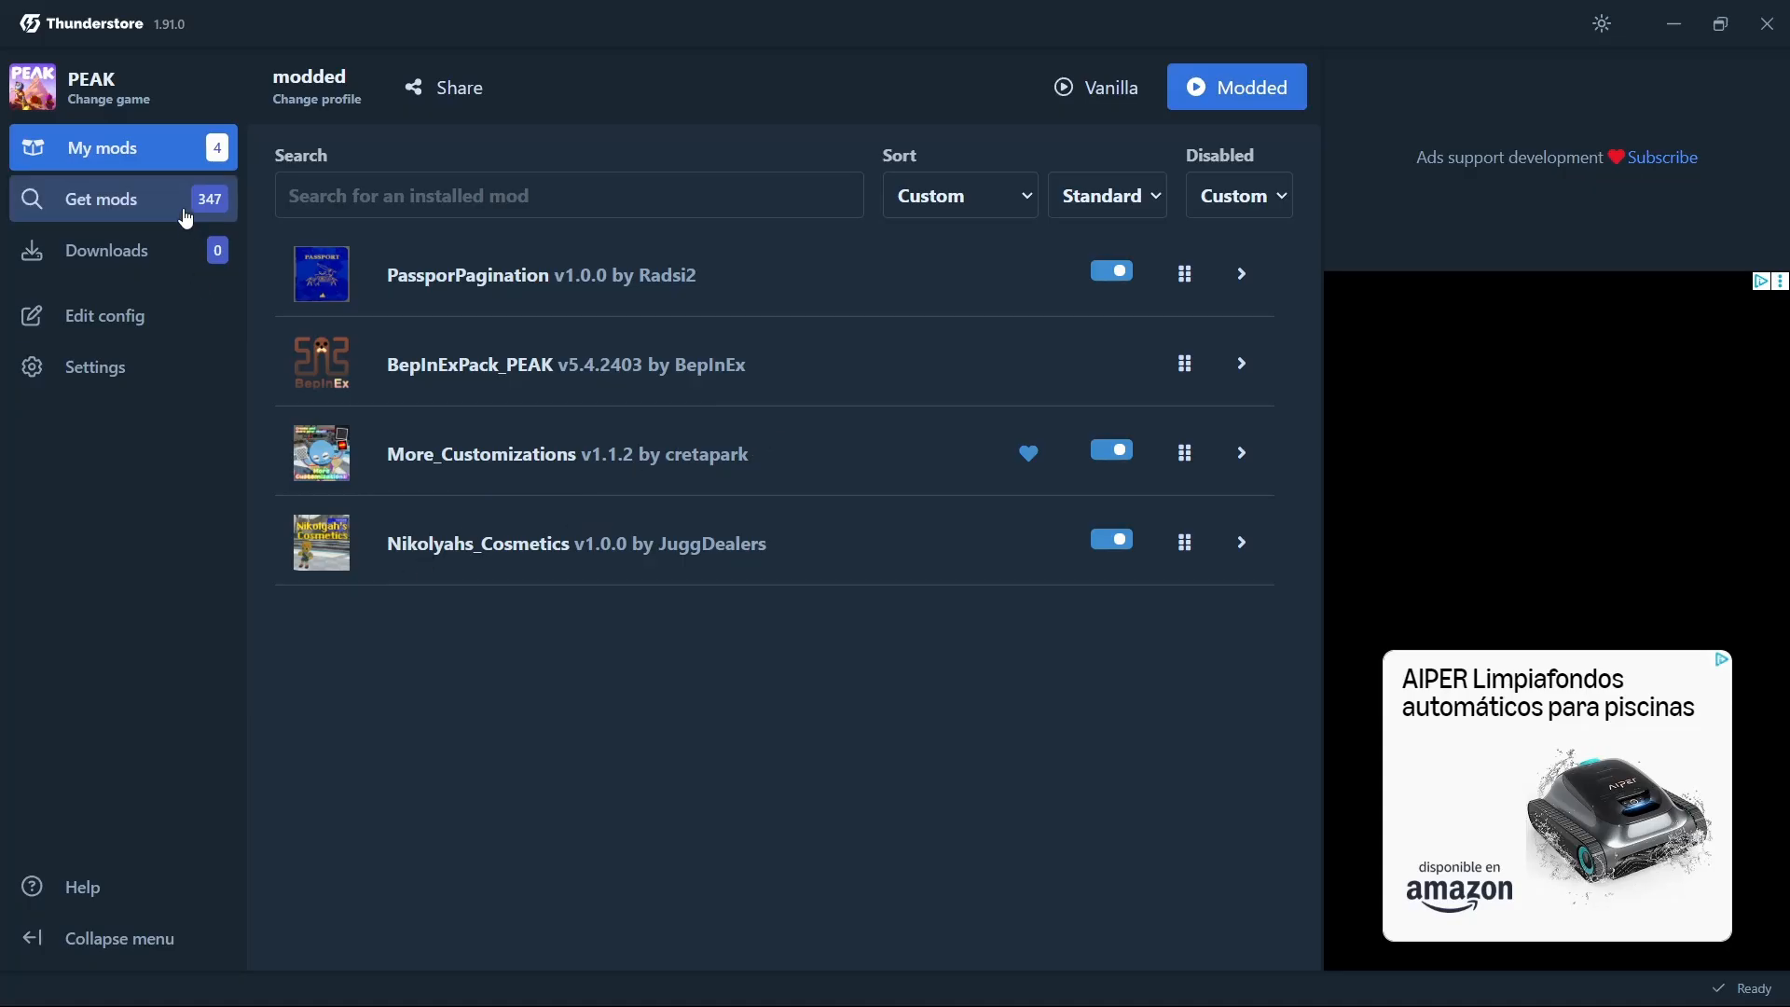
click(102, 199)
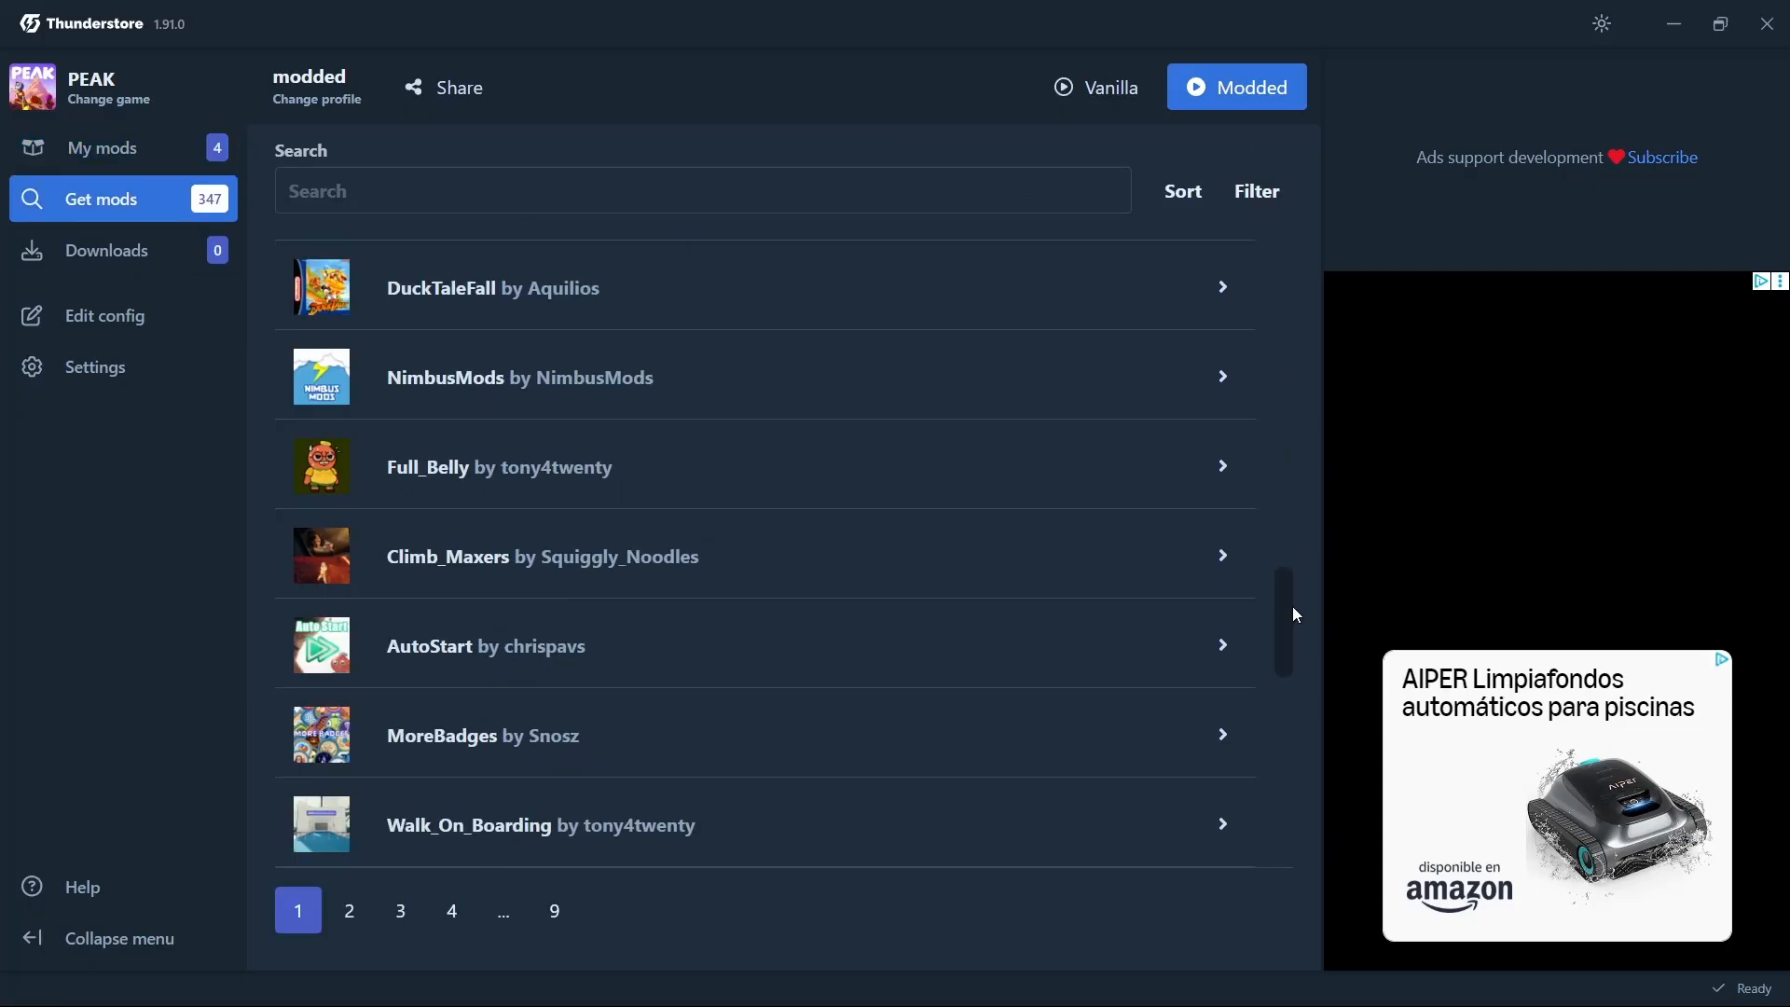
click(103, 148)
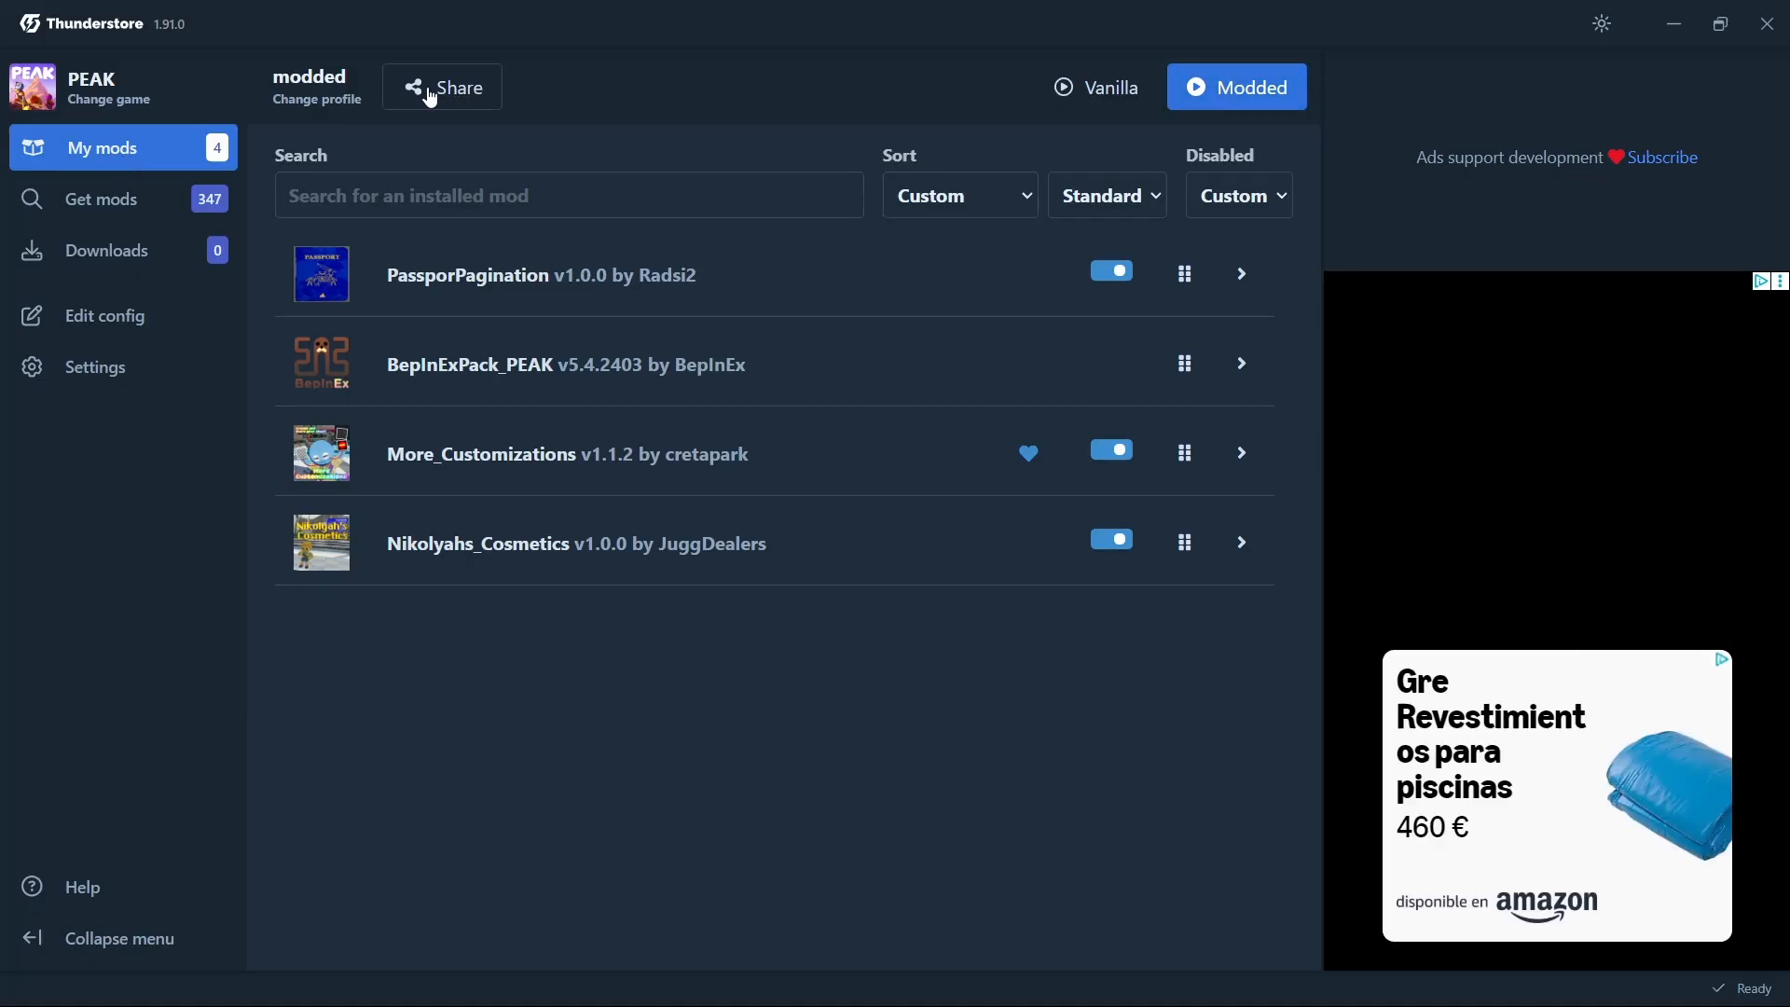
mouse_move(457, 104)
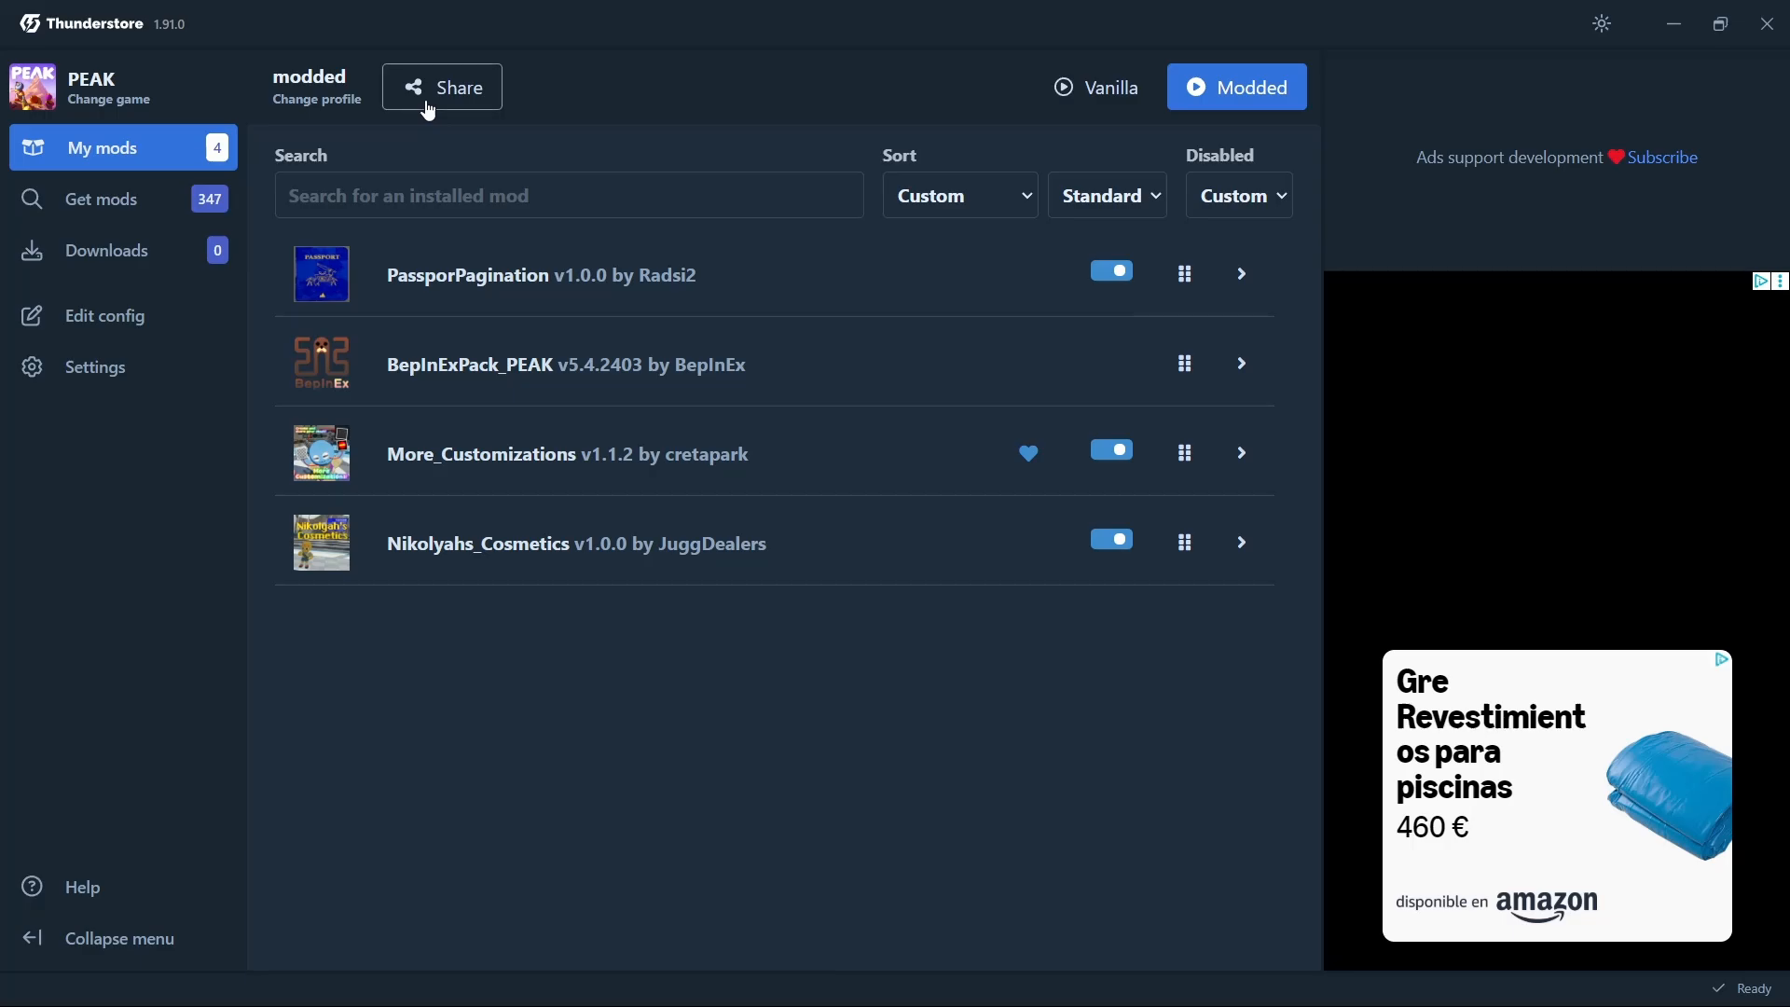
Export the modded profile as a share code and acknowledge the copied code
click(442, 87)
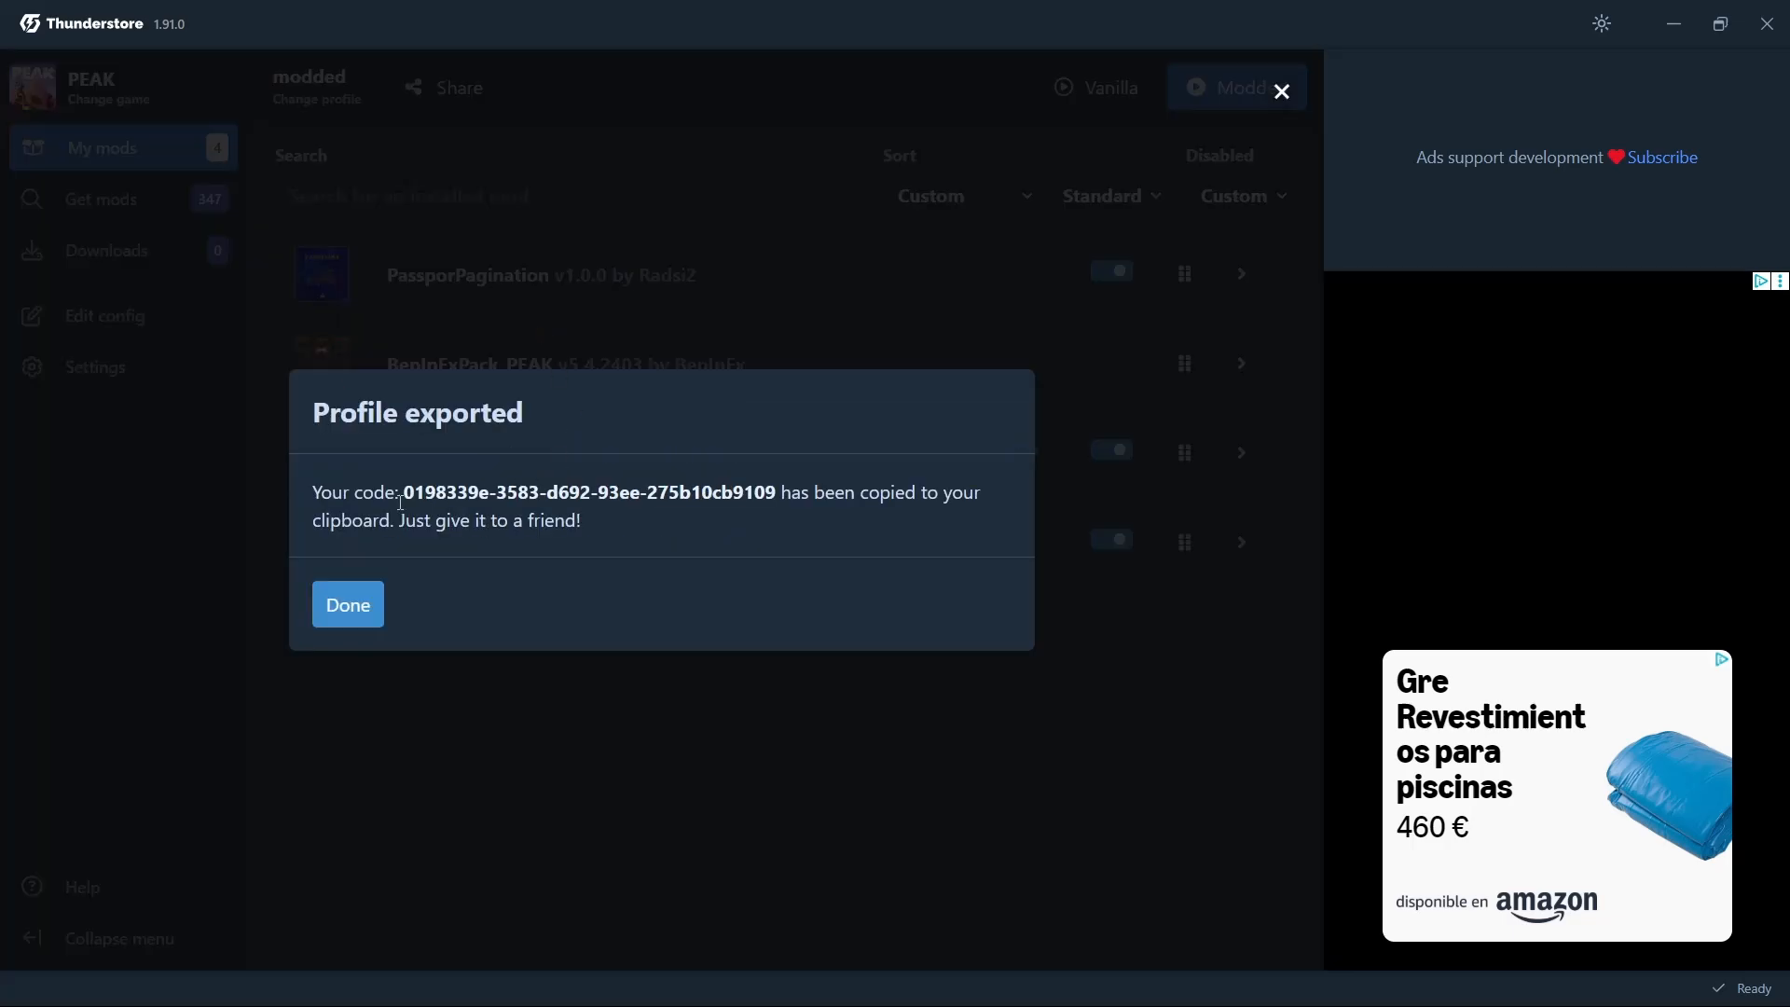
click(347, 604)
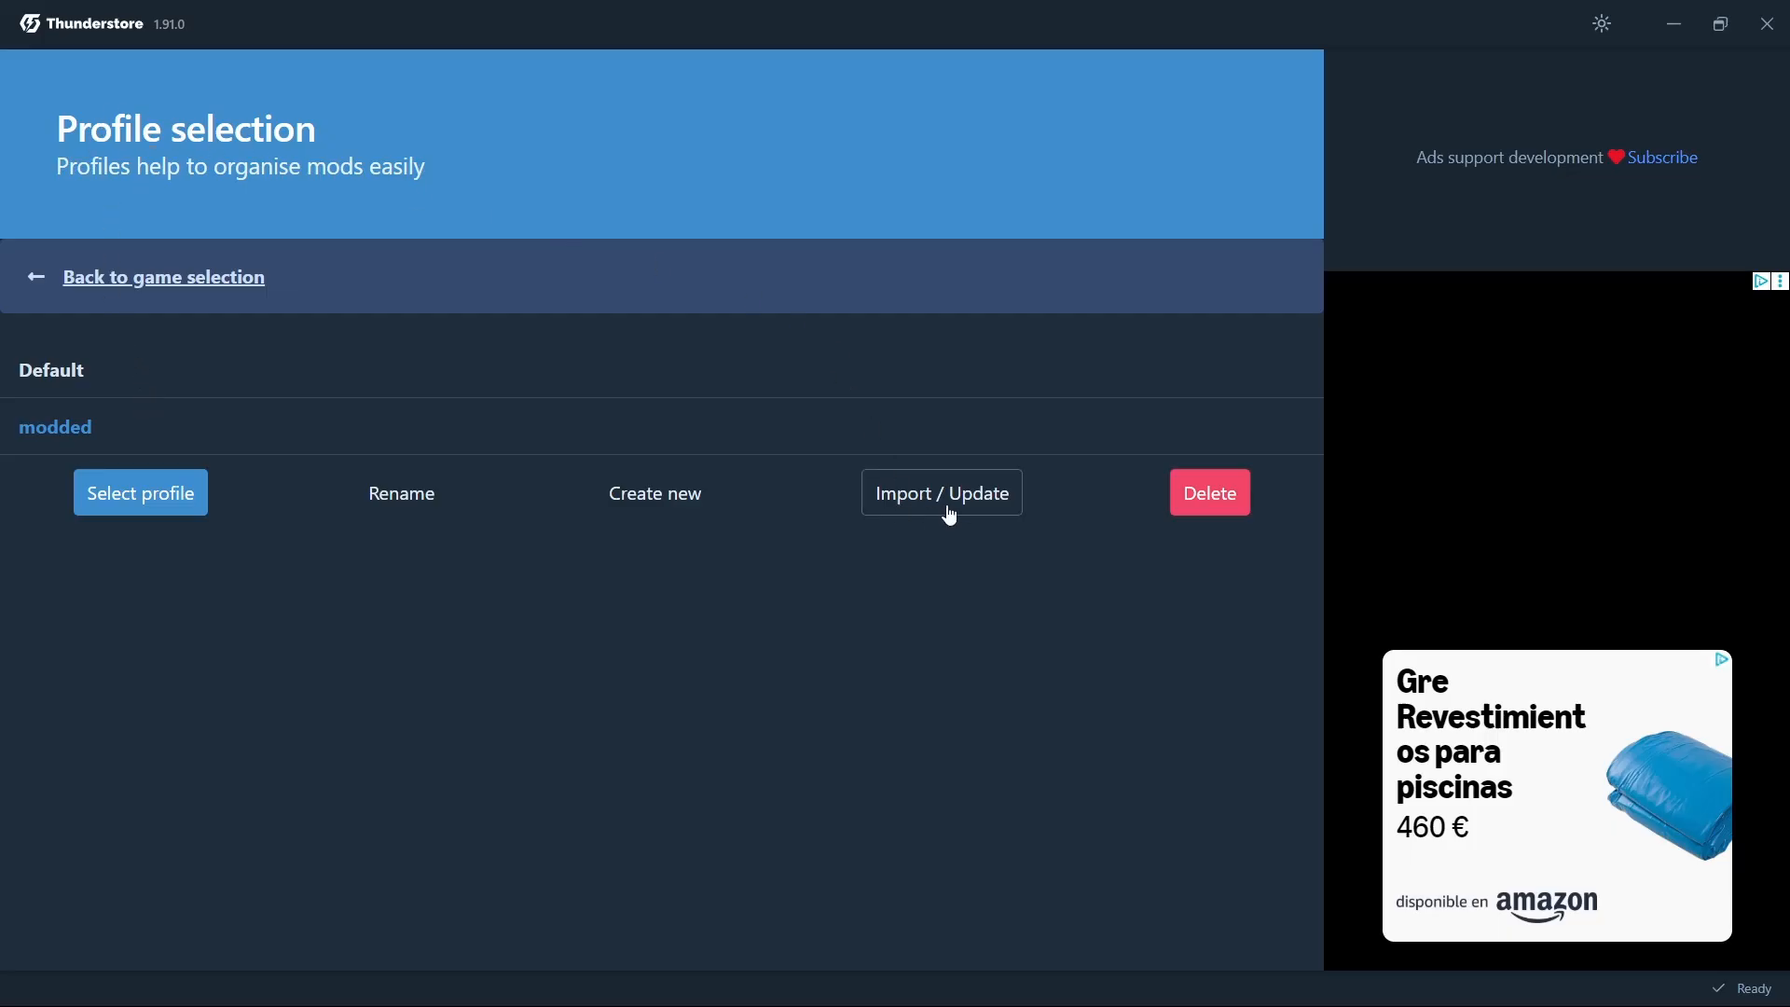
Open and cancel the profile code import, then load the modded profile again
click(940, 492)
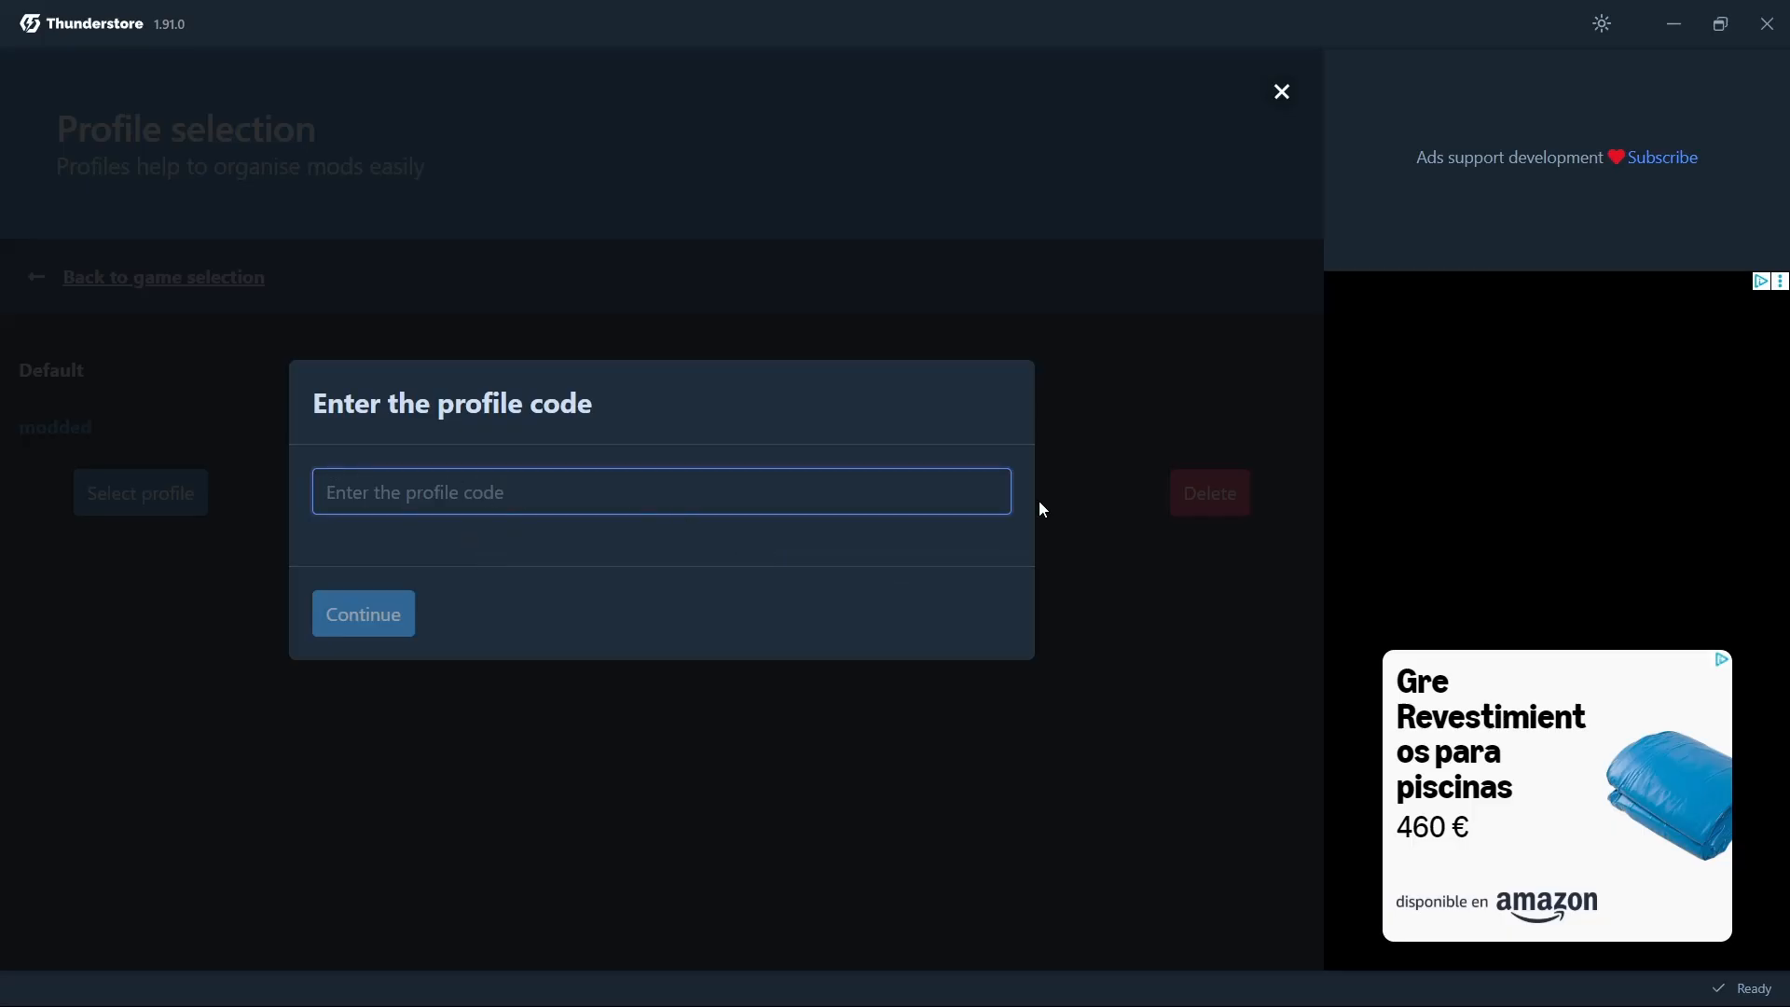
click(1280, 91)
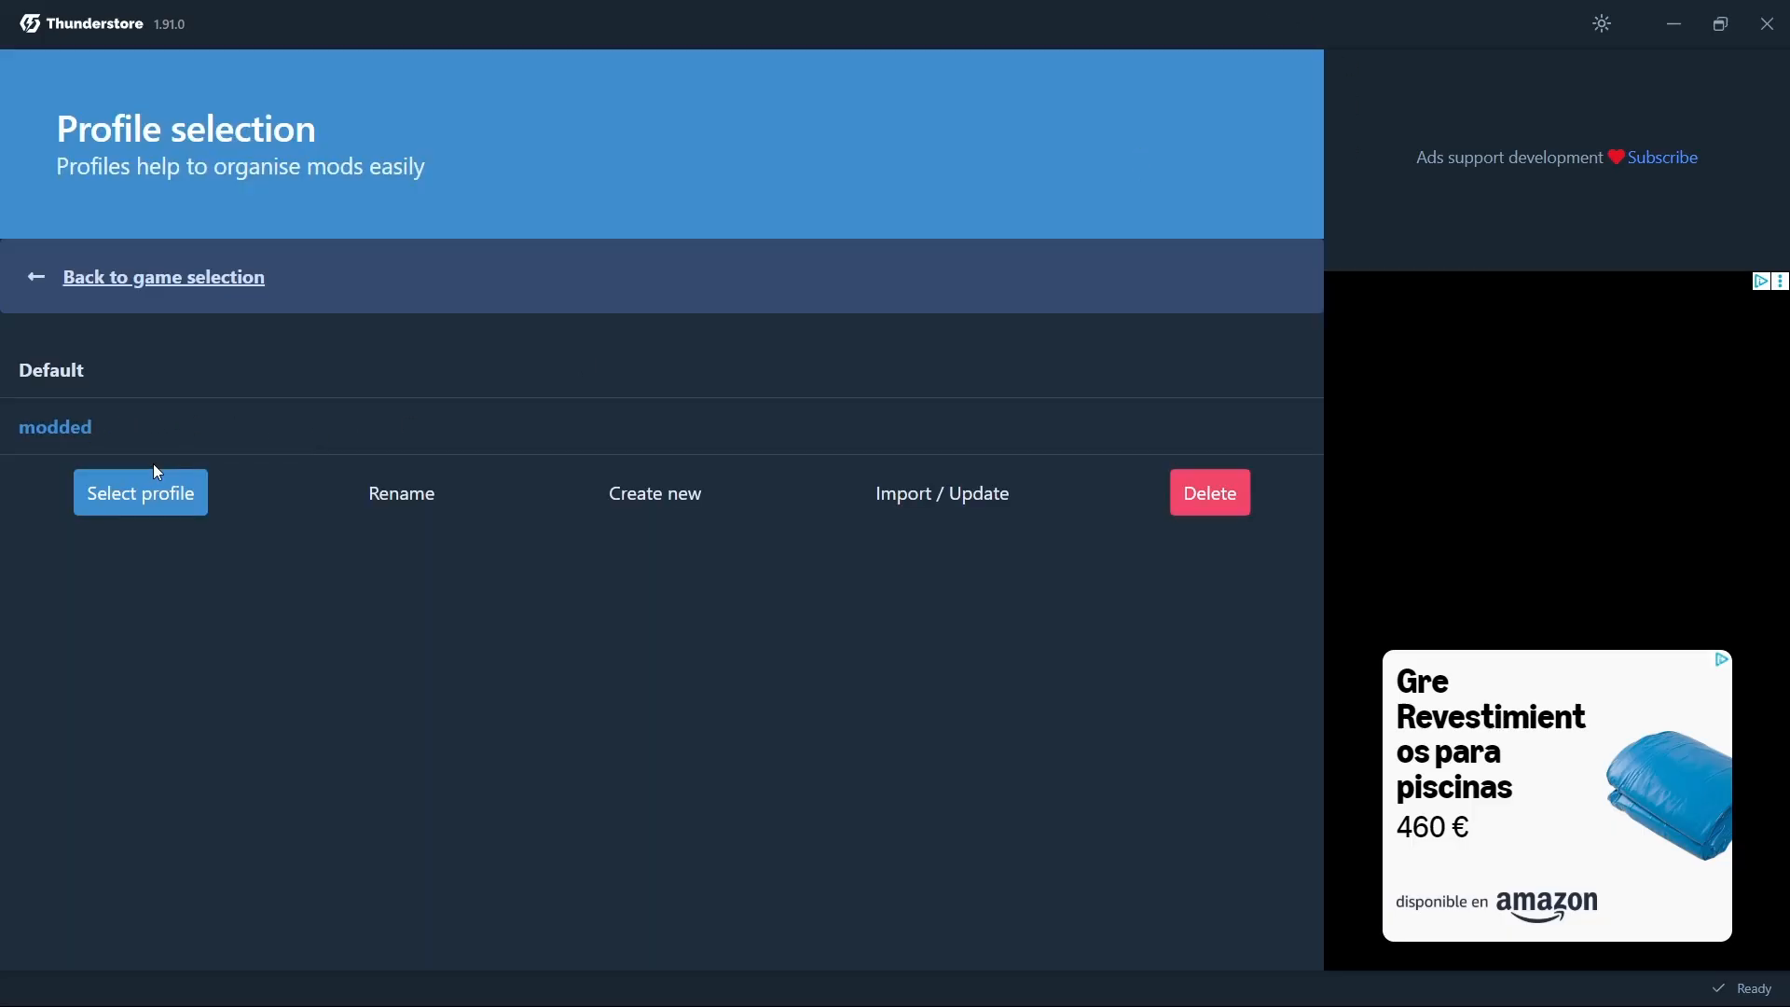
click(139, 492)
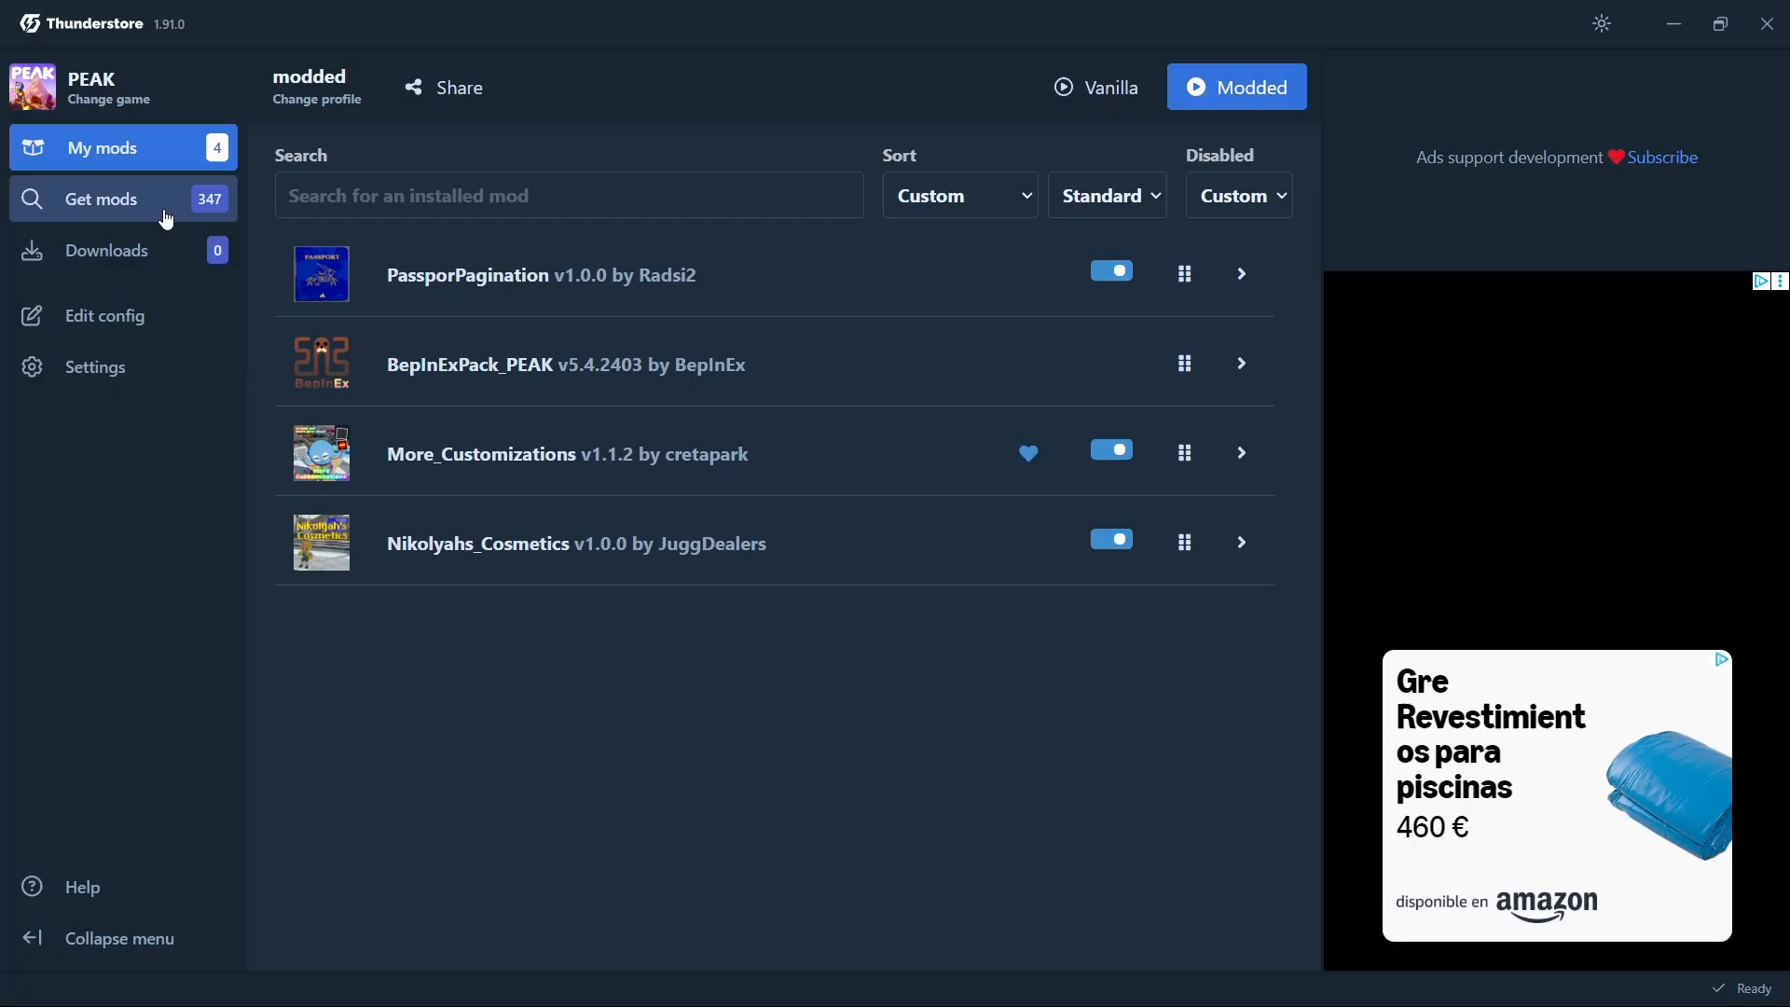
click(569, 194)
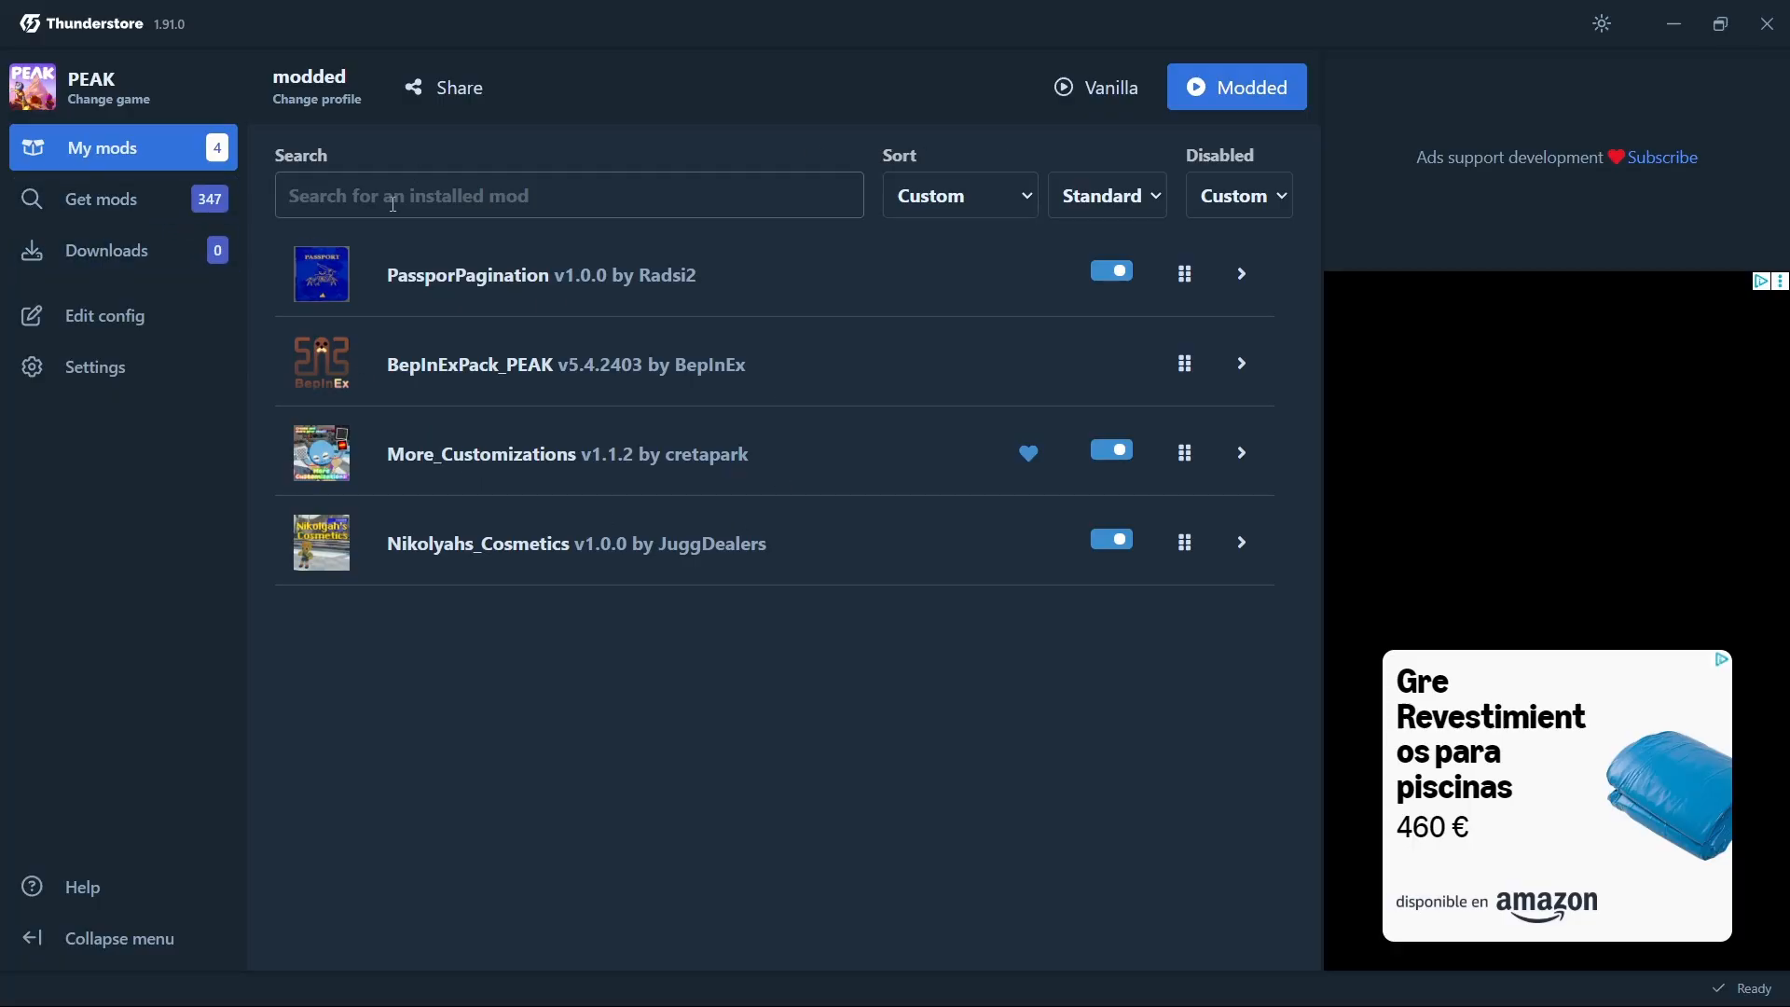
click(102, 199)
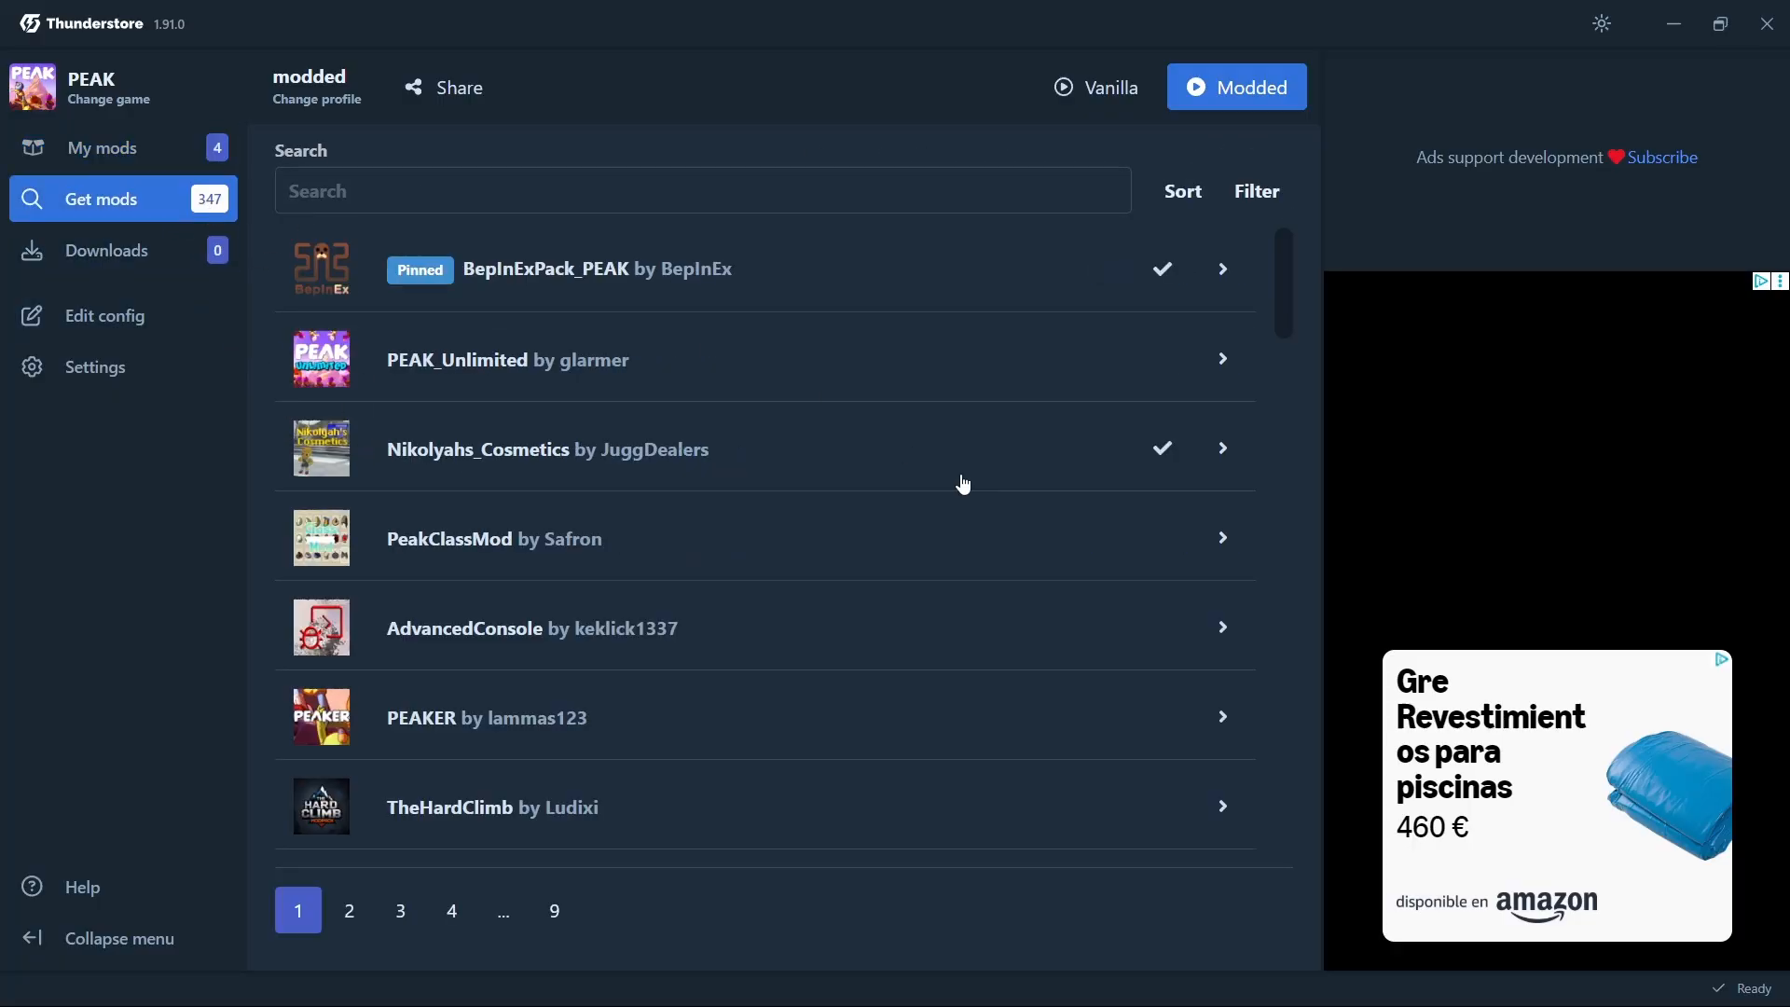
scroll(down, 3)
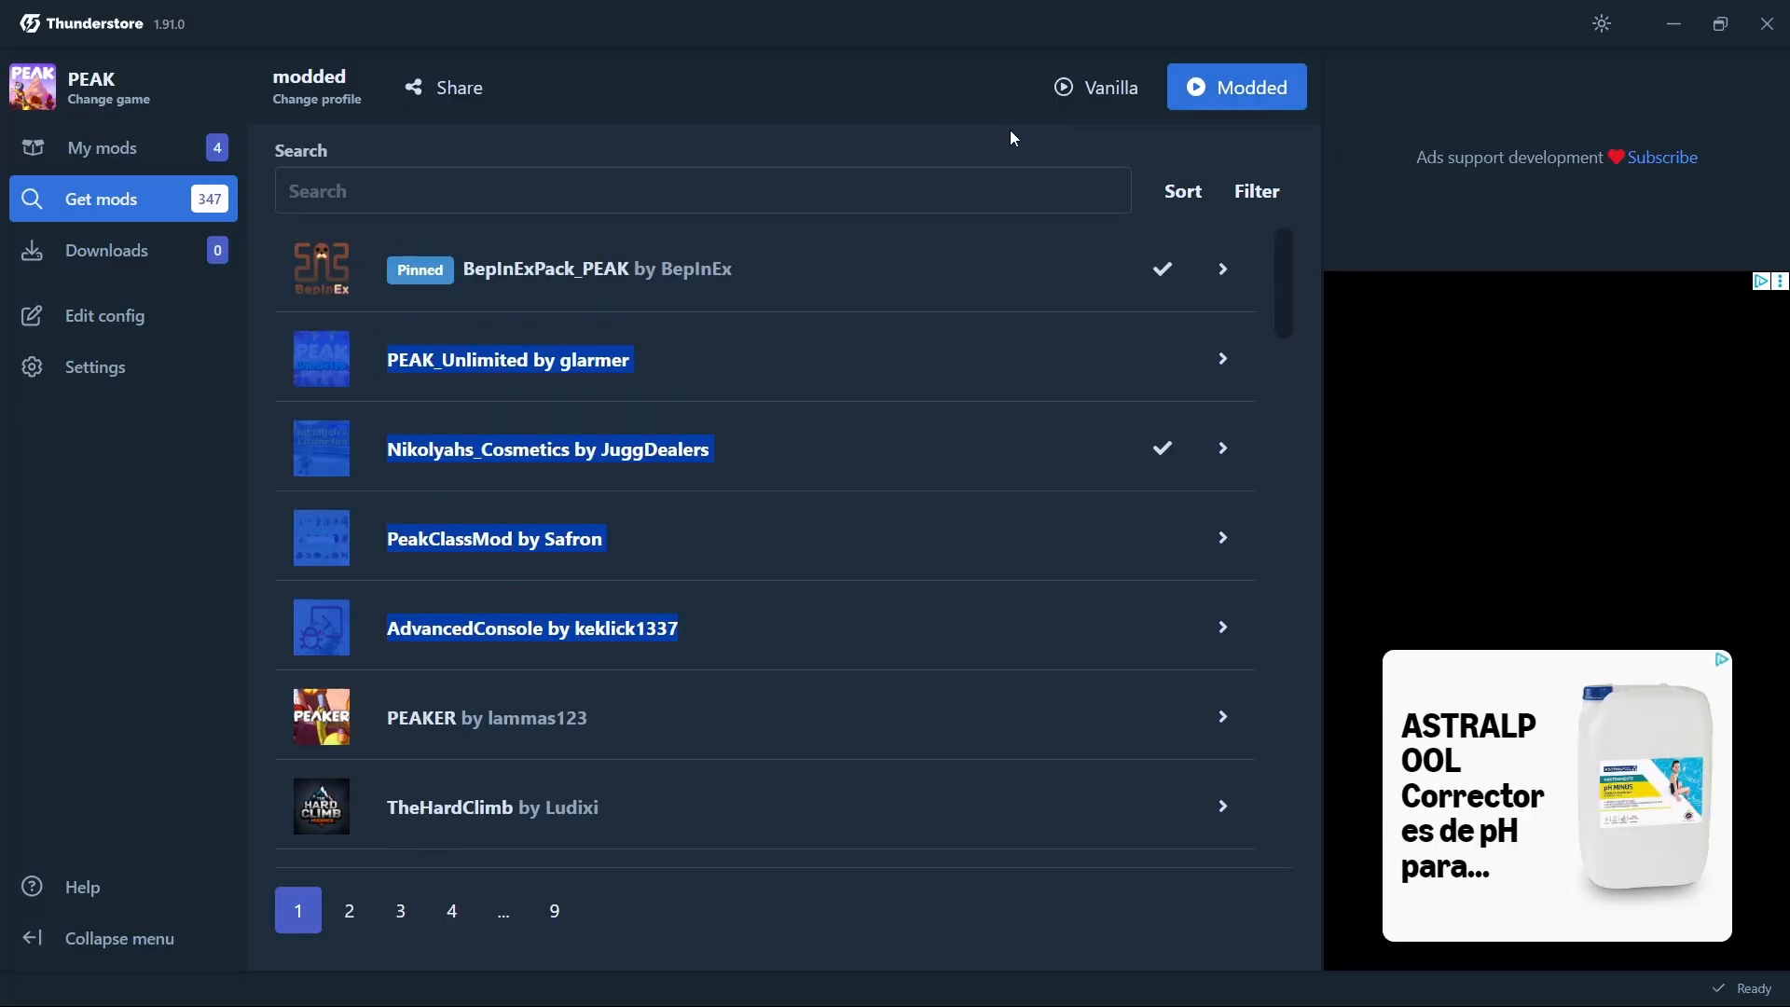
mouse_move(860, 535)
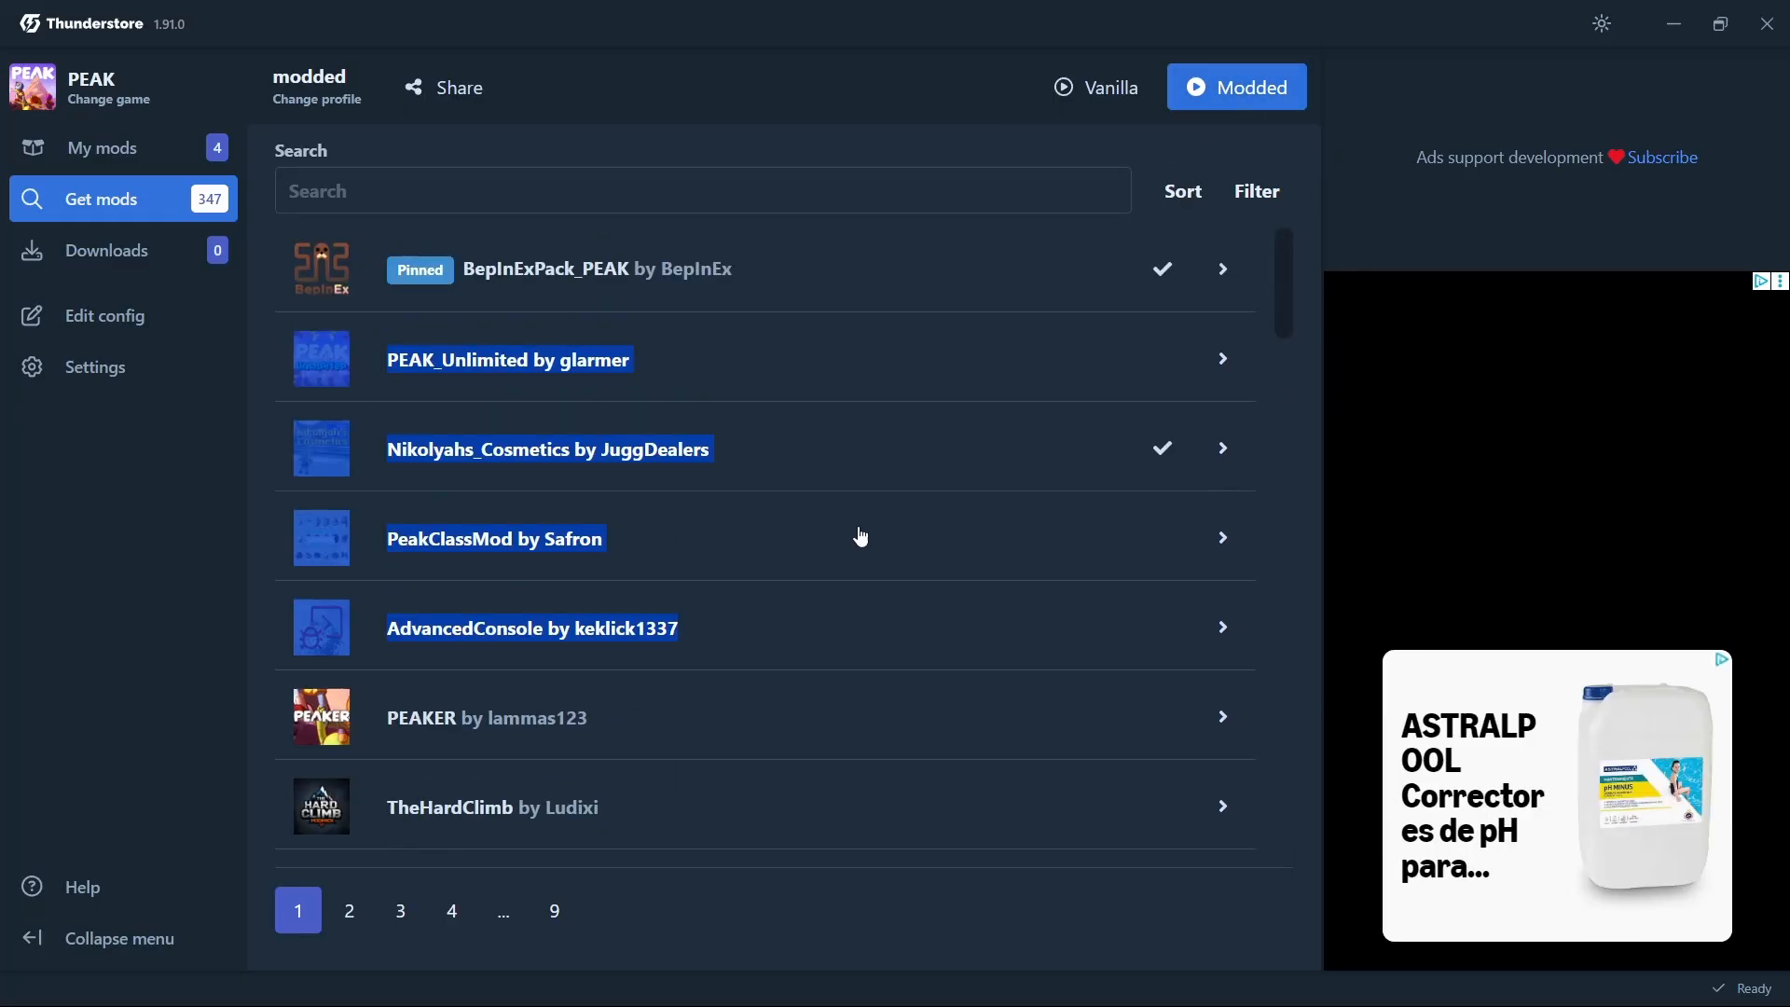
scroll(down, 3)
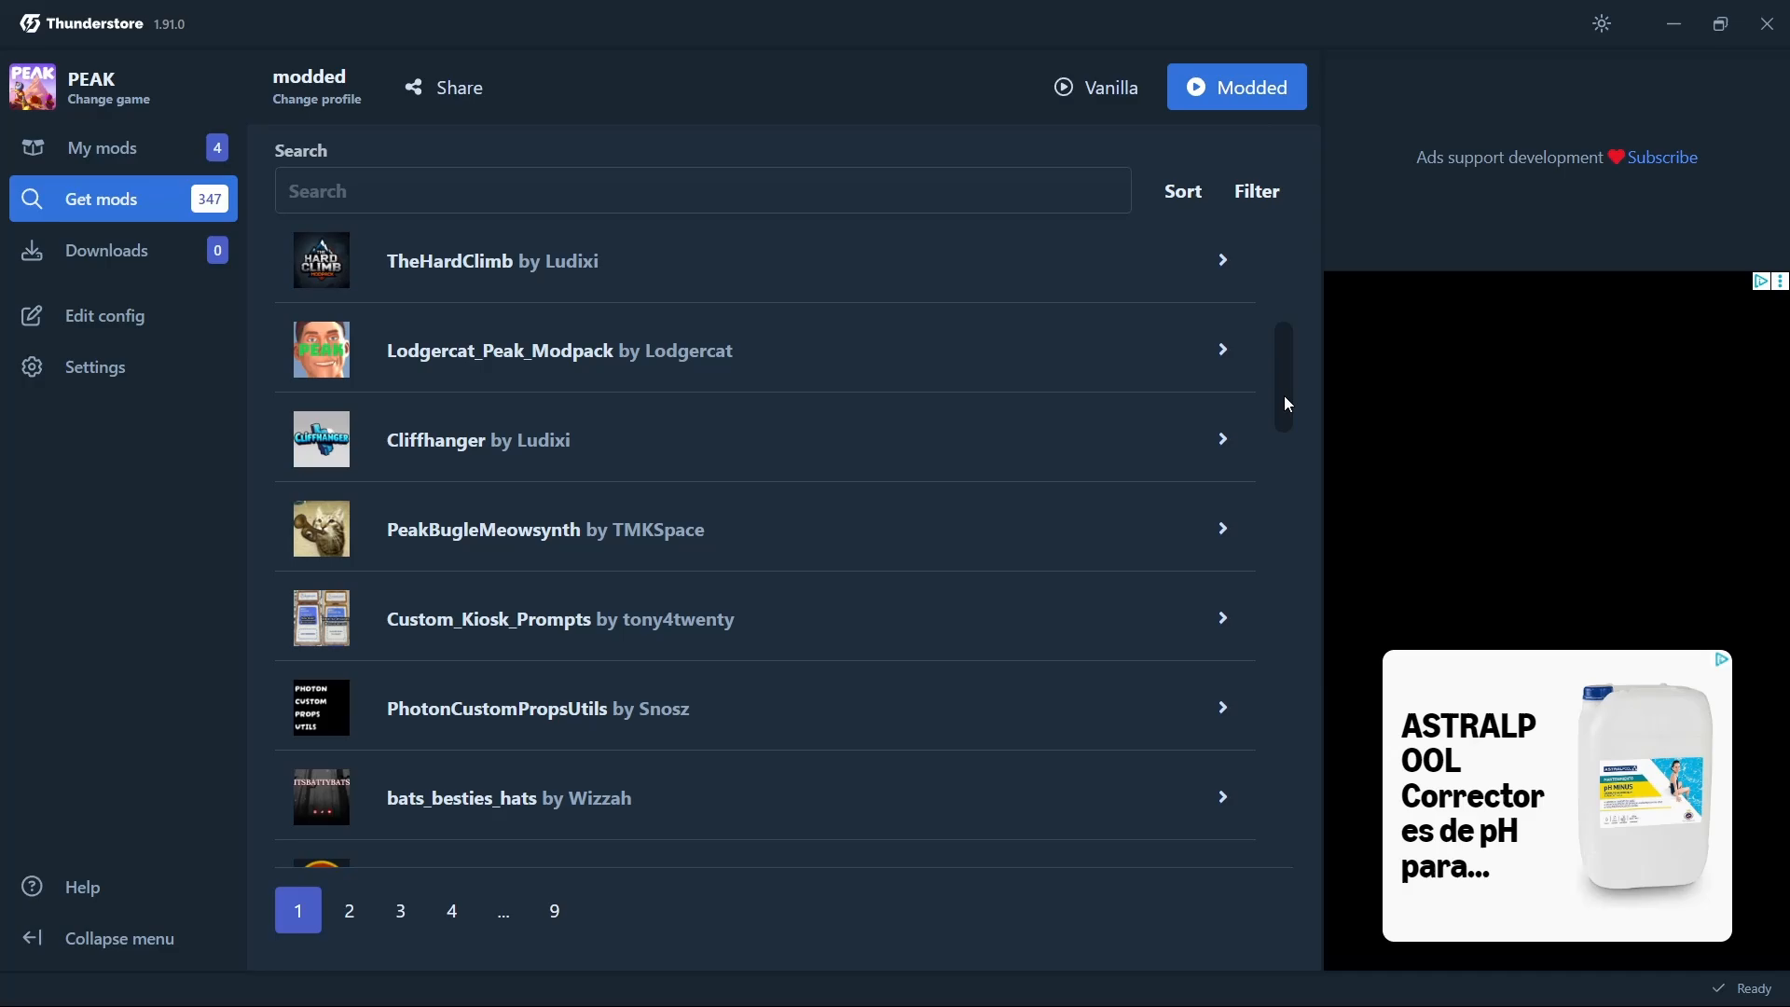
click(102, 148)
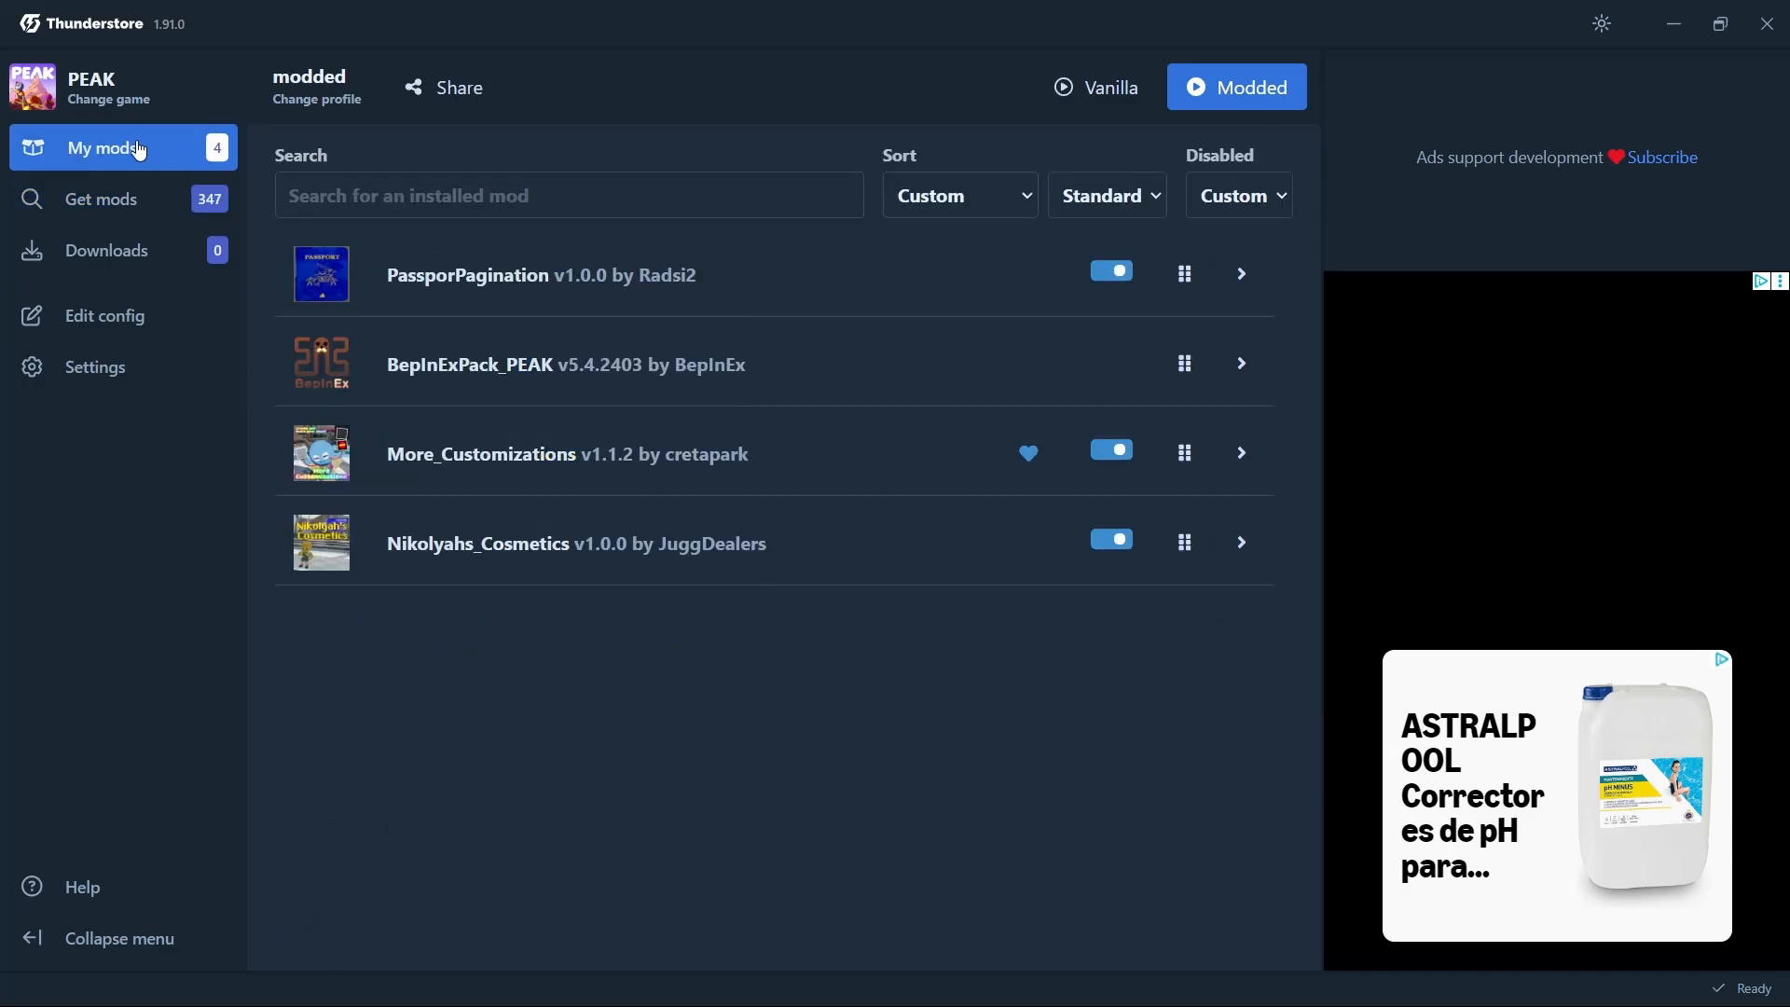
mouse_move(131, 44)
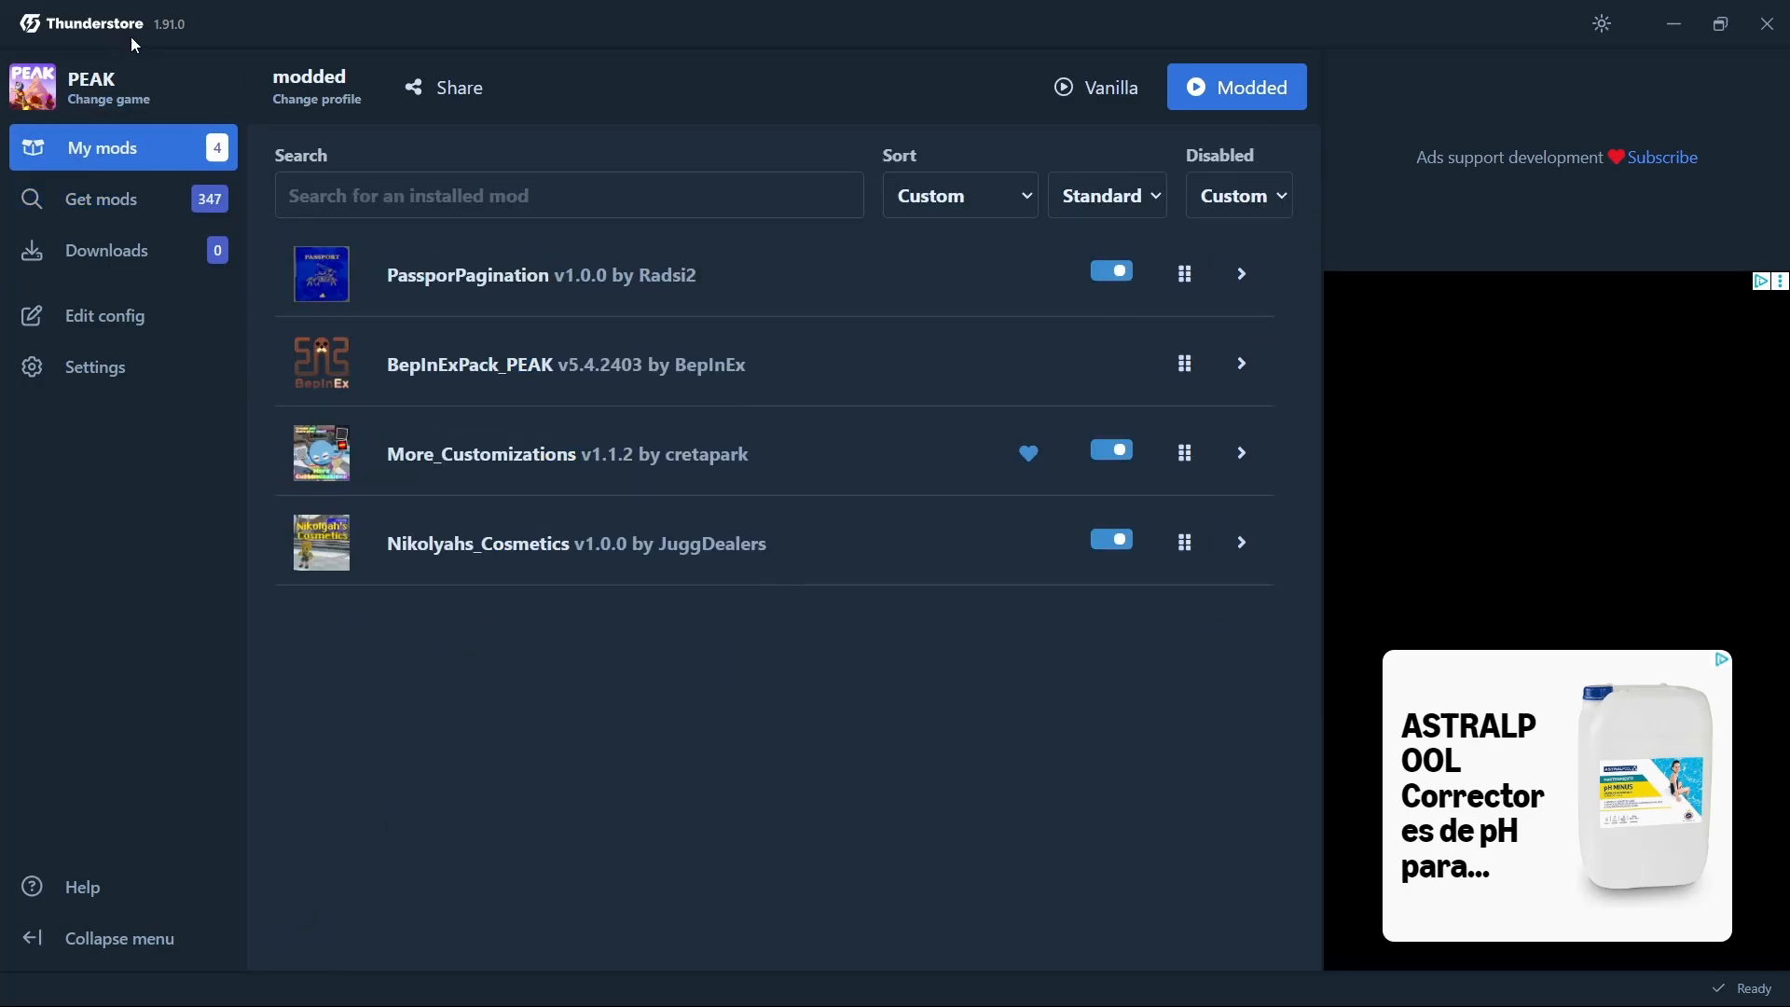
mouse_move(1104, 227)
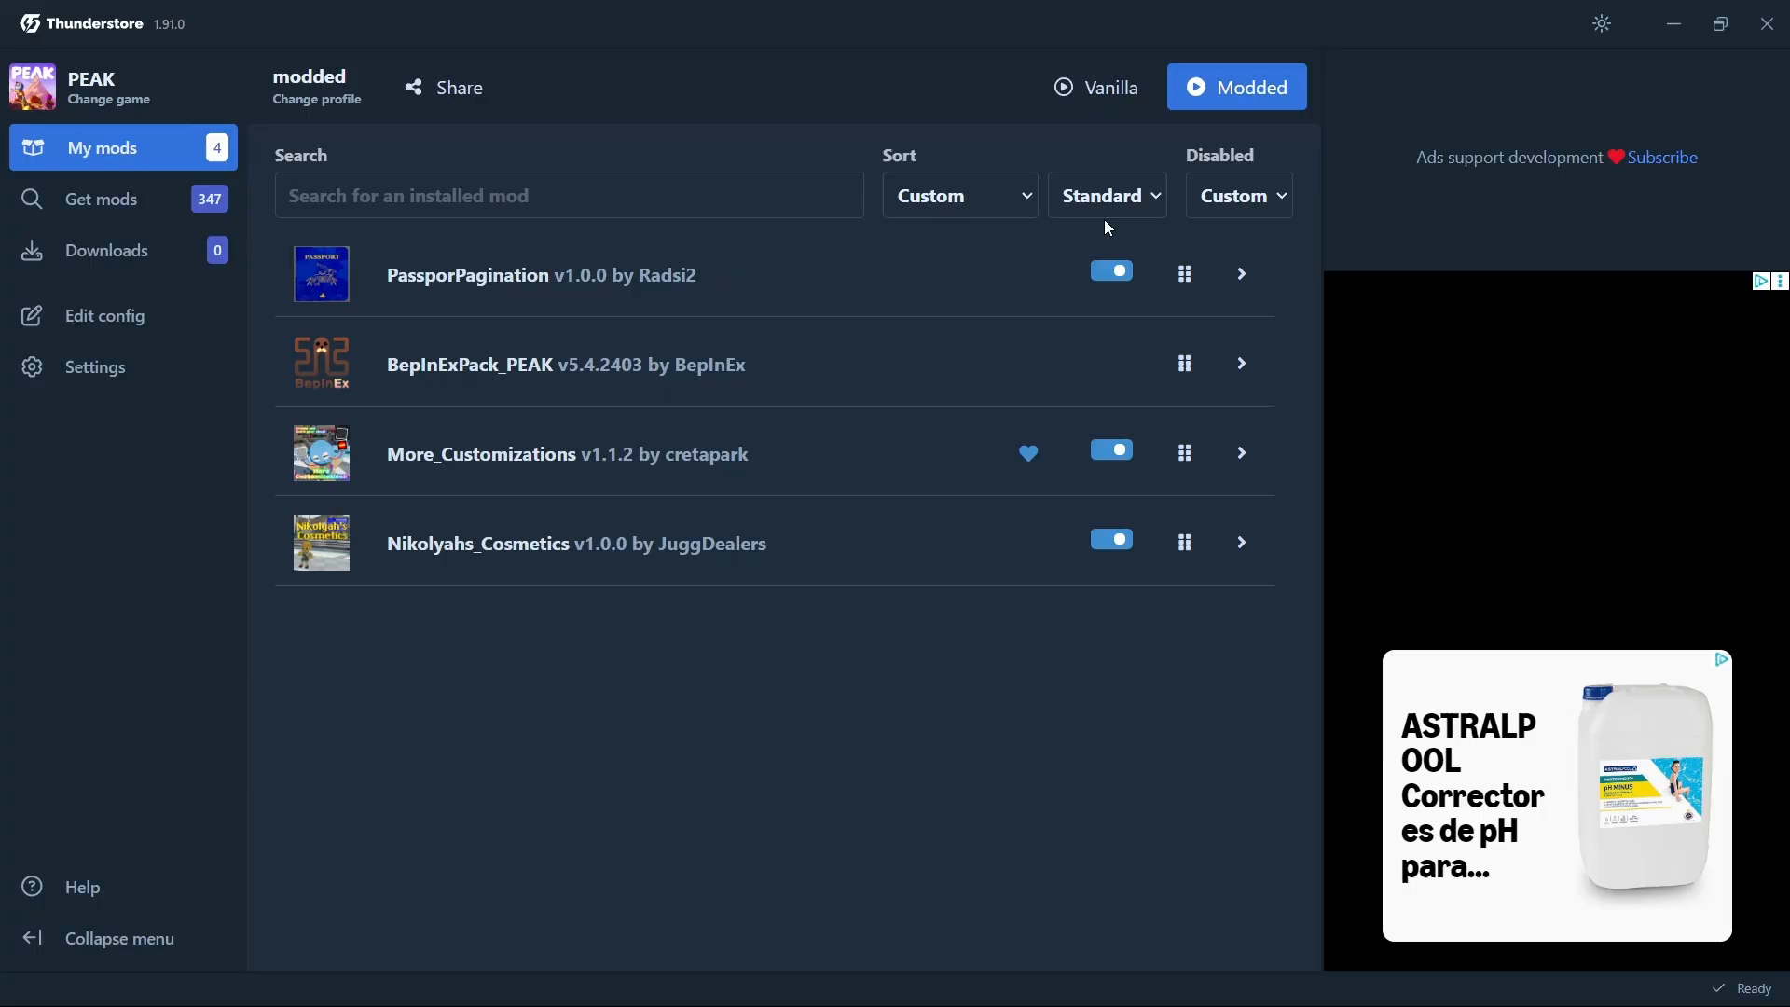
mouse_move(1025, 251)
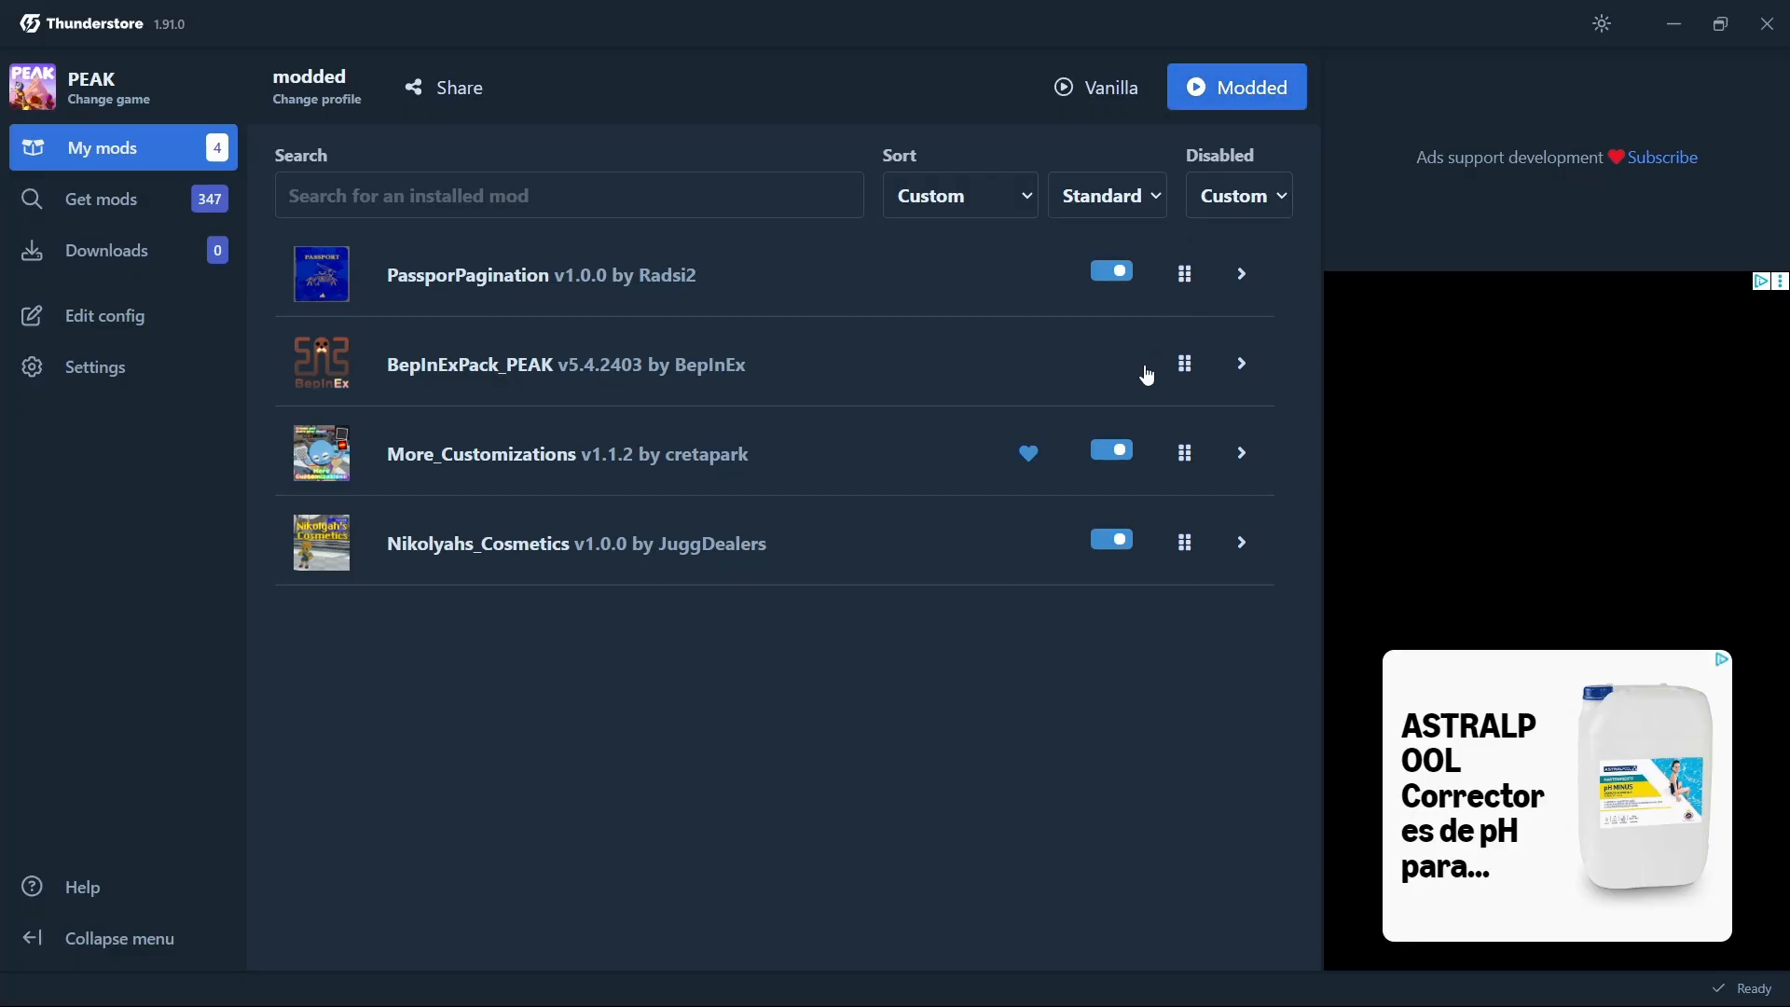
Disable PassporPagination plus More_Customizations and Nikolyahs_Cosmetics, then reopen Get mods
click(1109, 273)
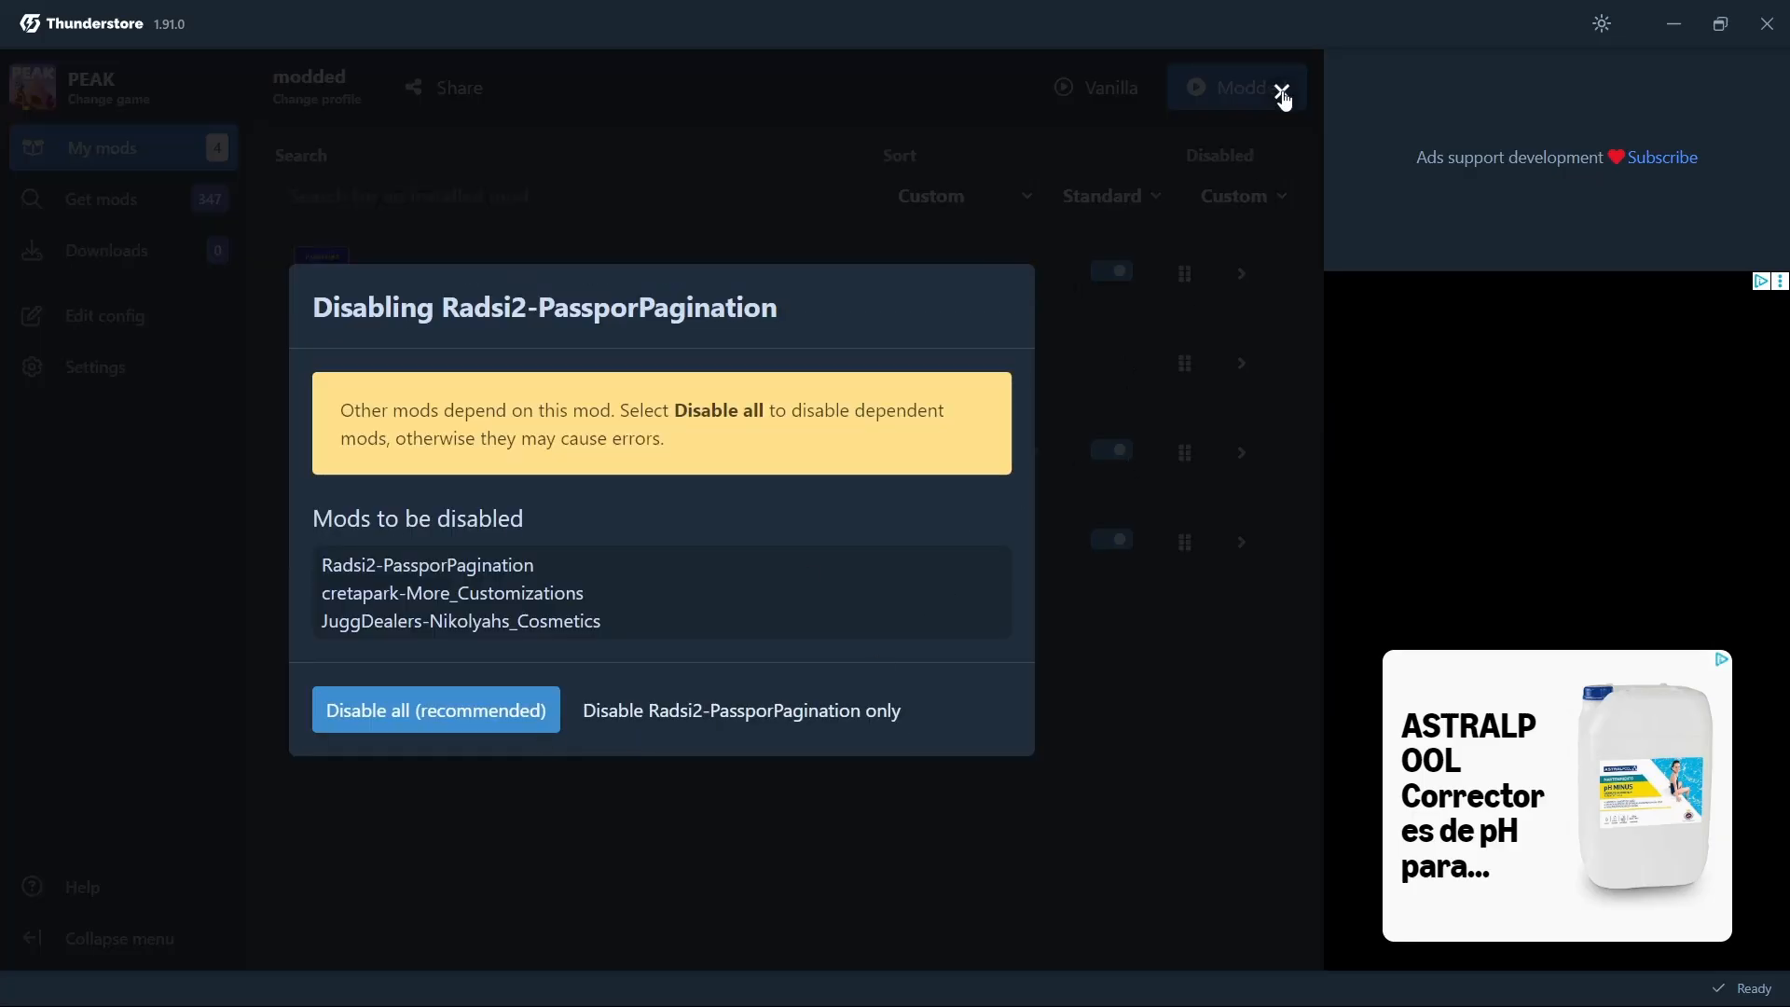
click(435, 709)
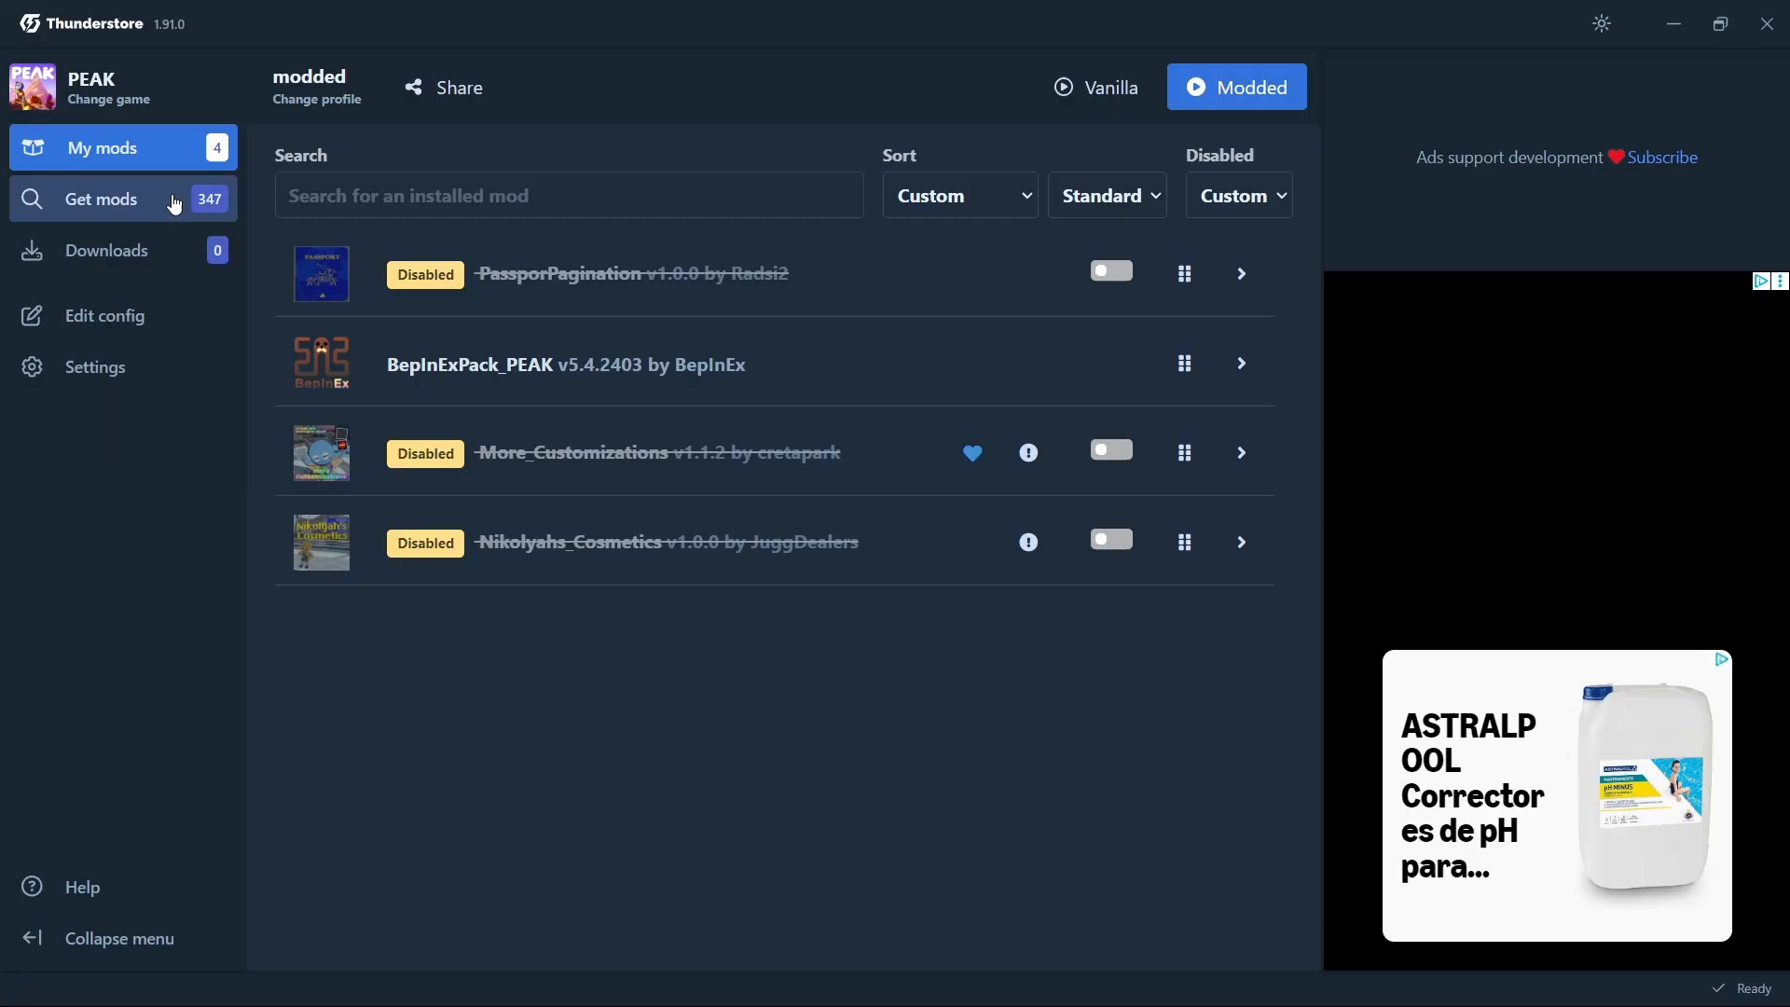
click(101, 199)
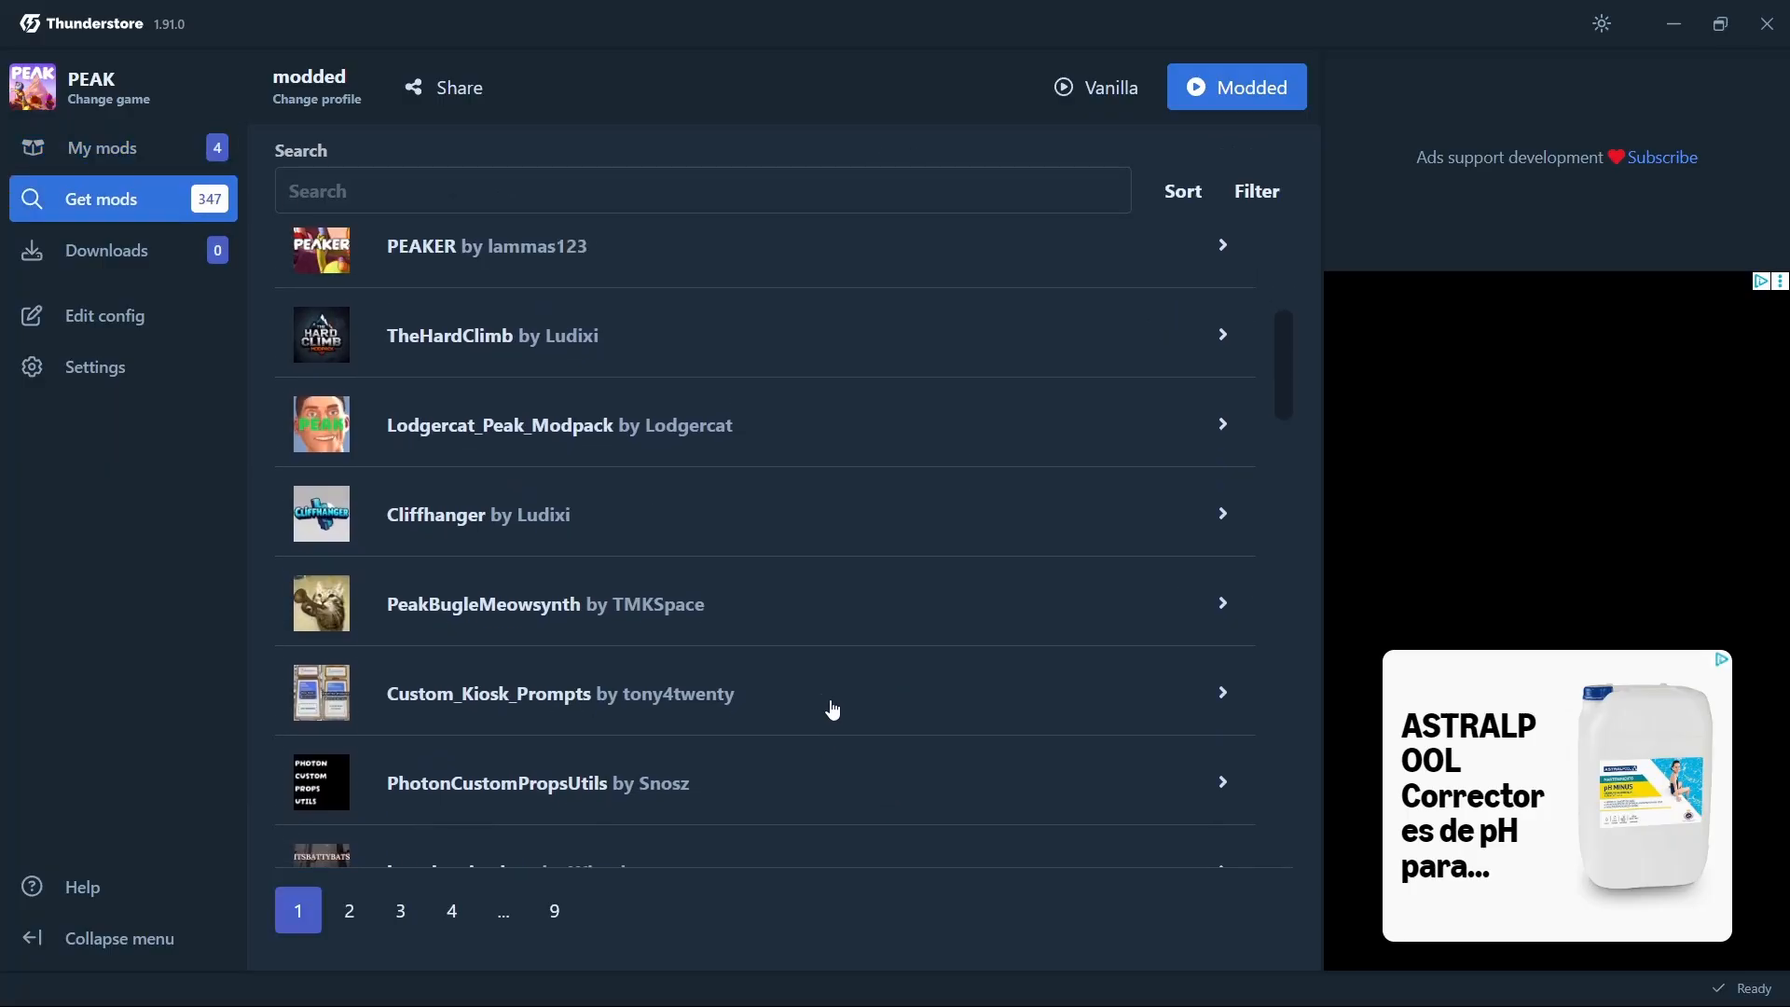